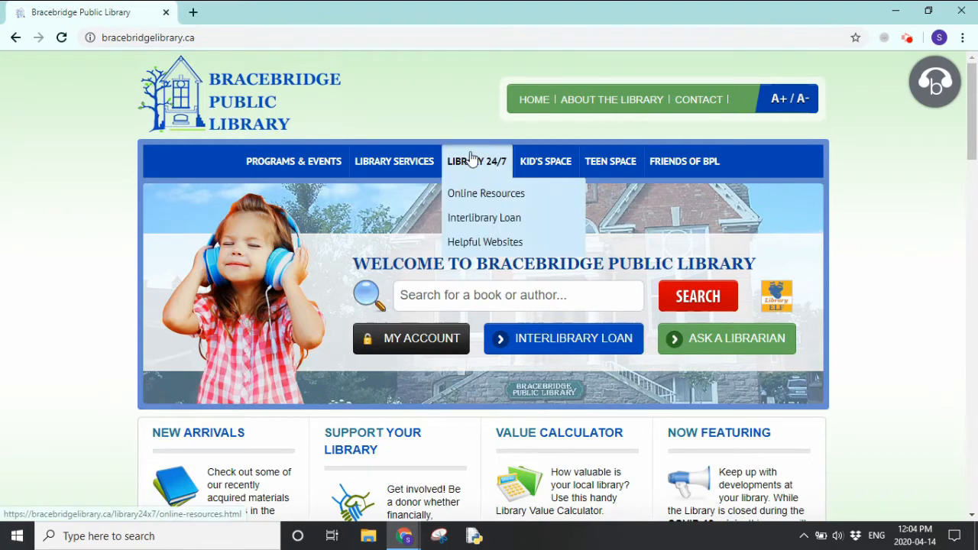
mouse_move(470, 193)
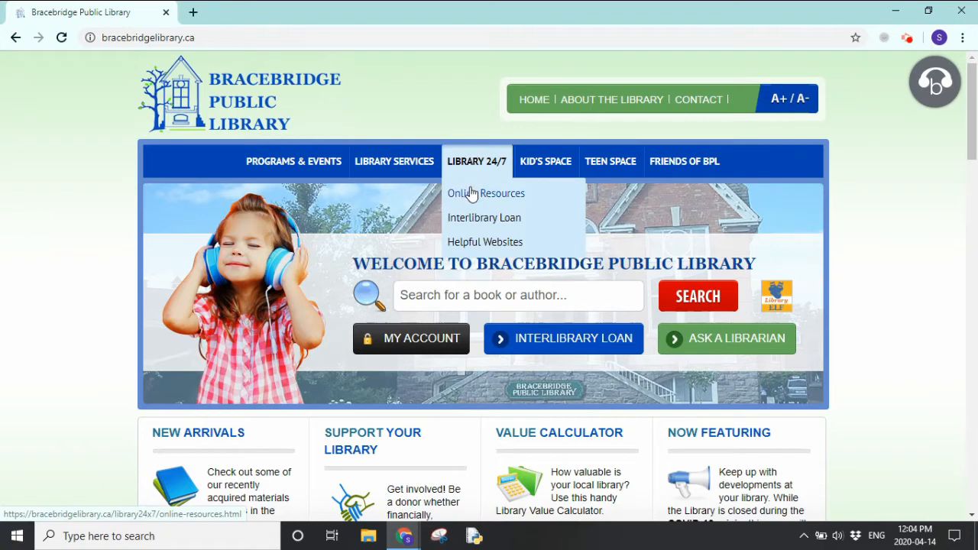
mouse_move(486, 193)
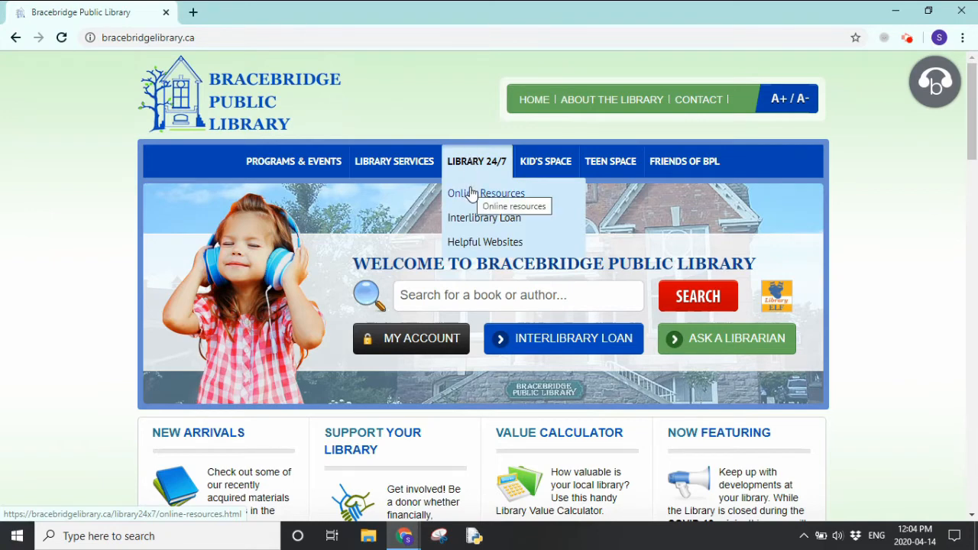
- Go to Online Resources and scroll the database list down to the NoveList Plus entry
left_click(486, 193)
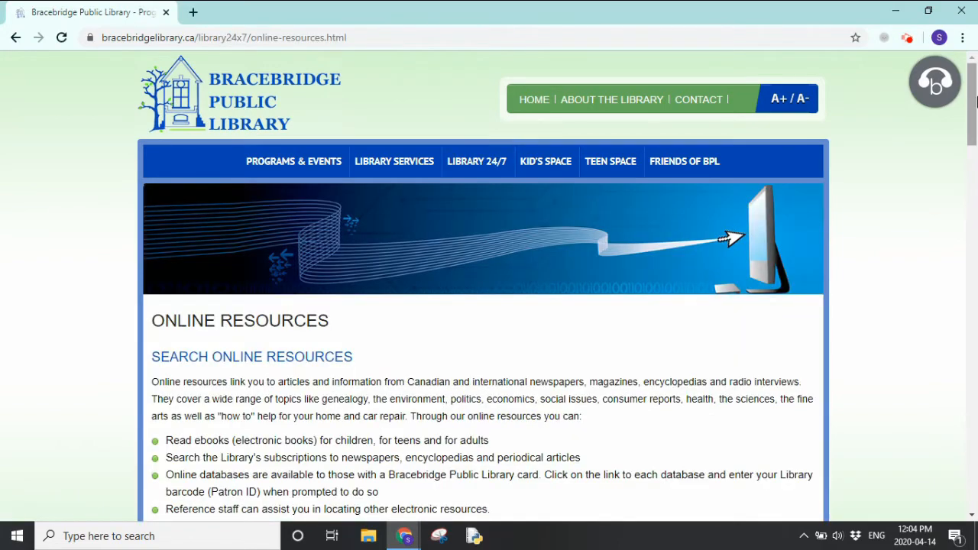
scroll("down", 3)
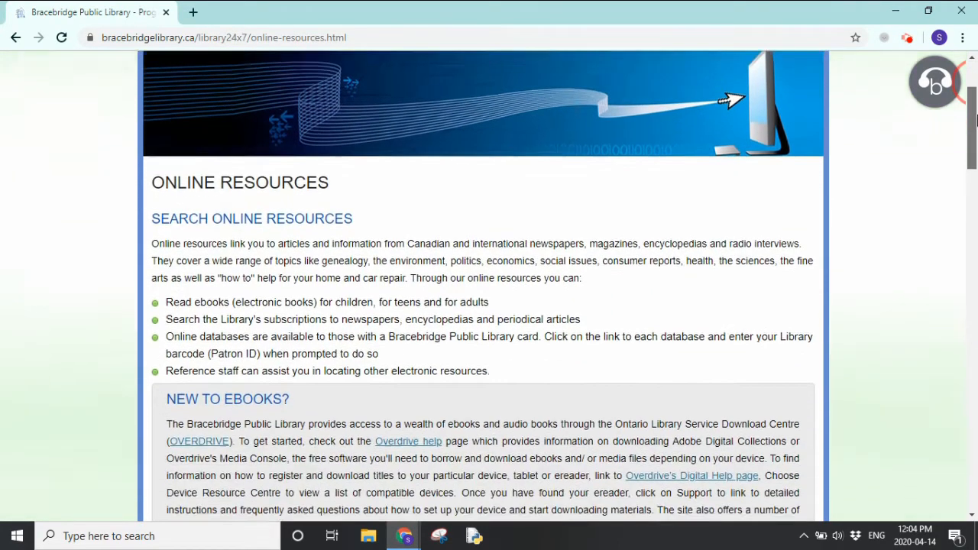
scroll("down", 3)
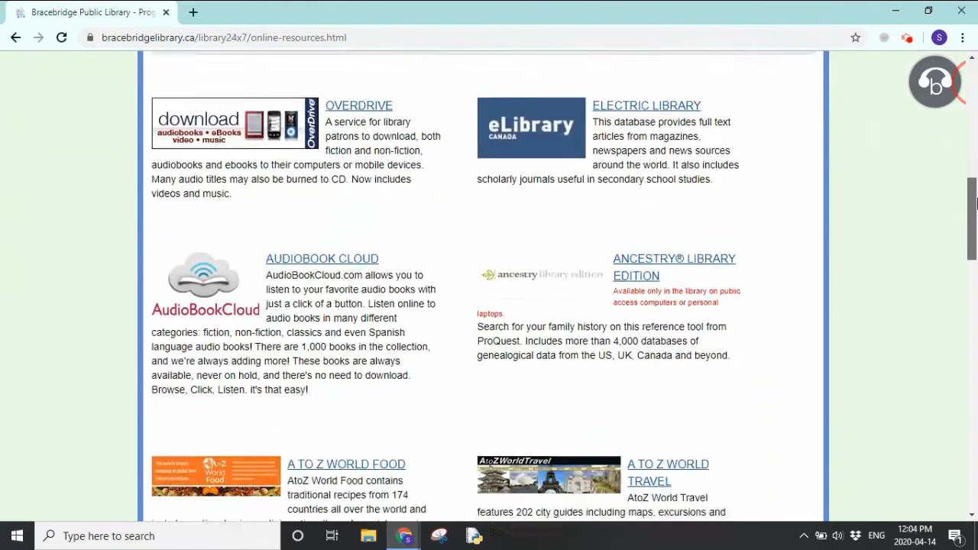
scroll("down", 3)
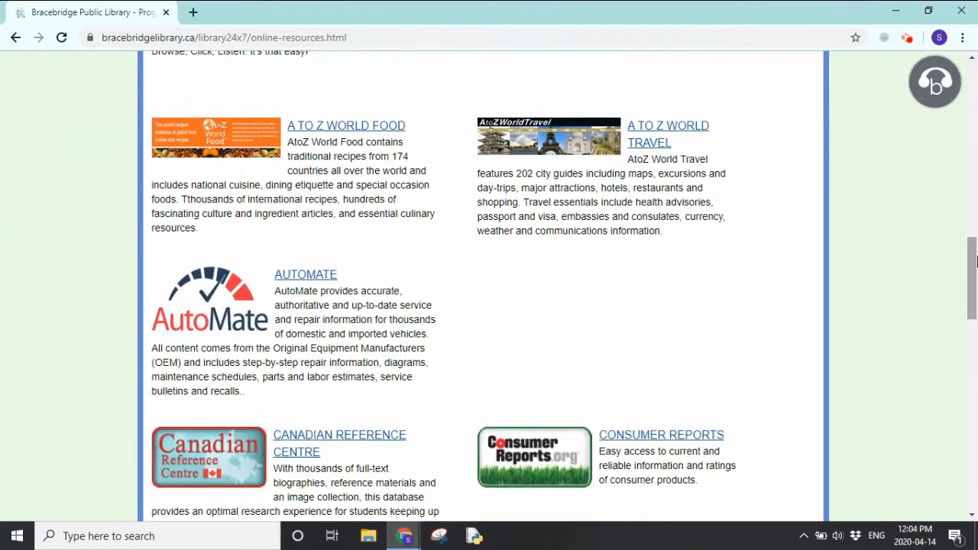
scroll("down", 3)
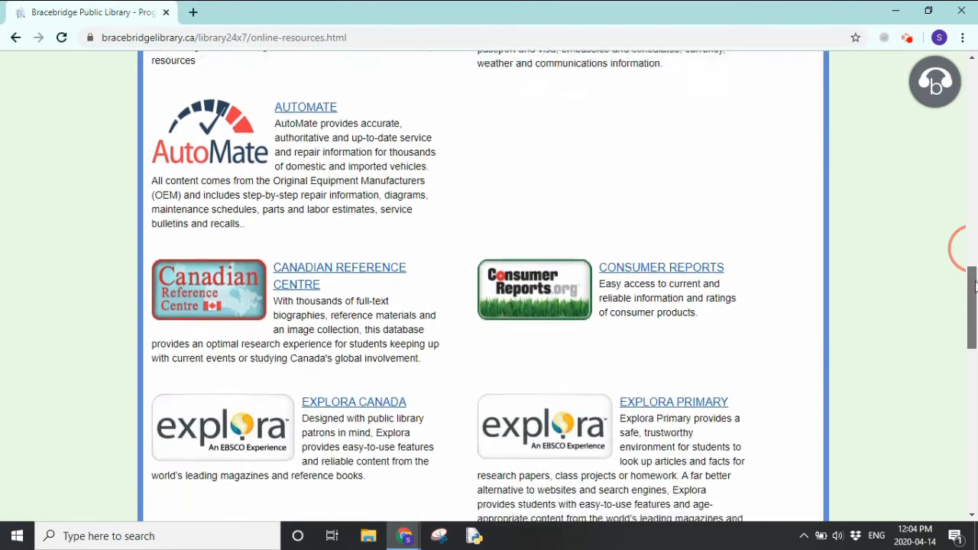
scroll("down", 3)
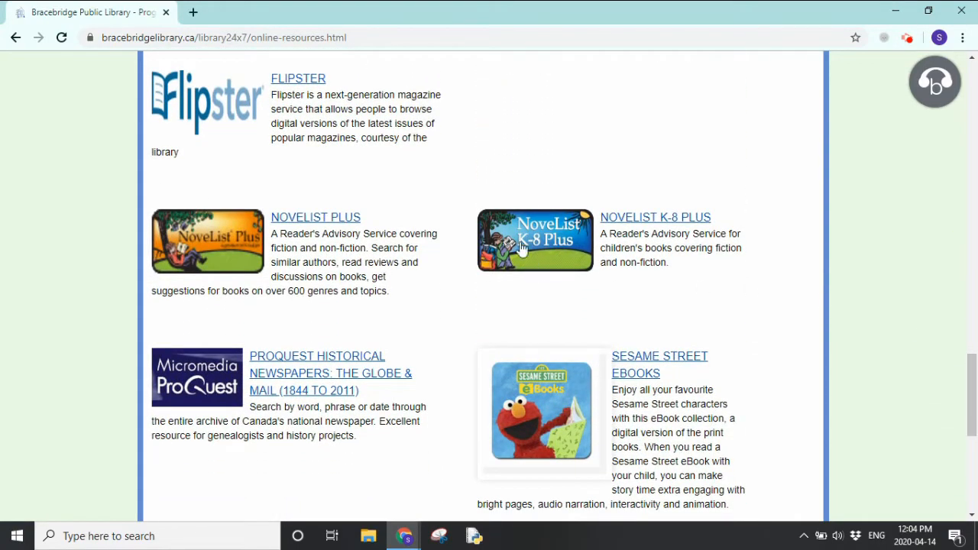
mouse_move(315, 217)
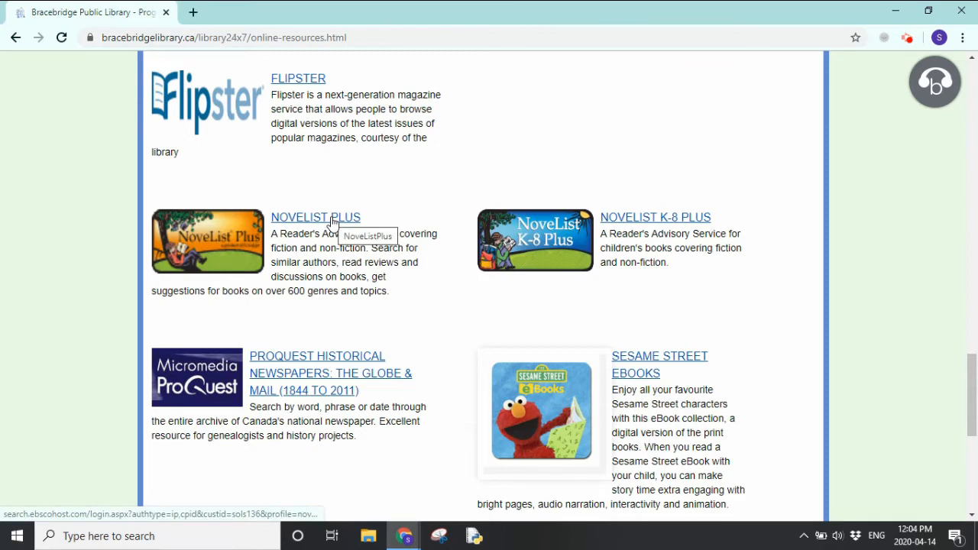
- Launch NoveList Plus from the library listing and pass the EBSCOhost sign-in screen
left_click(315, 217)
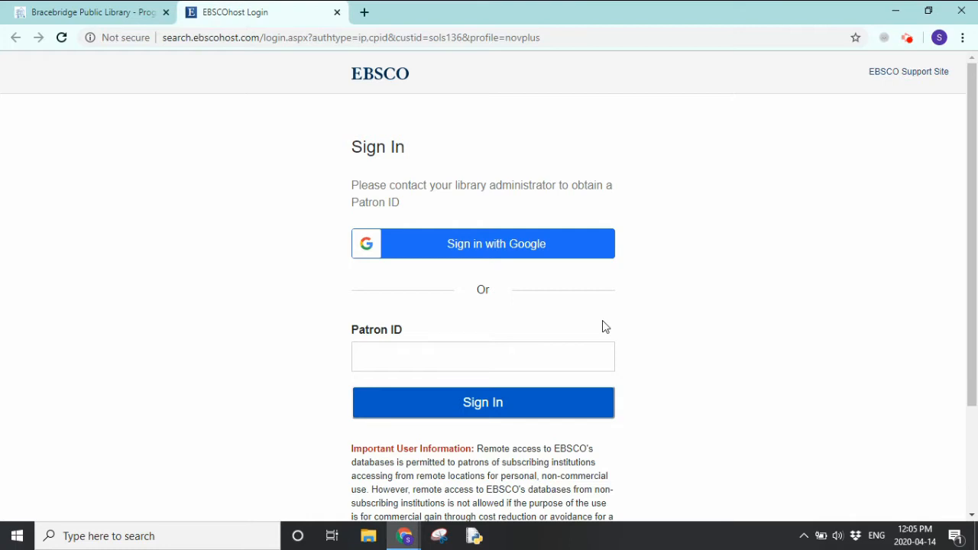
mouse_move(905, 55)
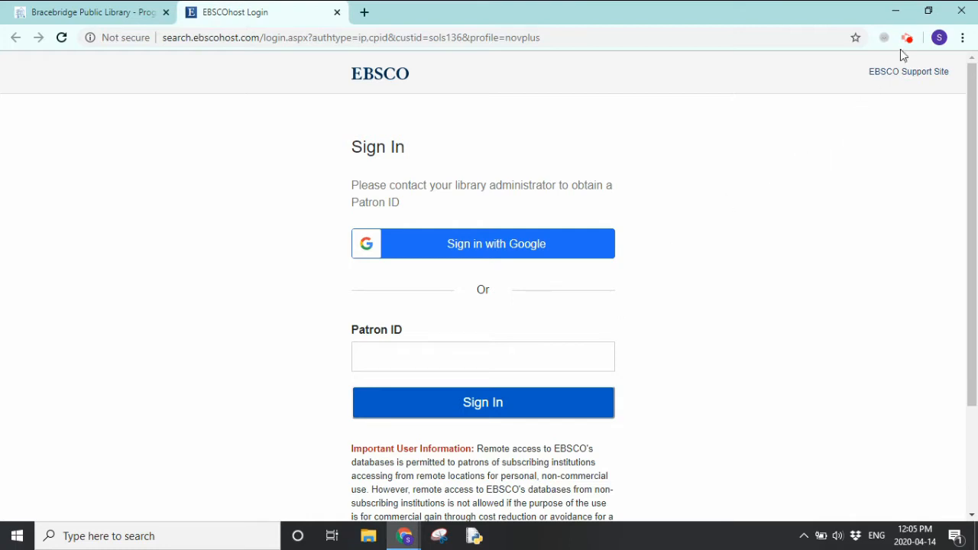
left_click(483, 404)
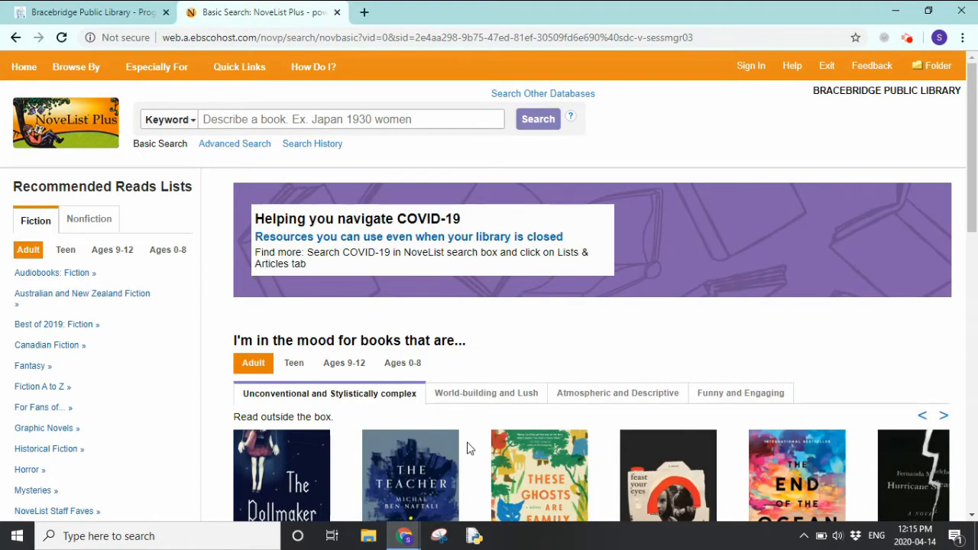
mouse_move(419, 68)
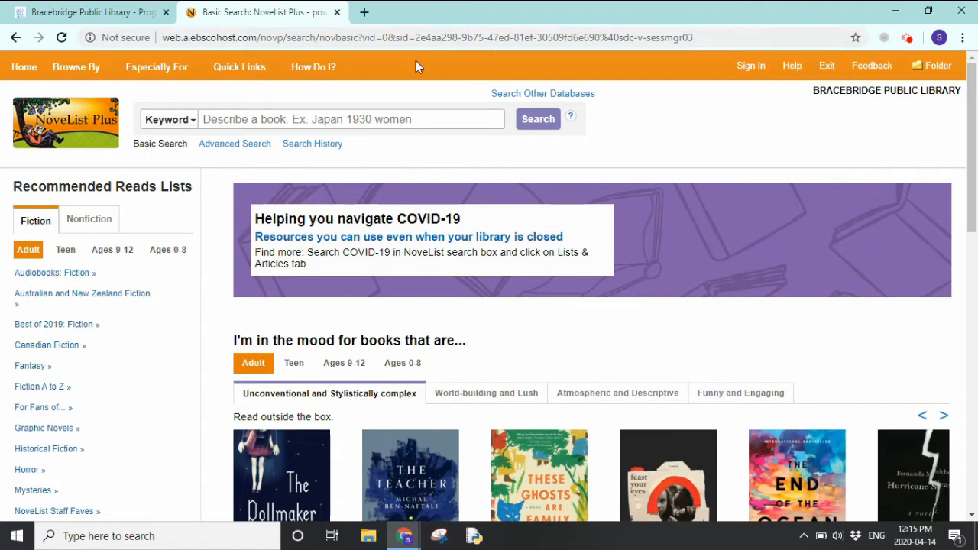
mouse_move(430, 113)
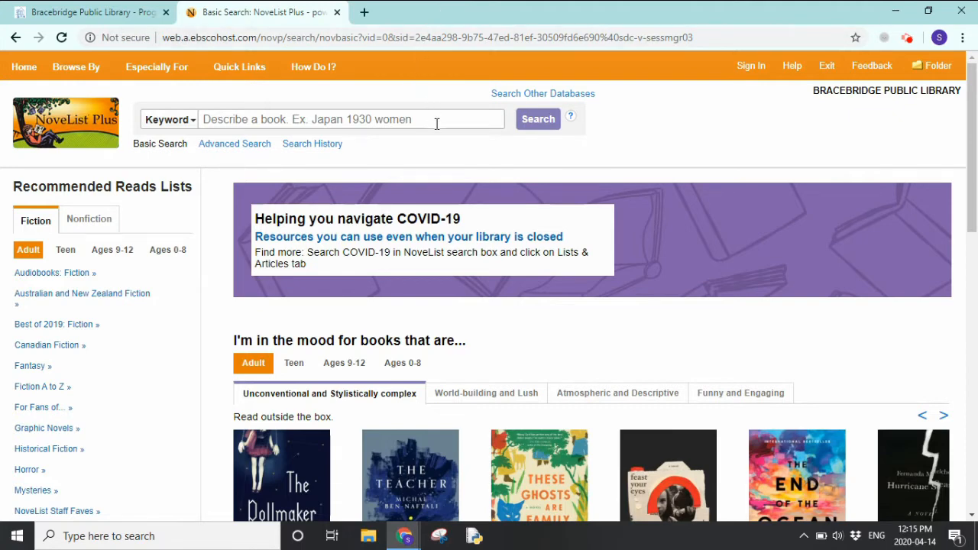
mouse_move(293, 177)
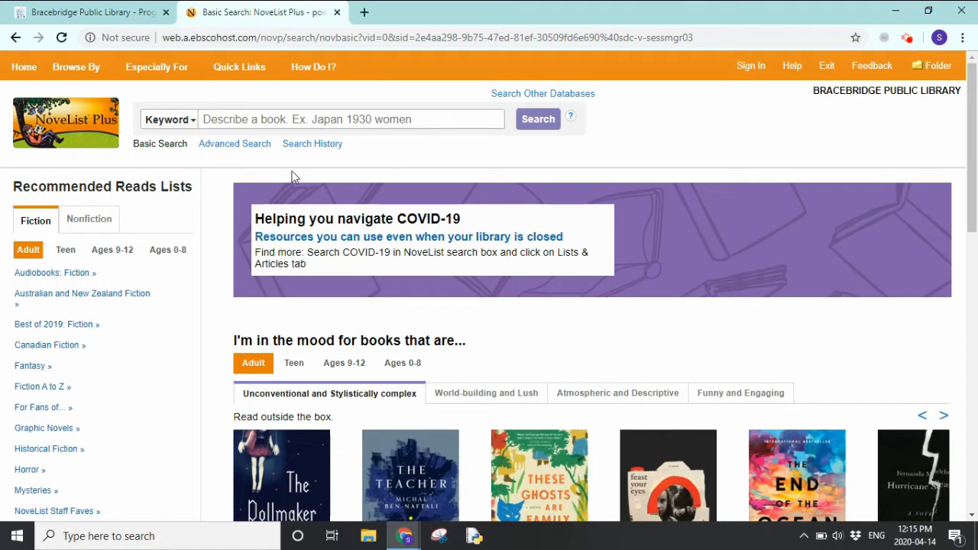
mouse_move(311, 144)
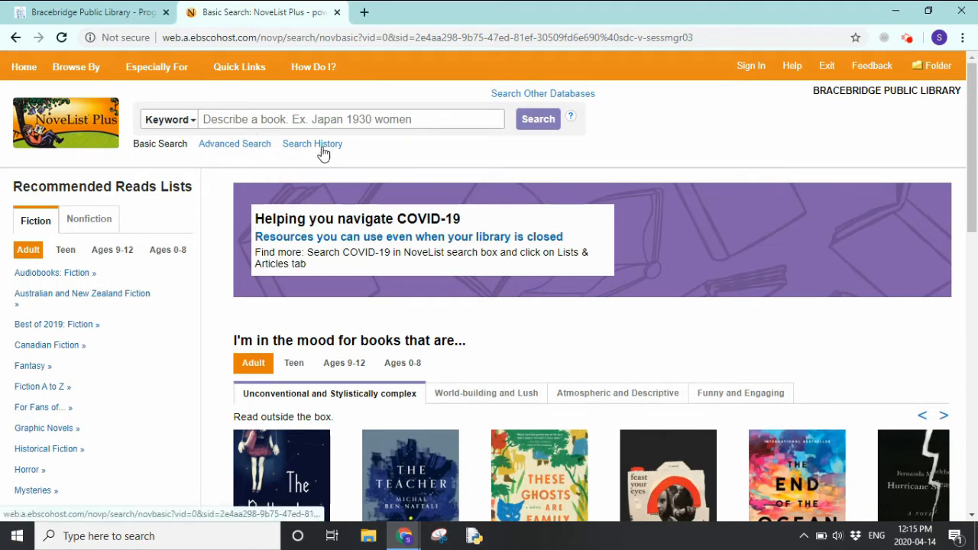
mouse_move(311, 144)
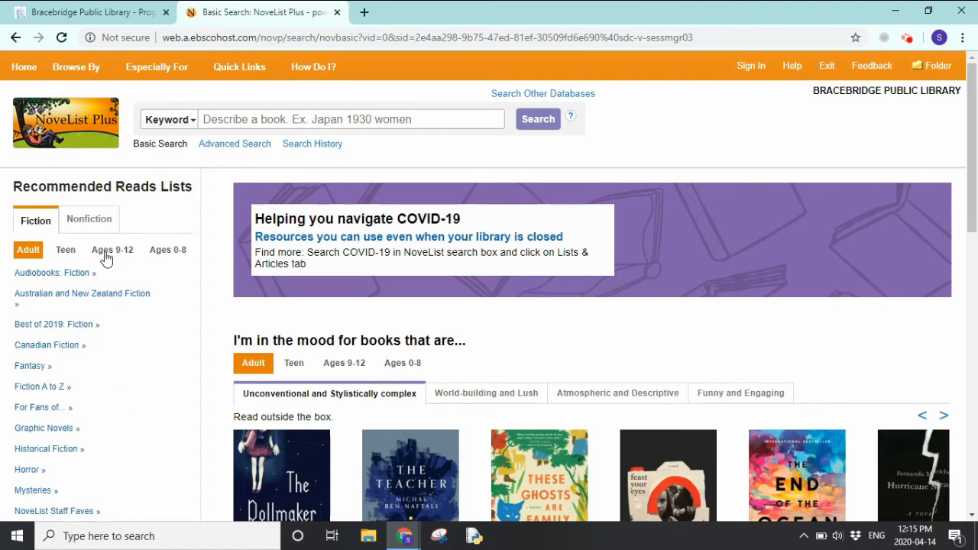
mouse_move(88, 220)
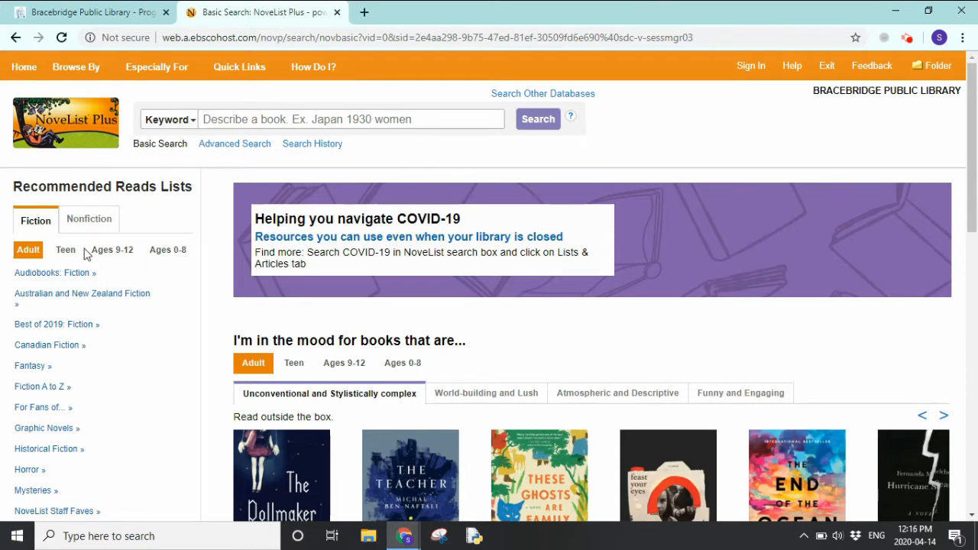
mouse_move(113, 251)
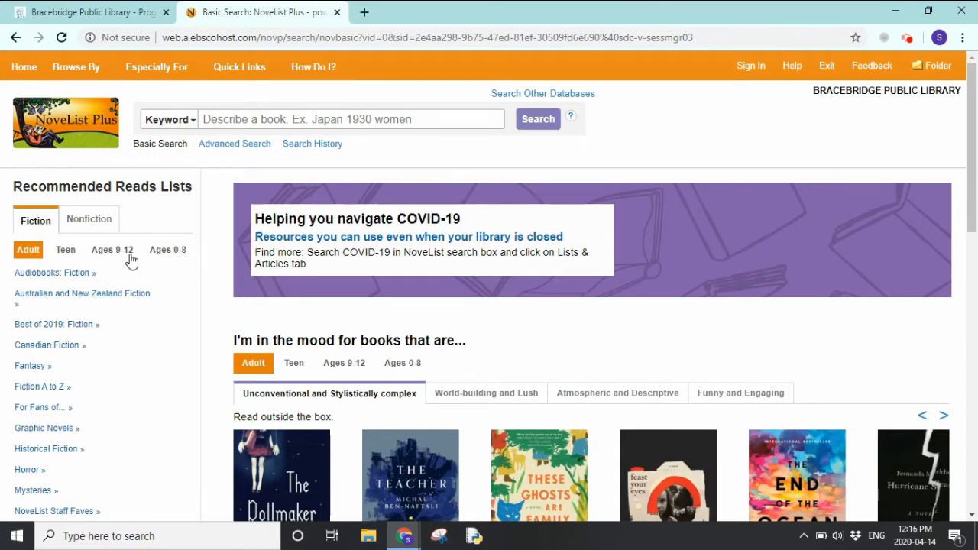
mouse_move(176, 257)
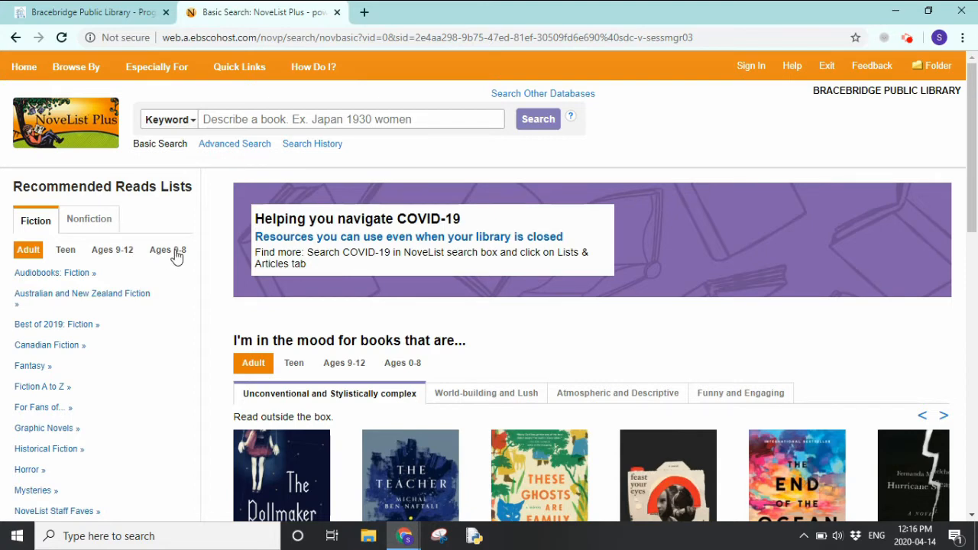
mouse_move(335, 113)
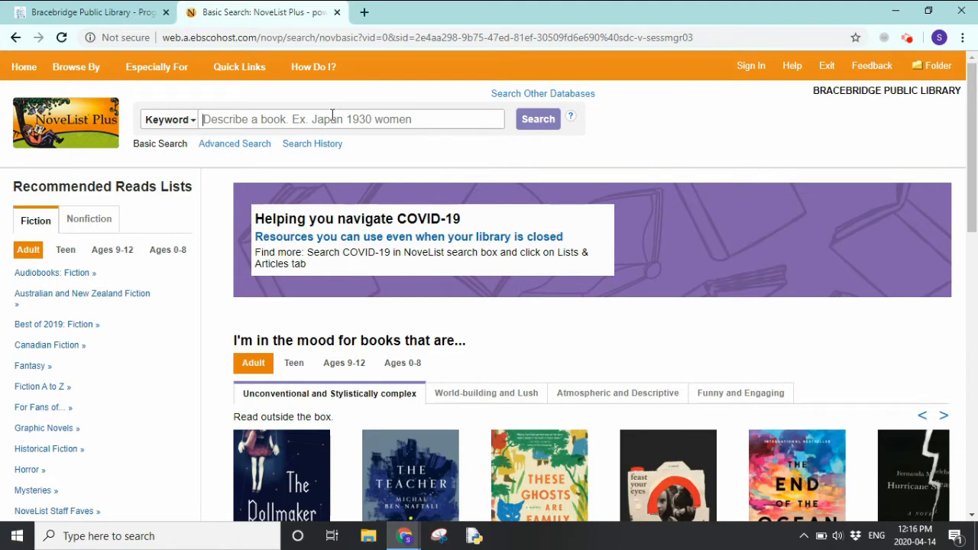
- Run a keyword search for 'Harry Potter and the sorcerer's stone'
type("harry")
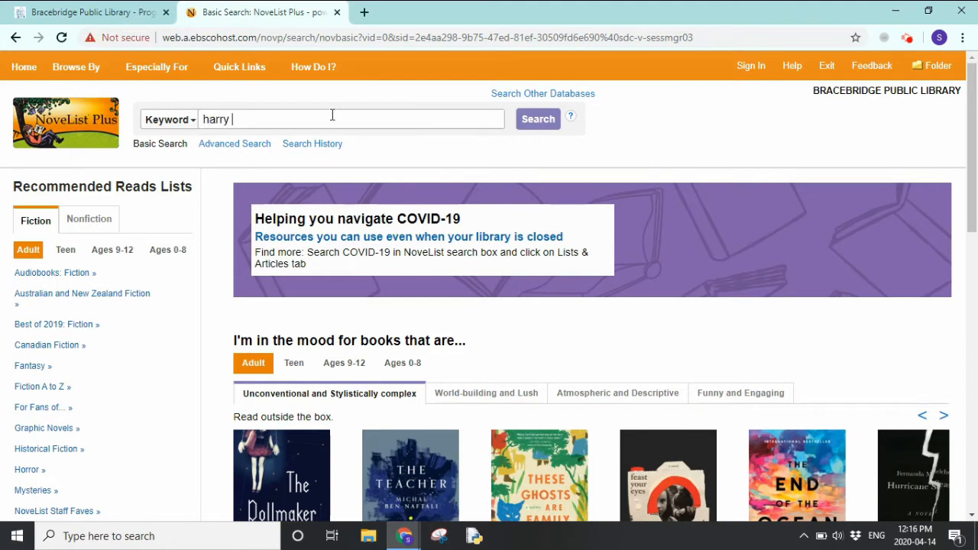
type("potter")
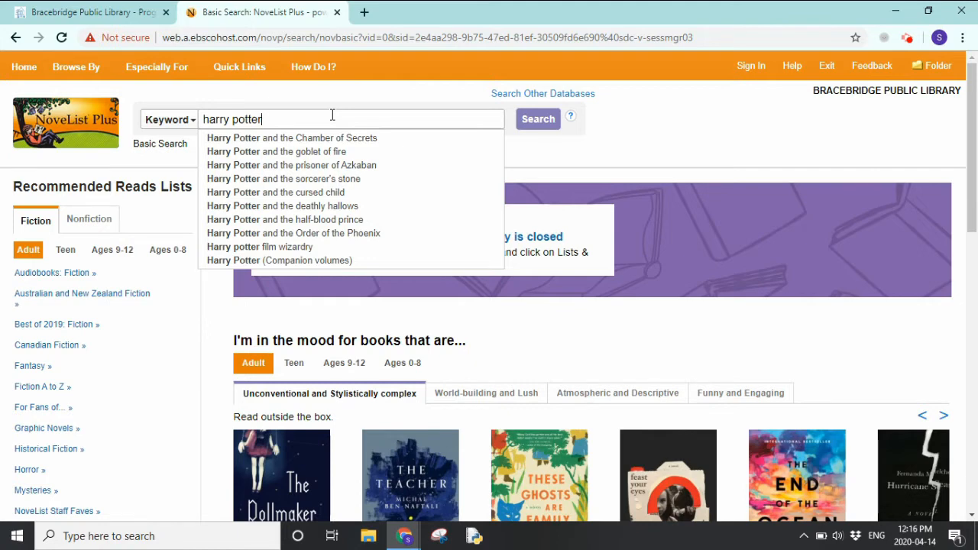
mouse_move(329, 179)
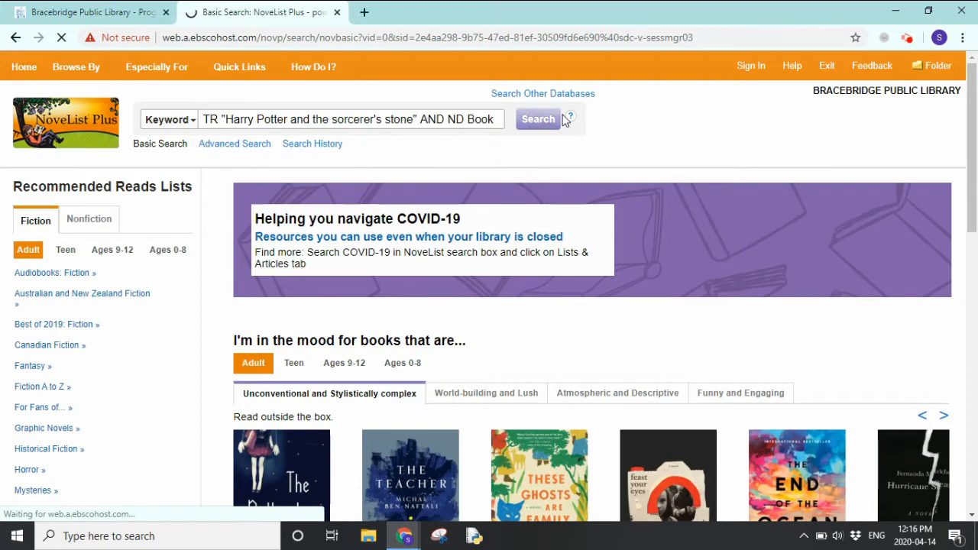
left_click(538, 119)
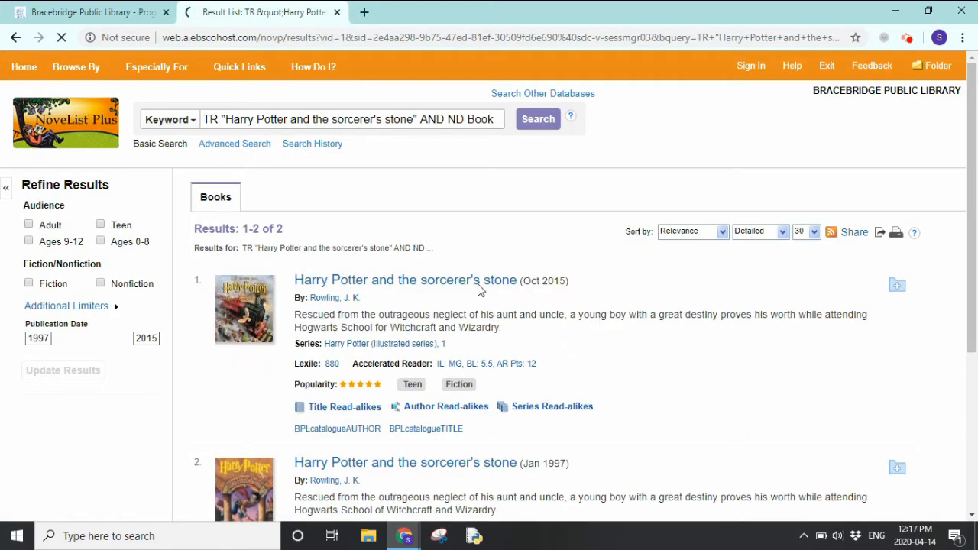
mouse_move(421, 324)
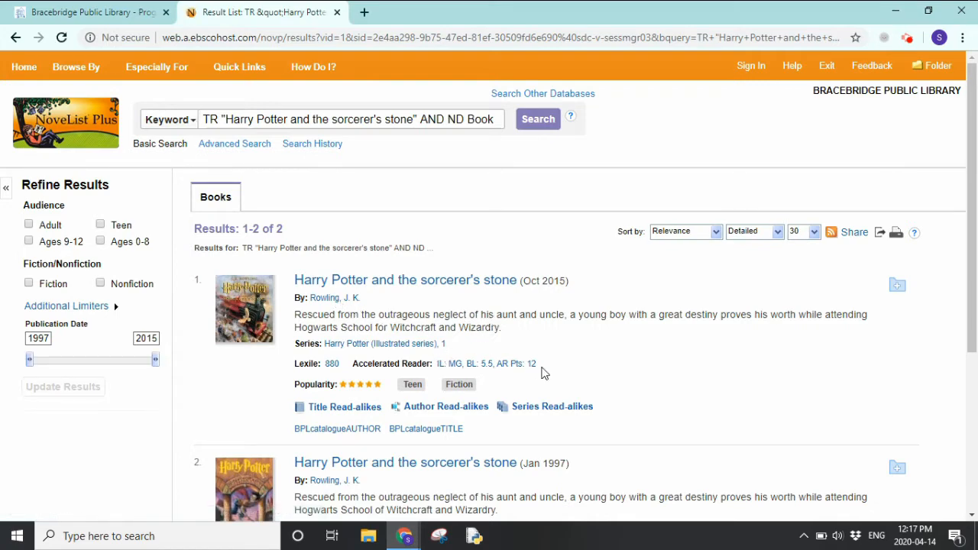
mouse_move(340, 374)
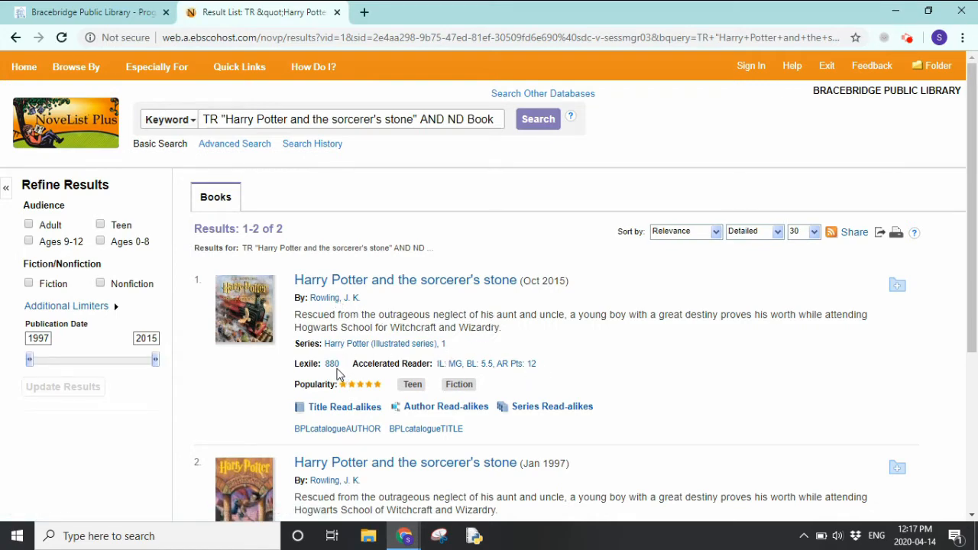
mouse_move(558, 376)
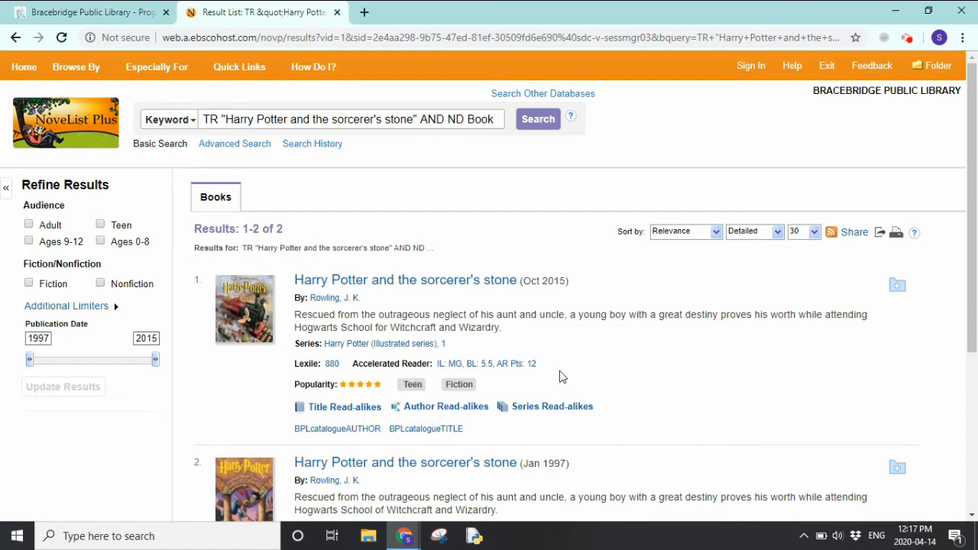
mouse_move(345, 406)
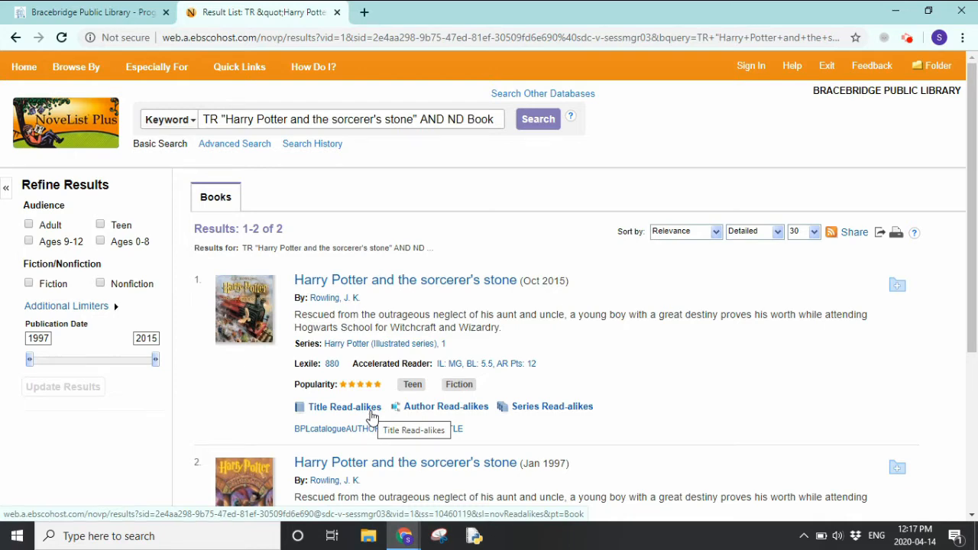
mouse_move(446, 406)
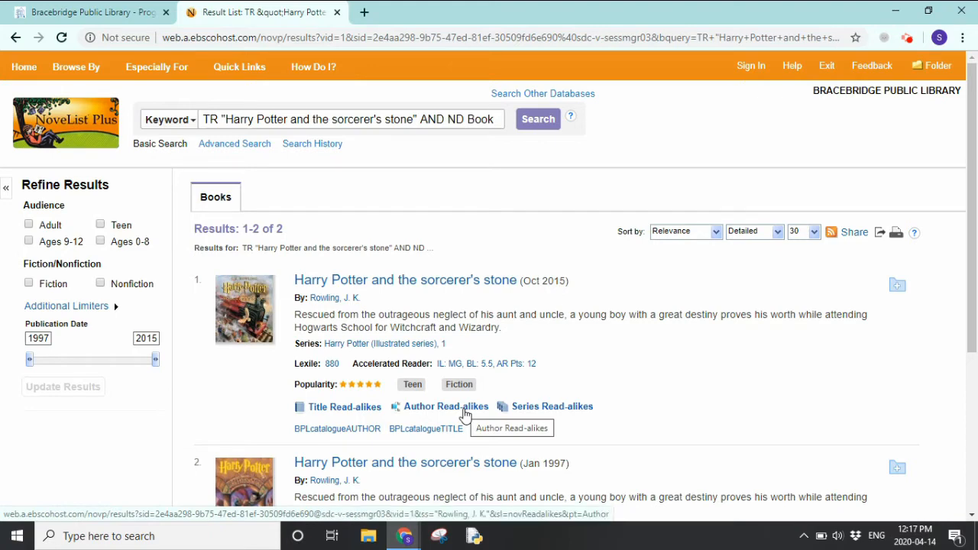
mouse_move(552, 407)
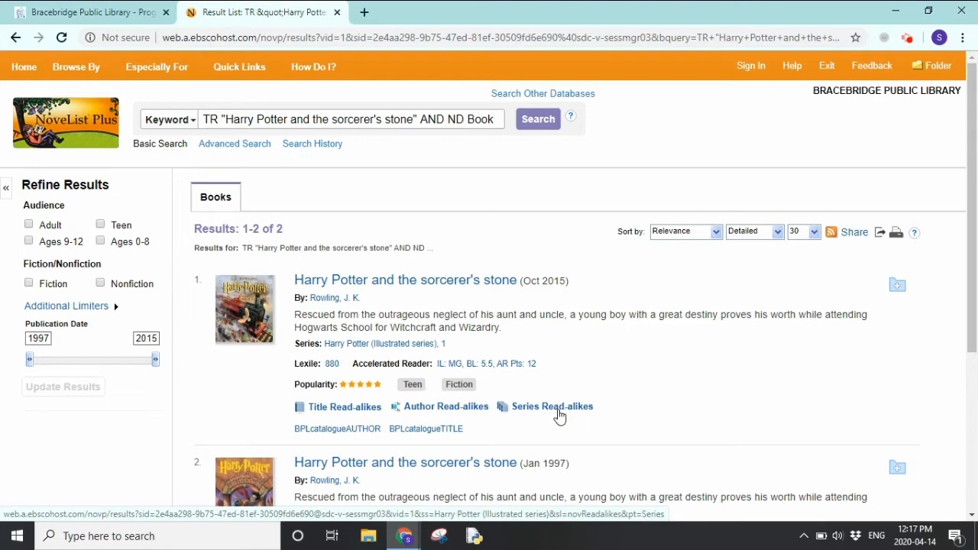
- View the Harry Potter (Illustrated series) read-alikes and scan the recommended series list
left_click(552, 407)
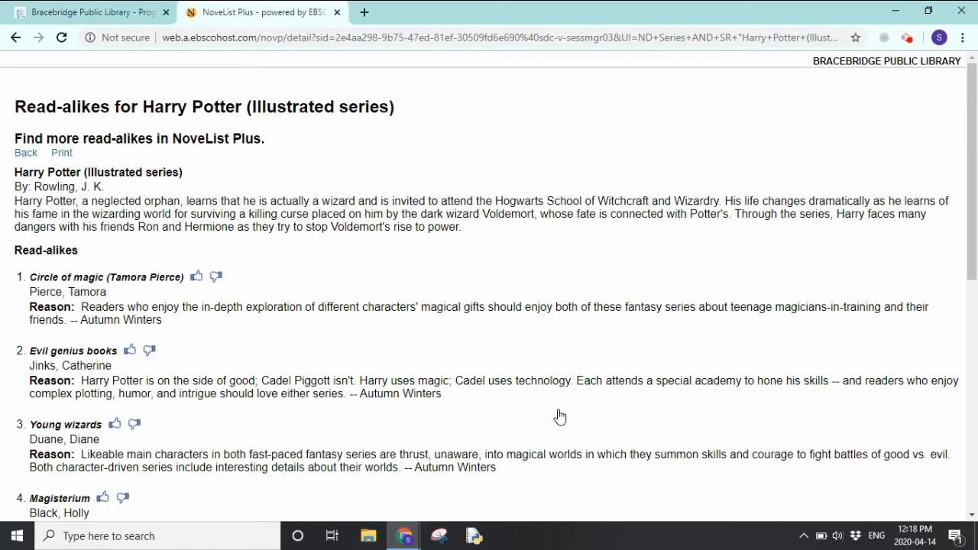
mouse_move(336, 381)
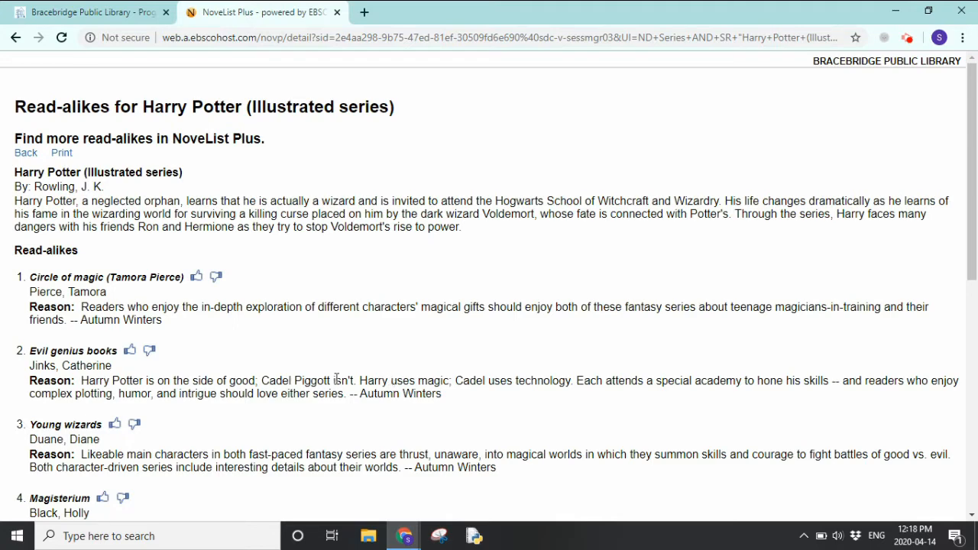
mouse_move(174, 298)
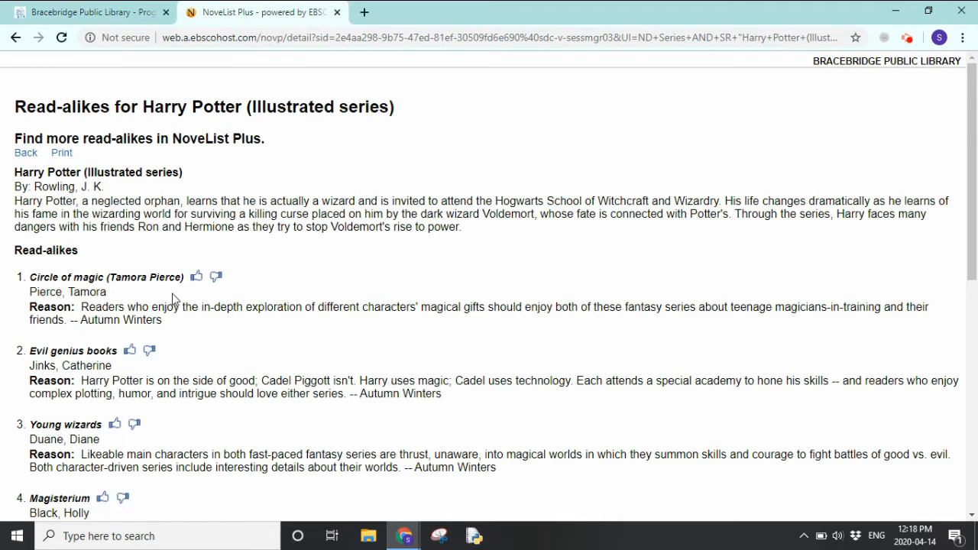
mouse_move(386, 330)
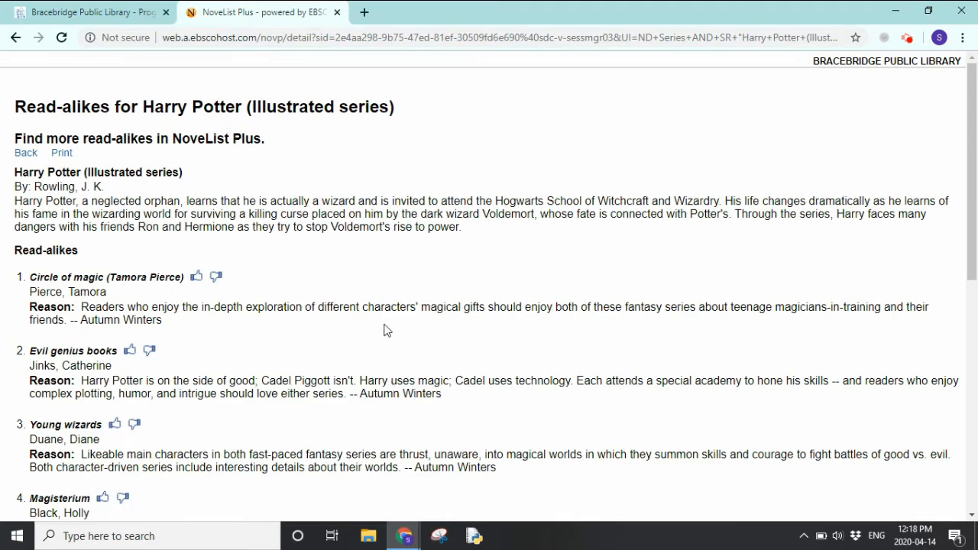
mouse_move(473, 327)
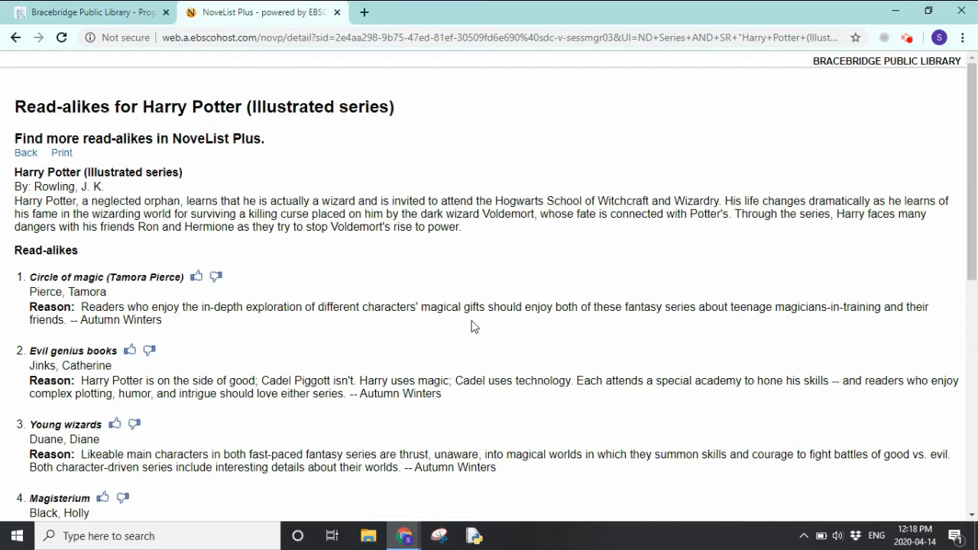
mouse_move(461, 319)
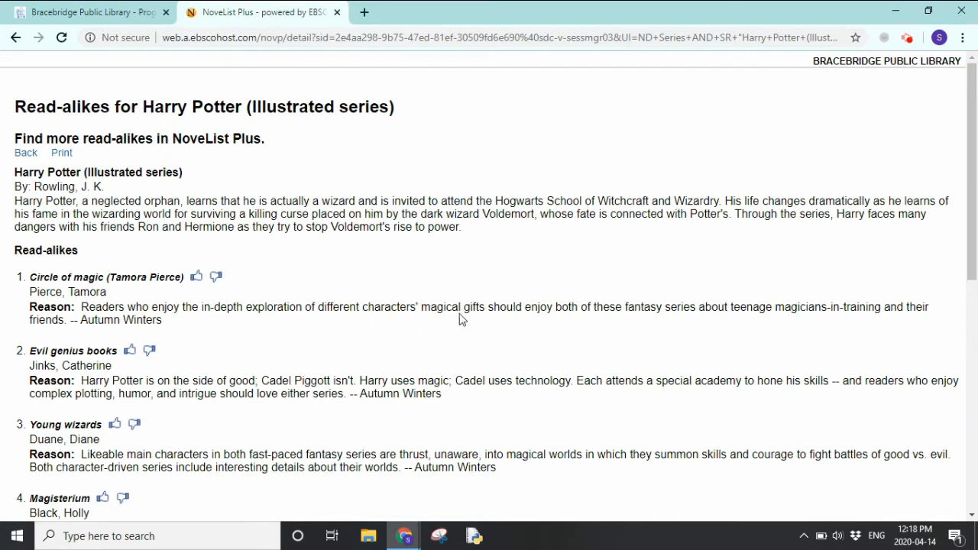
mouse_move(535, 307)
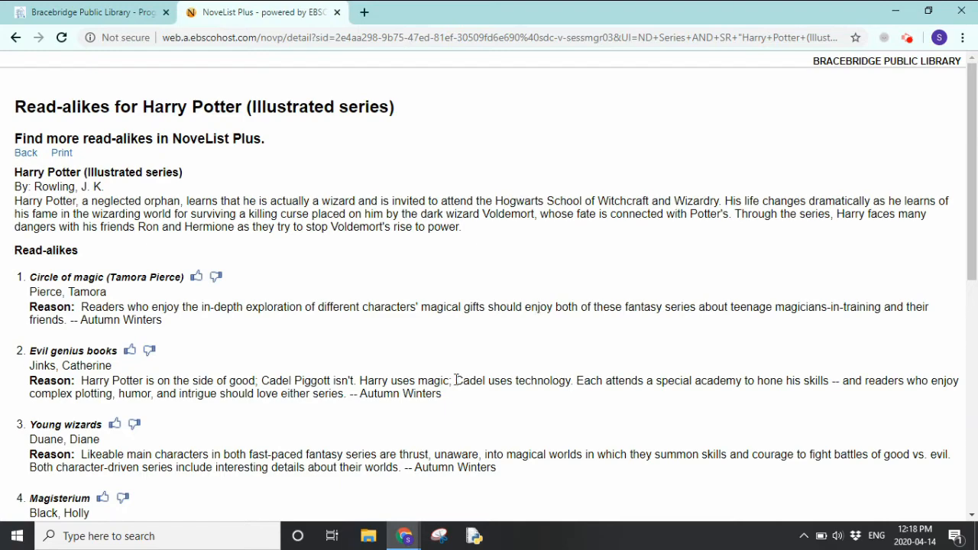
mouse_move(442, 446)
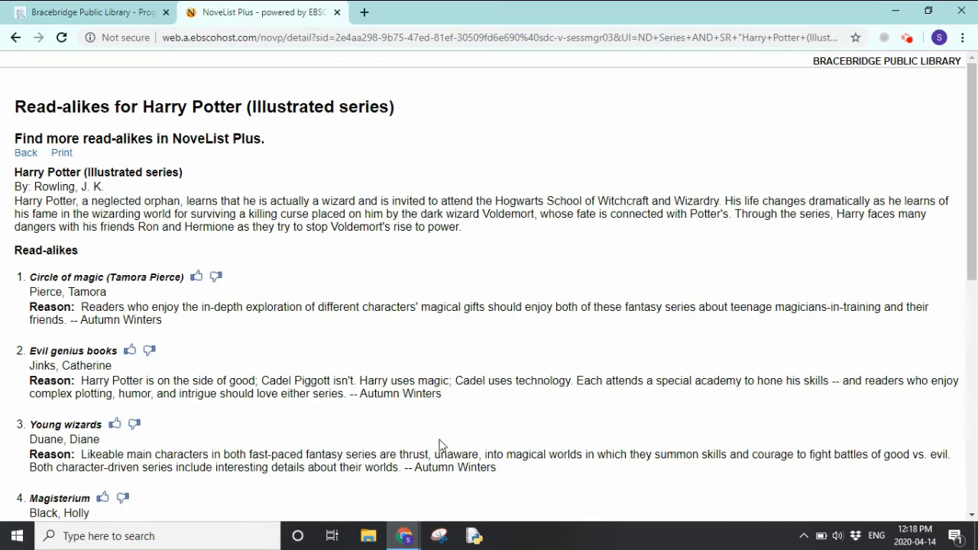
scroll("down", 3)
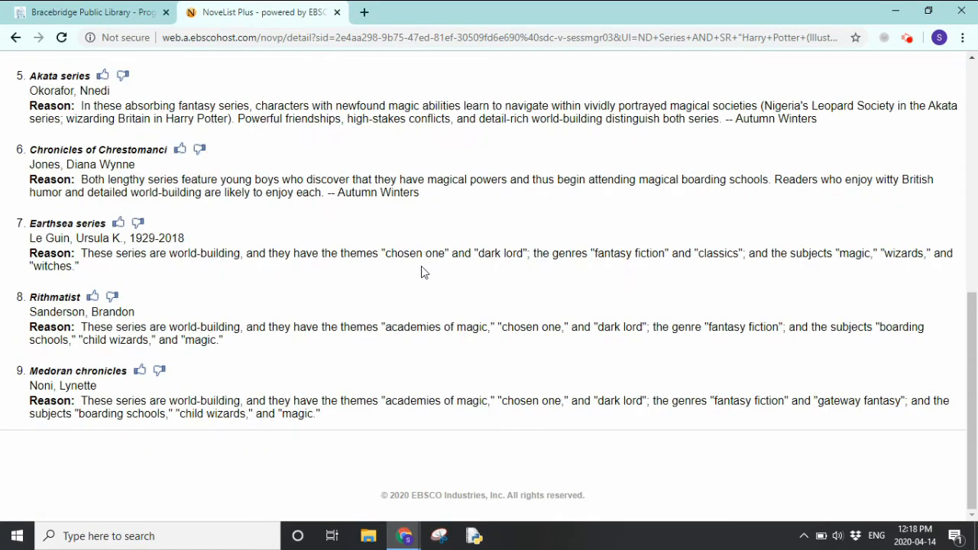
mouse_move(410, 266)
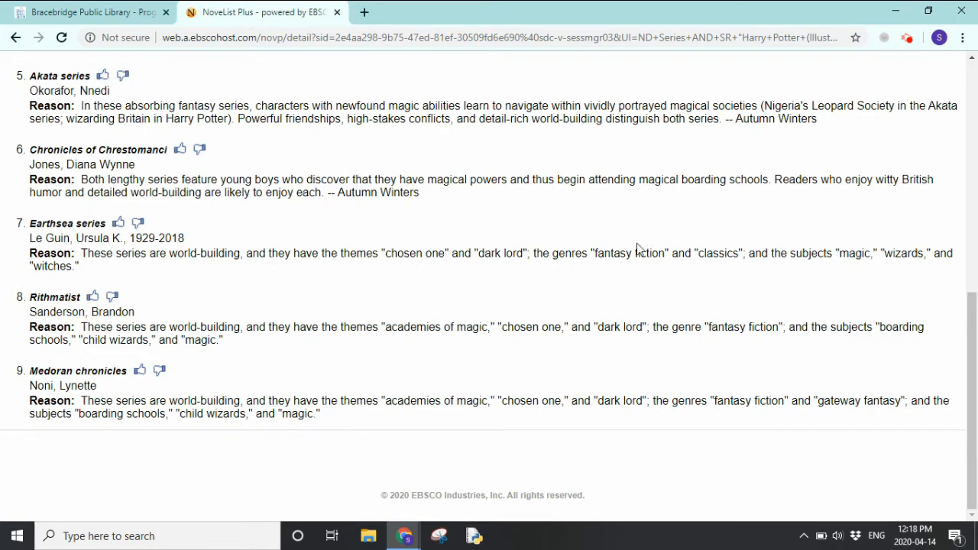
mouse_move(908, 287)
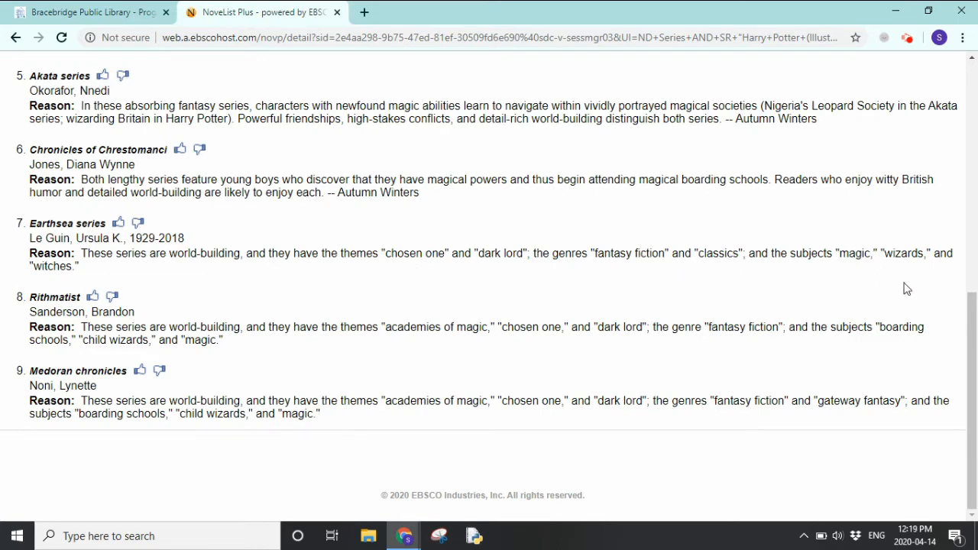
scroll("up", 3)
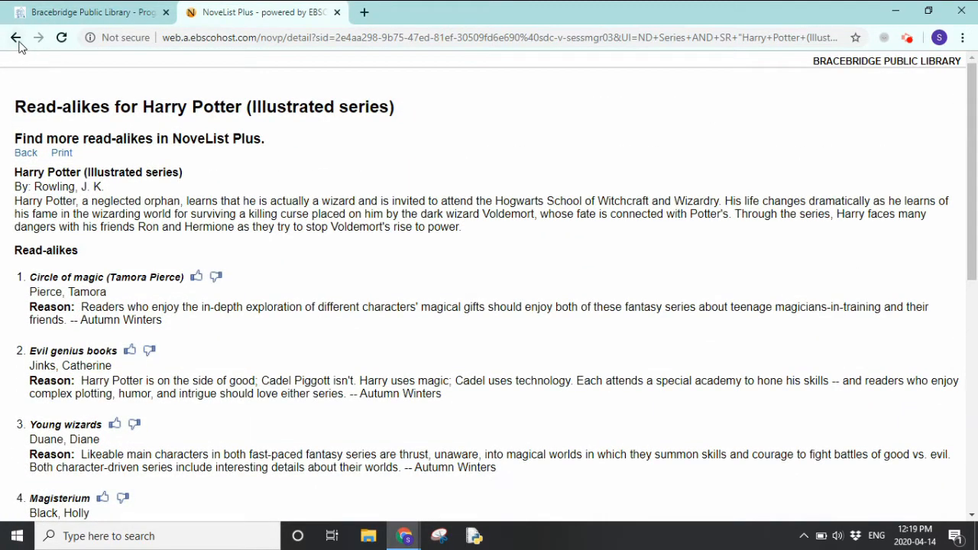
mouse_move(17, 36)
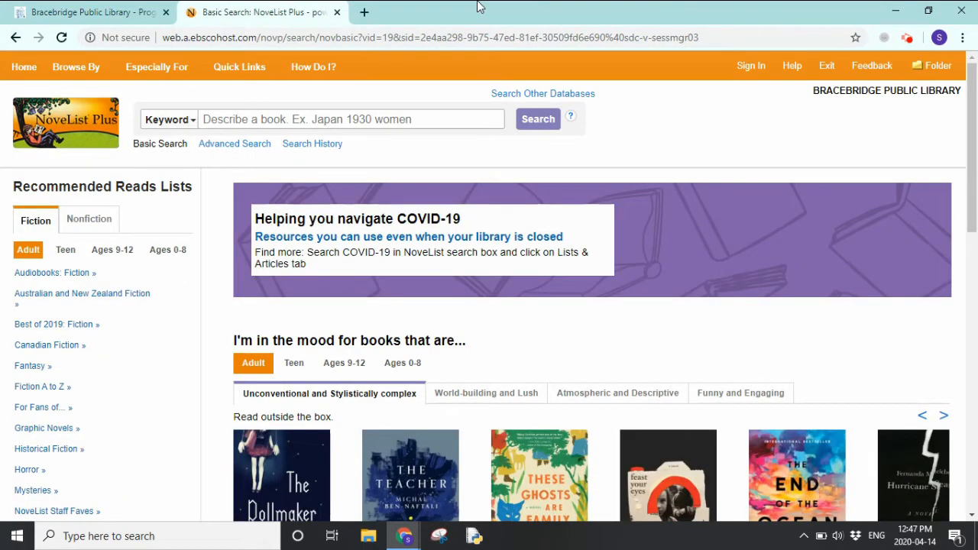
- From the Browse By menu, choose to browse books by Genre
left_click(156, 67)
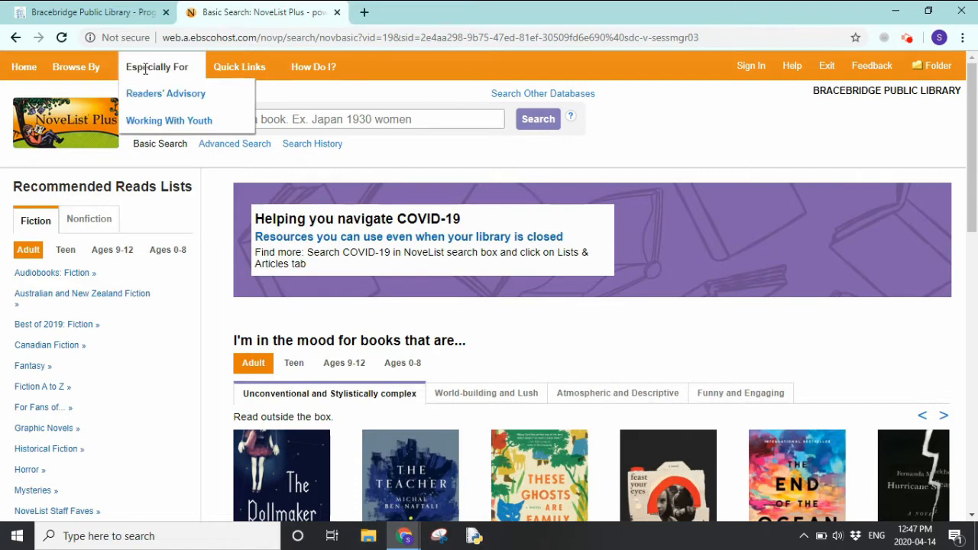
left_click(76, 68)
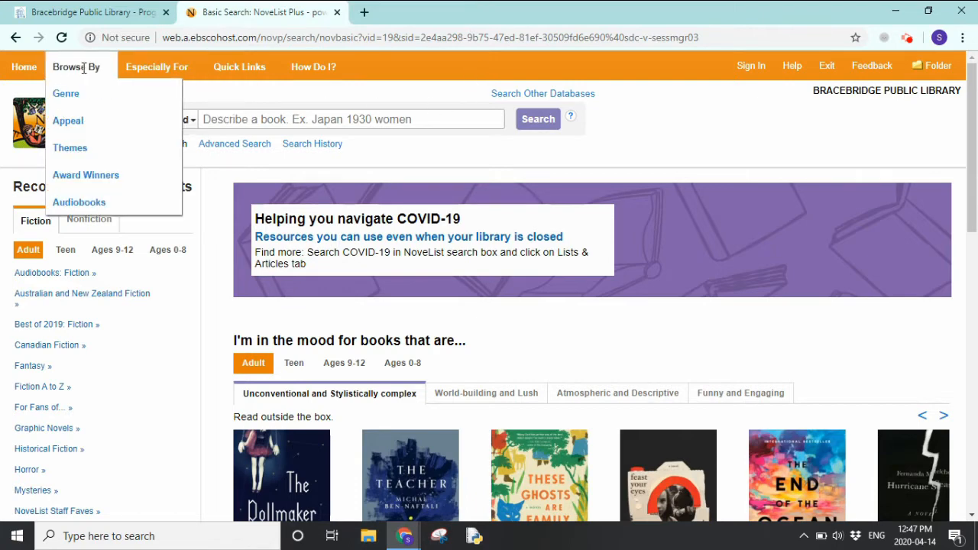
mouse_move(66, 94)
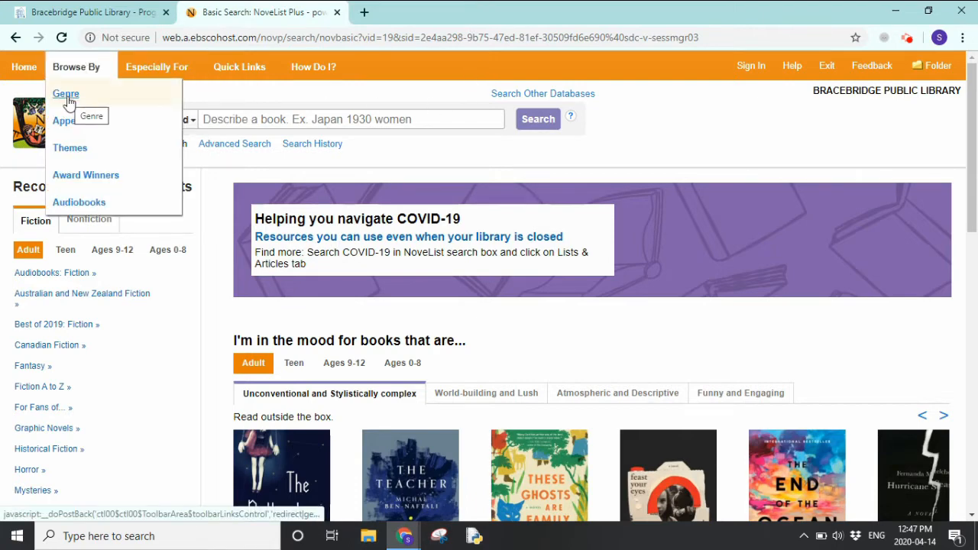
left_click(65, 93)
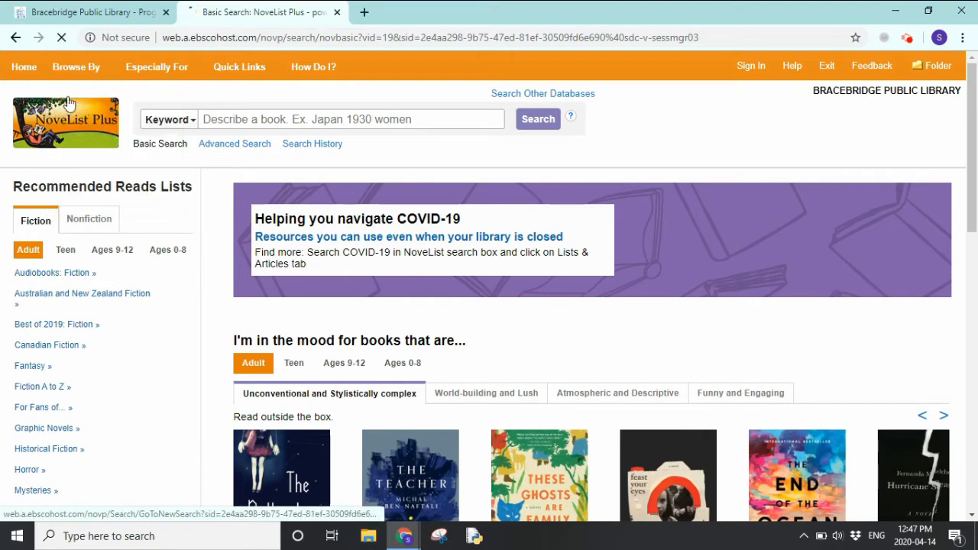
left_click(370, 244)
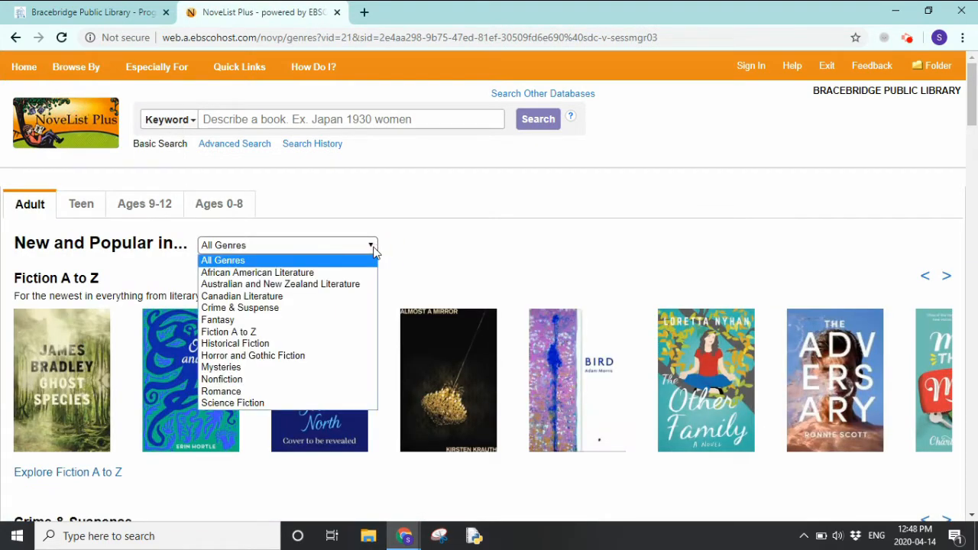
mouse_move(363, 259)
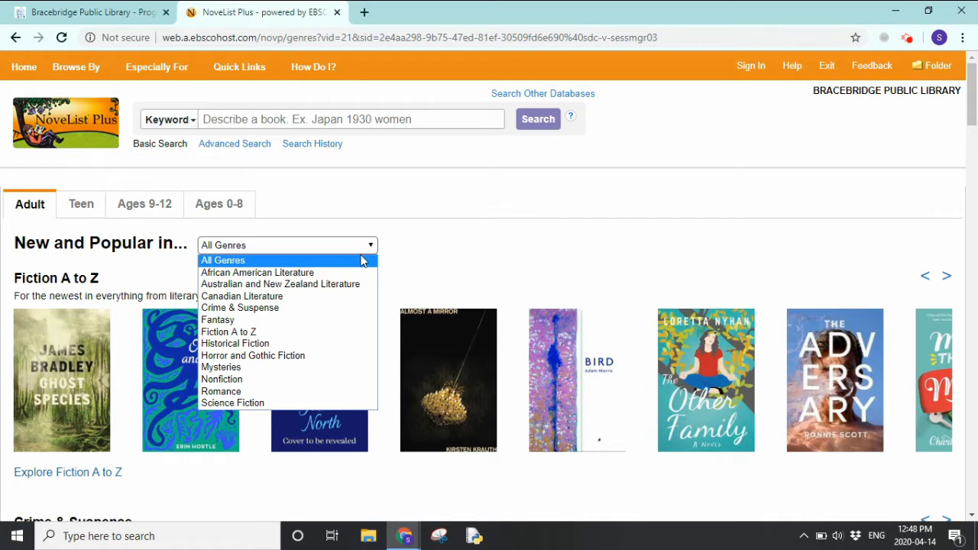
mouse_move(221, 367)
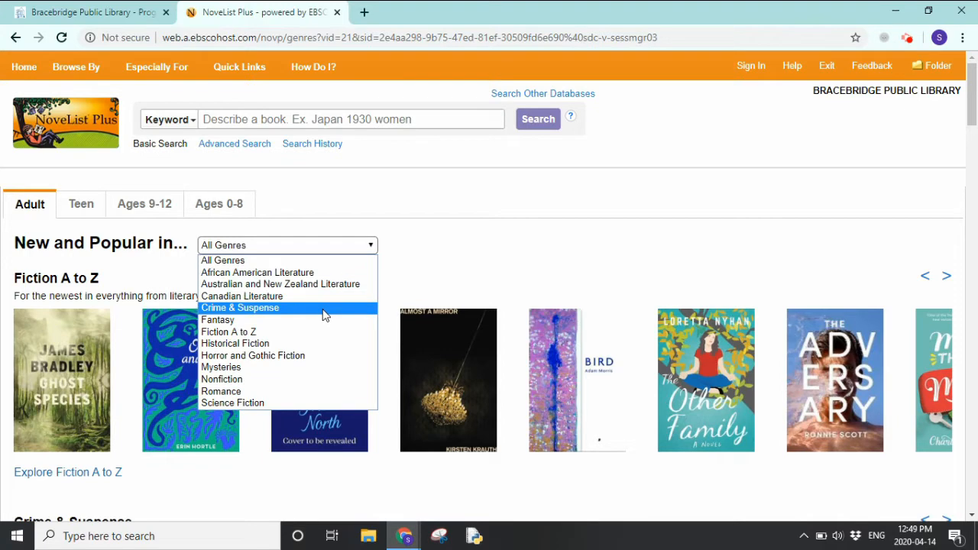
left_click(240, 307)
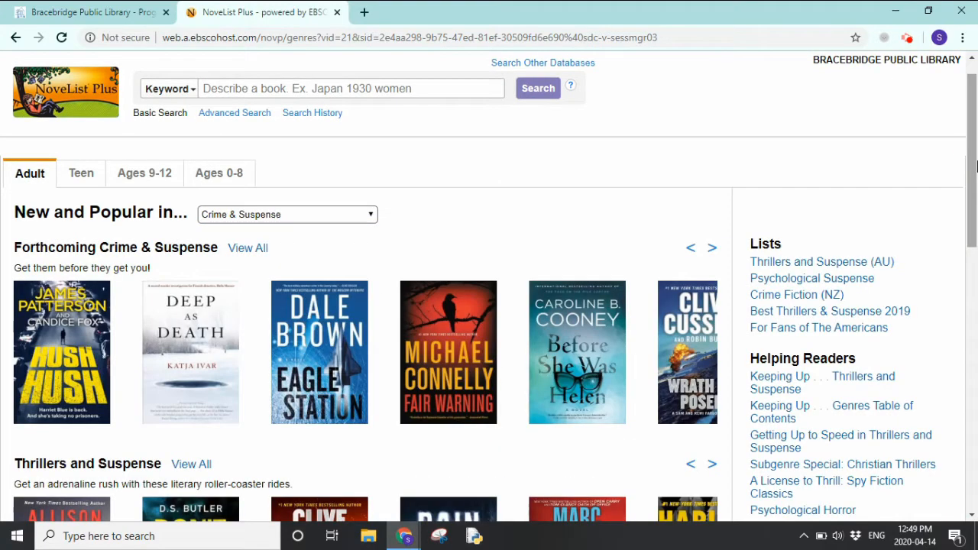
scroll("down", 3)
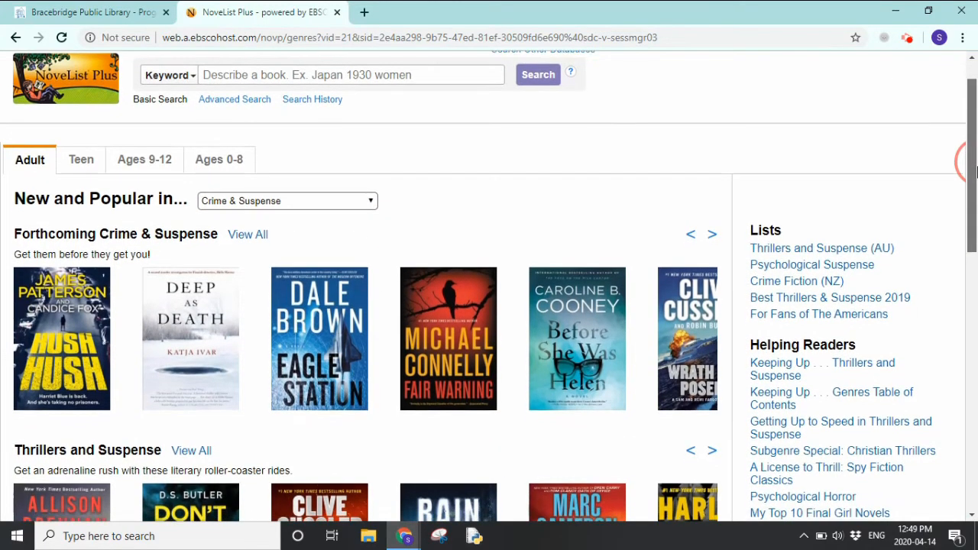
scroll("down", 3)
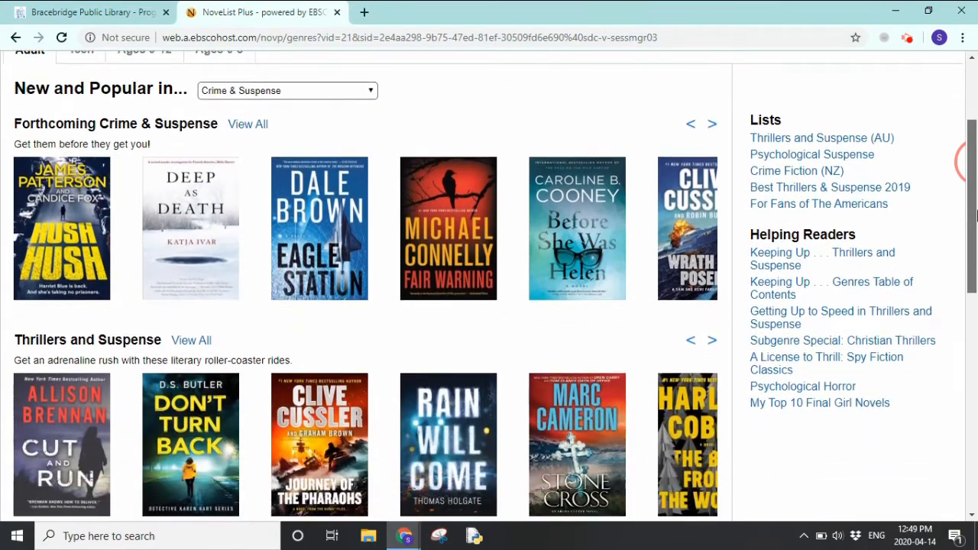
scroll("down", 3)
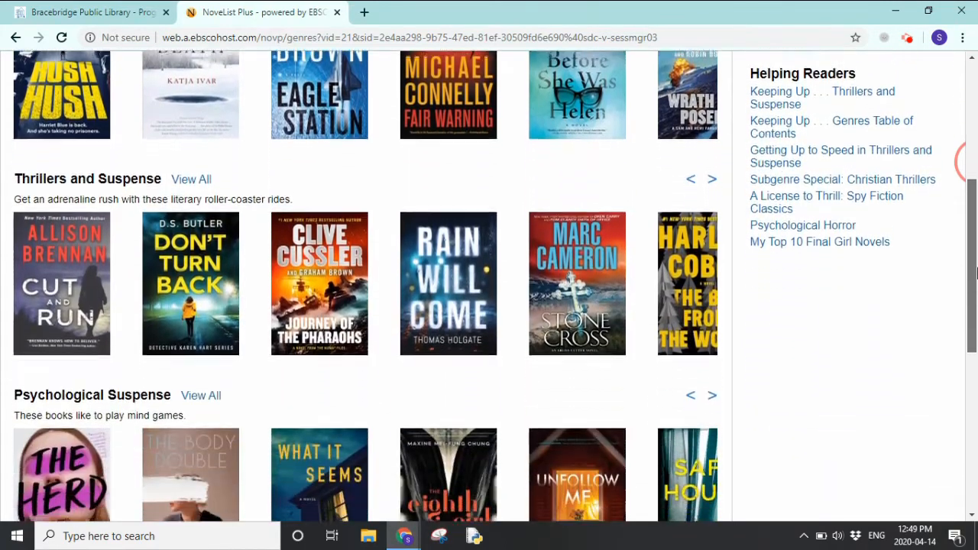
scroll("down", 3)
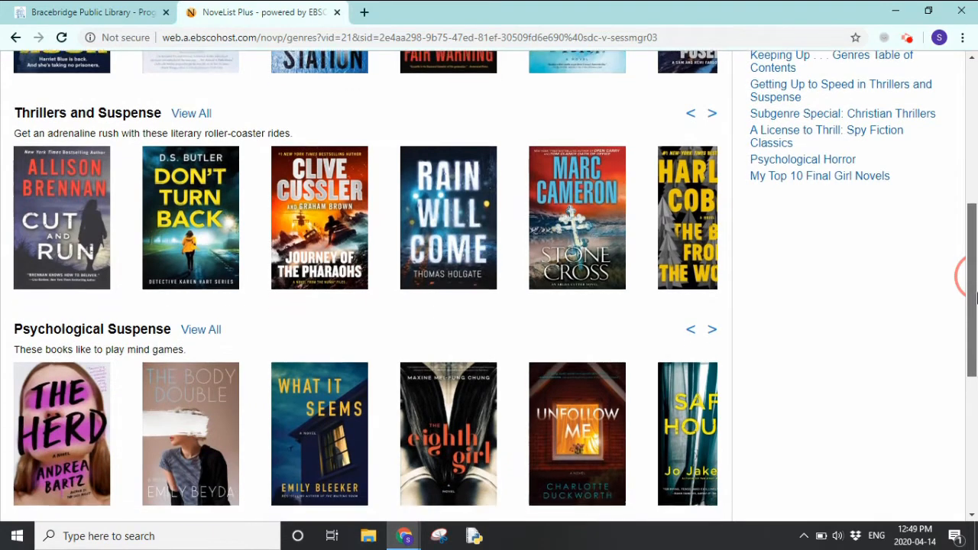
scroll("down", 3)
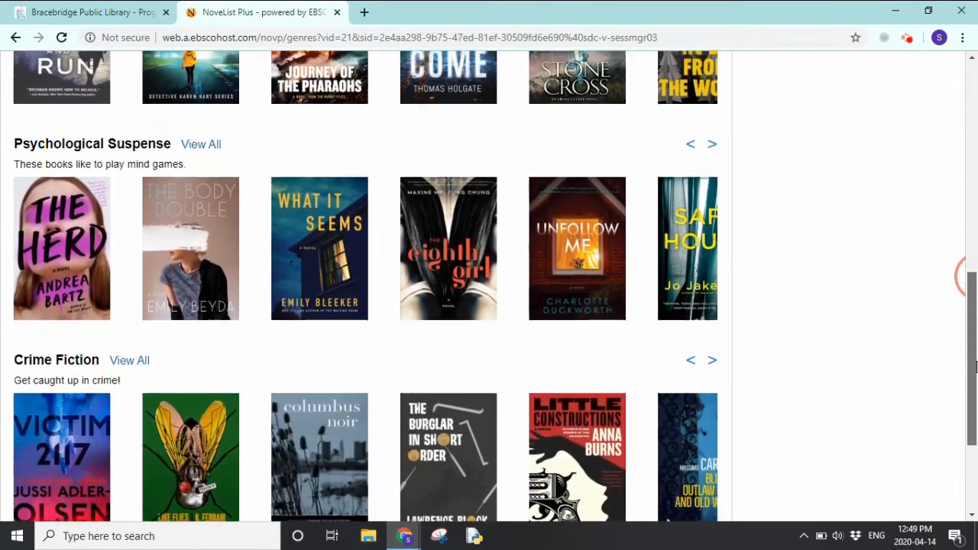
scroll("up", 3)
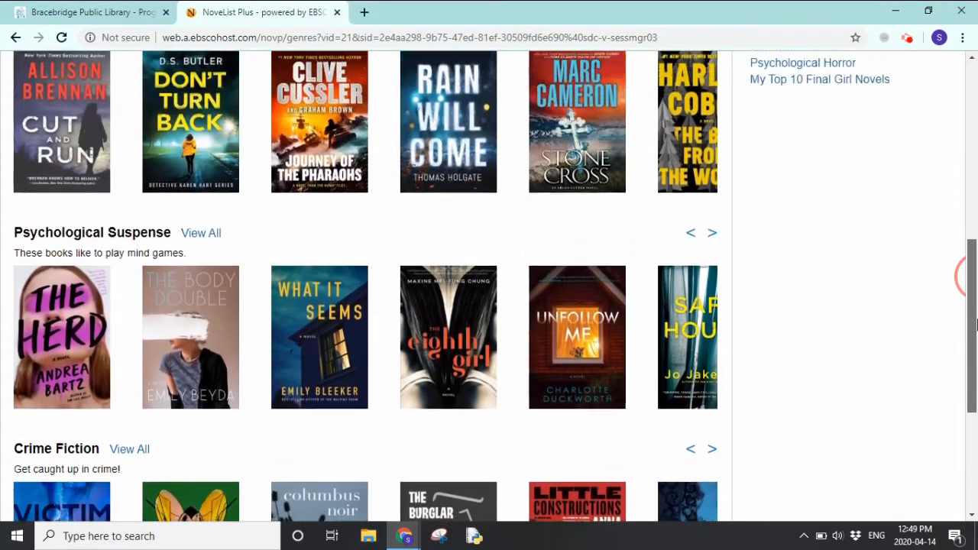
scroll("up", 3)
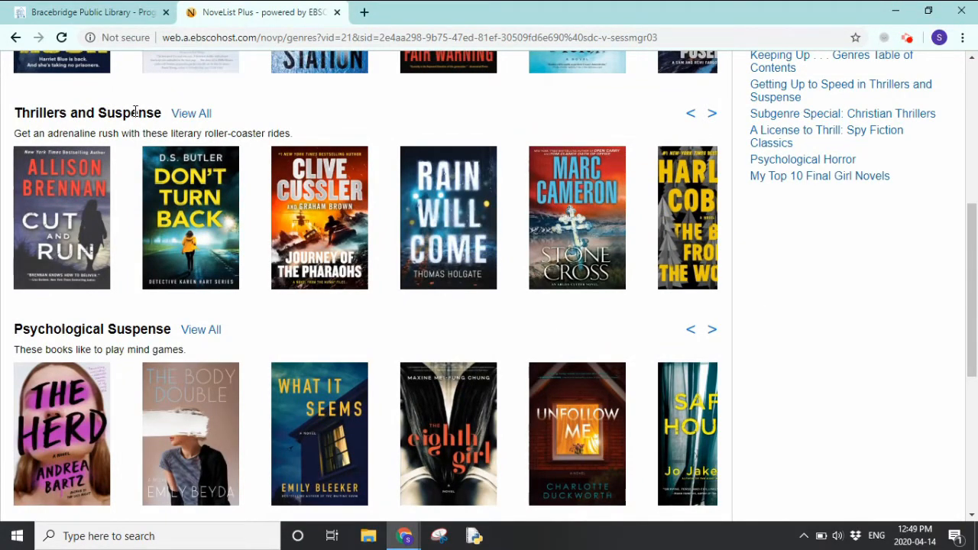
- View the Journey of the pharaohs record and read its Booklist, Publishers Weekly and Kirkus reviews
left_click(318, 217)
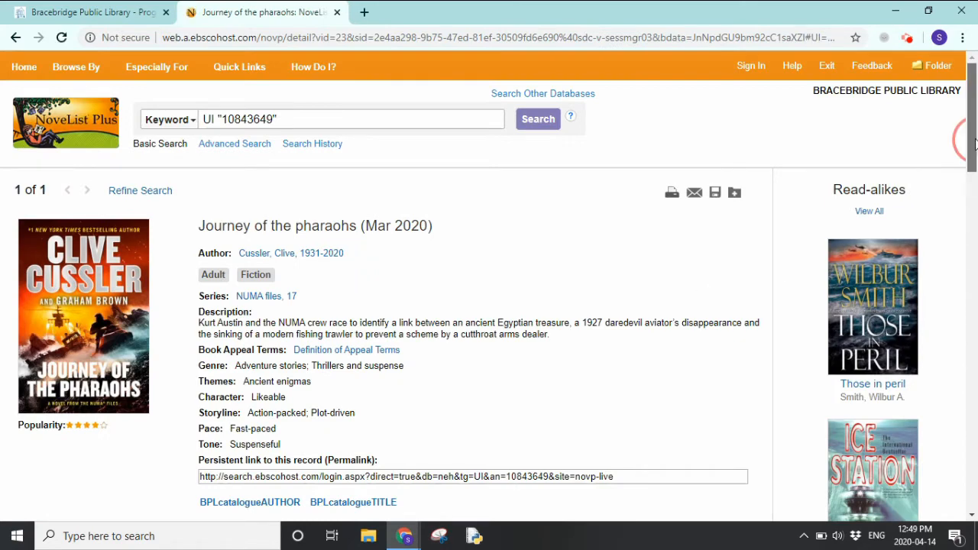
scroll("down", 3)
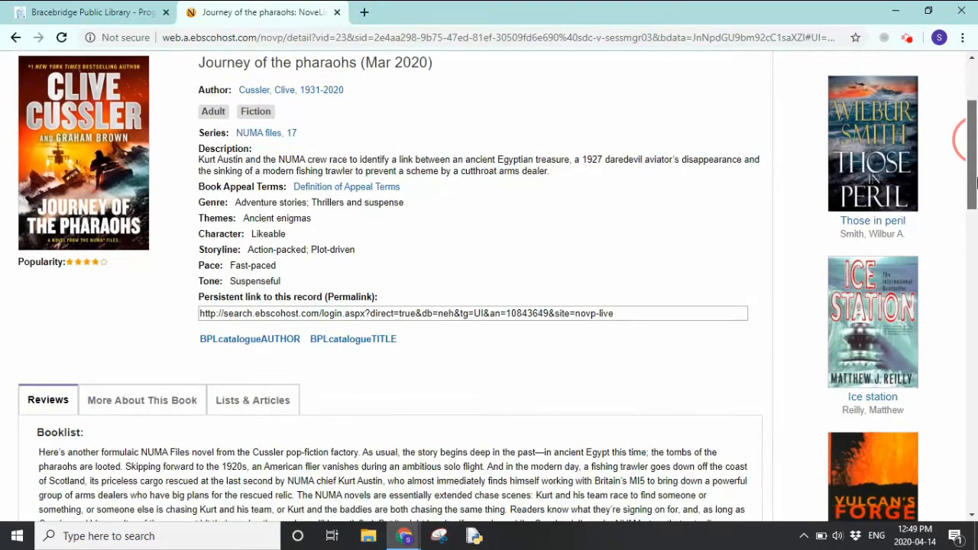
scroll("down", 3)
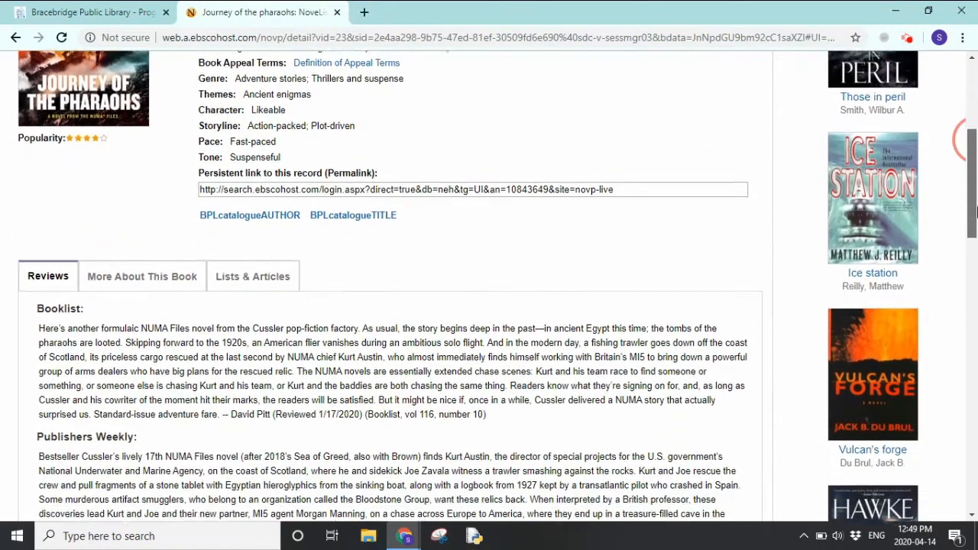
scroll("down", 3)
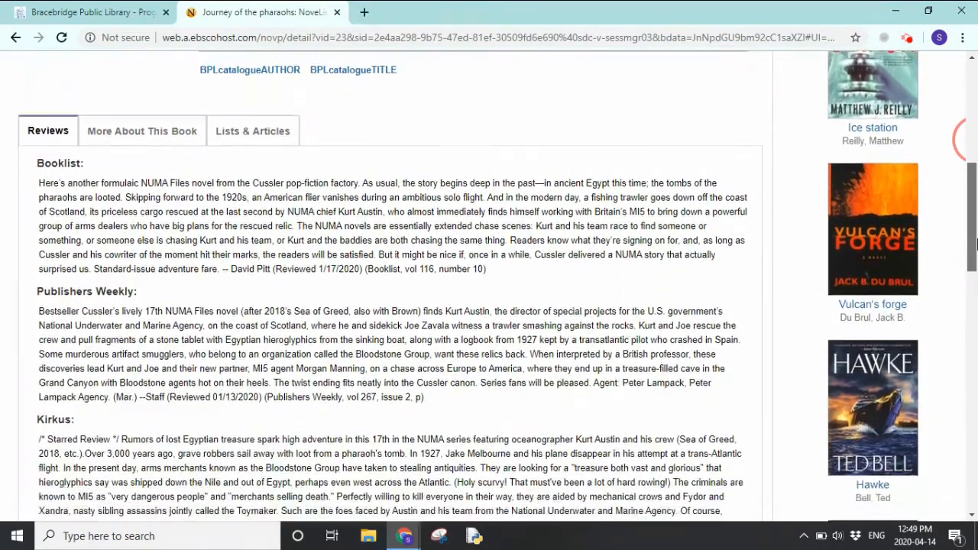
scroll("down", 3)
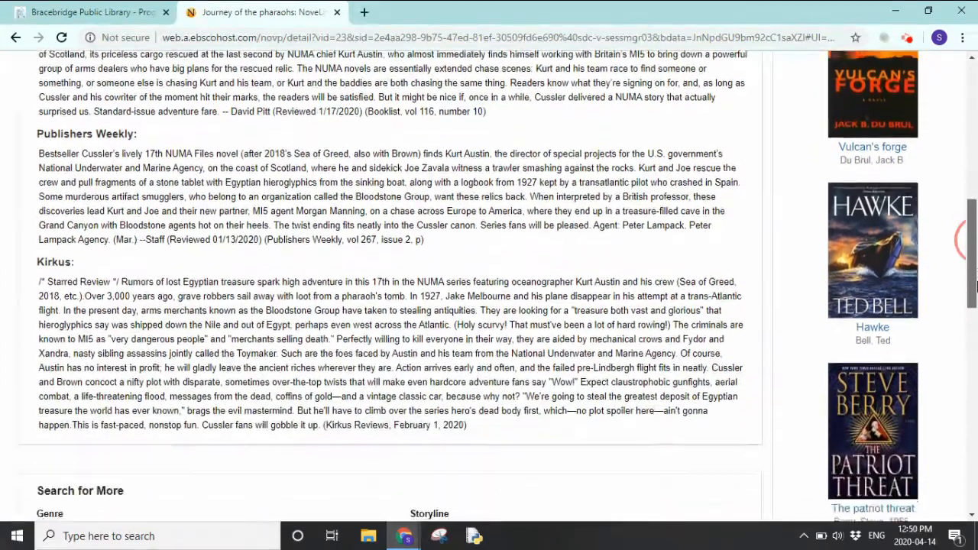
scroll("down", 3)
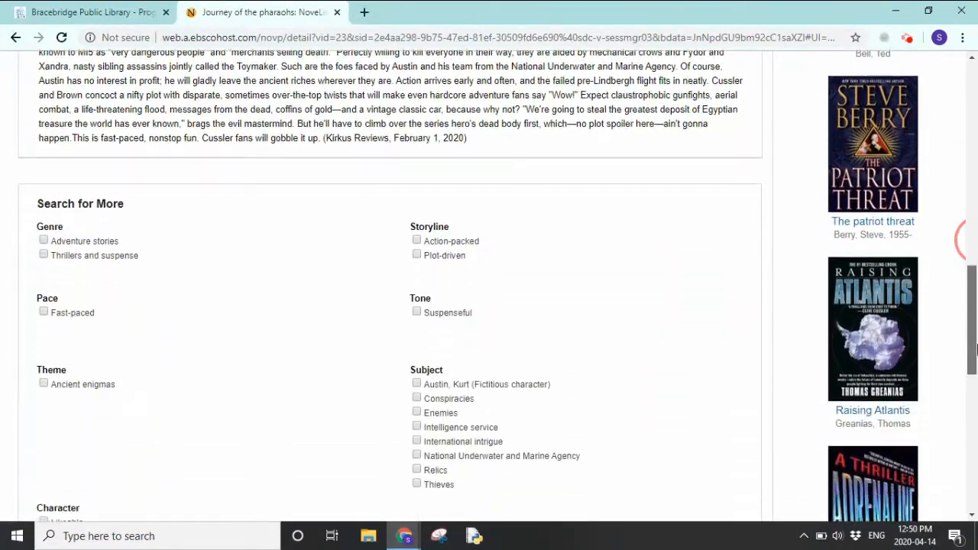
scroll("down", 3)
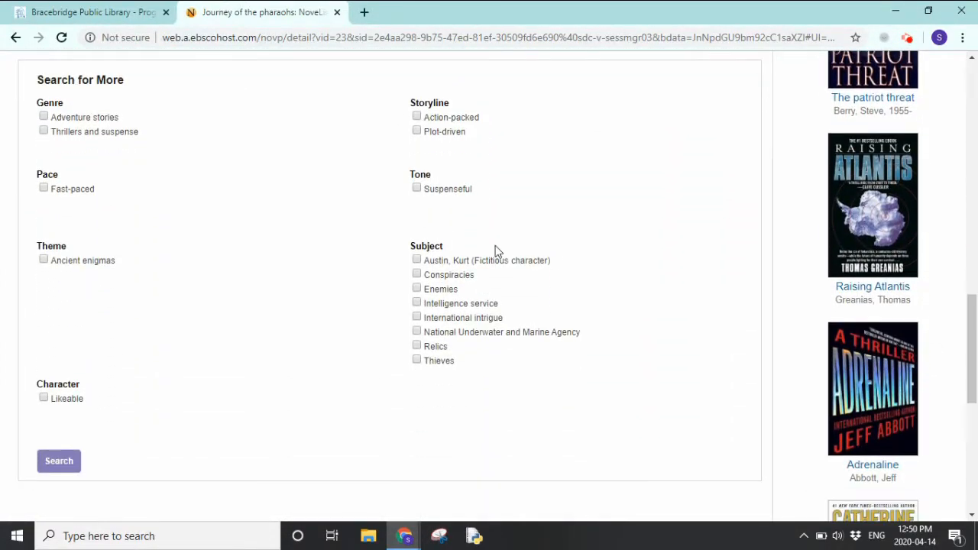
mouse_move(268, 119)
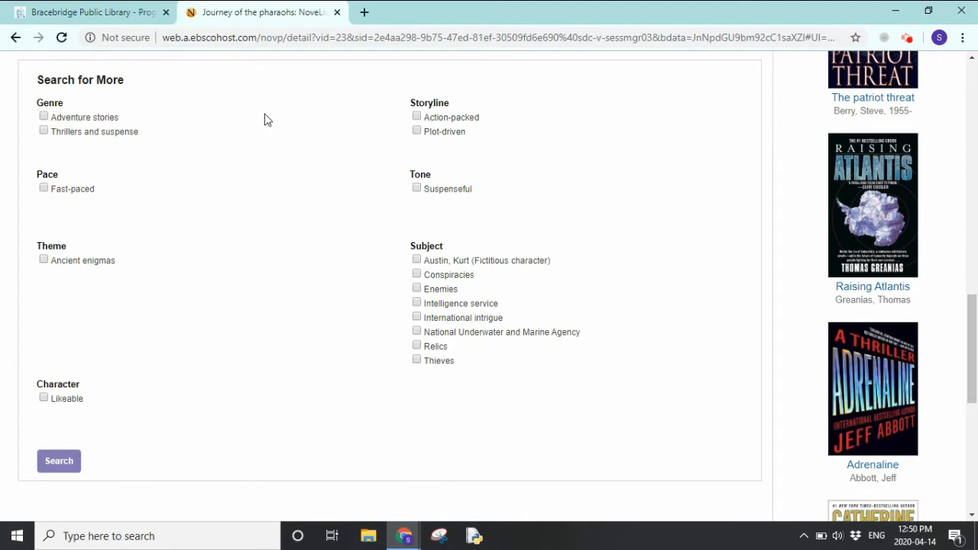
mouse_move(385, 183)
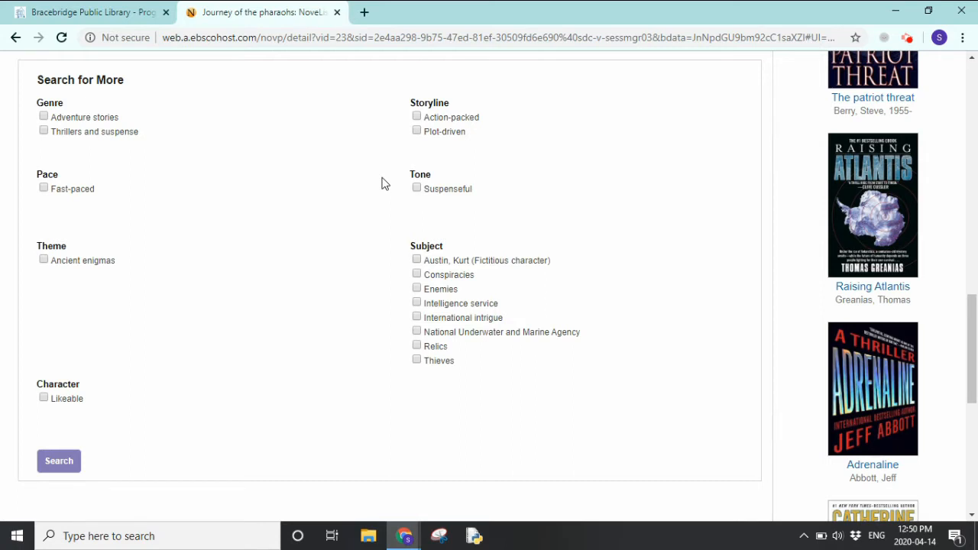
mouse_move(564, 174)
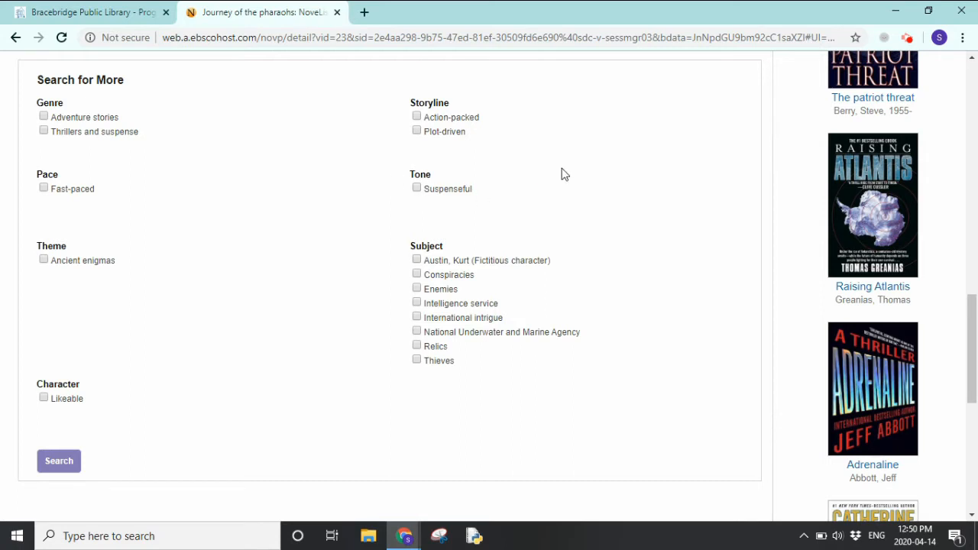
mouse_move(364, 342)
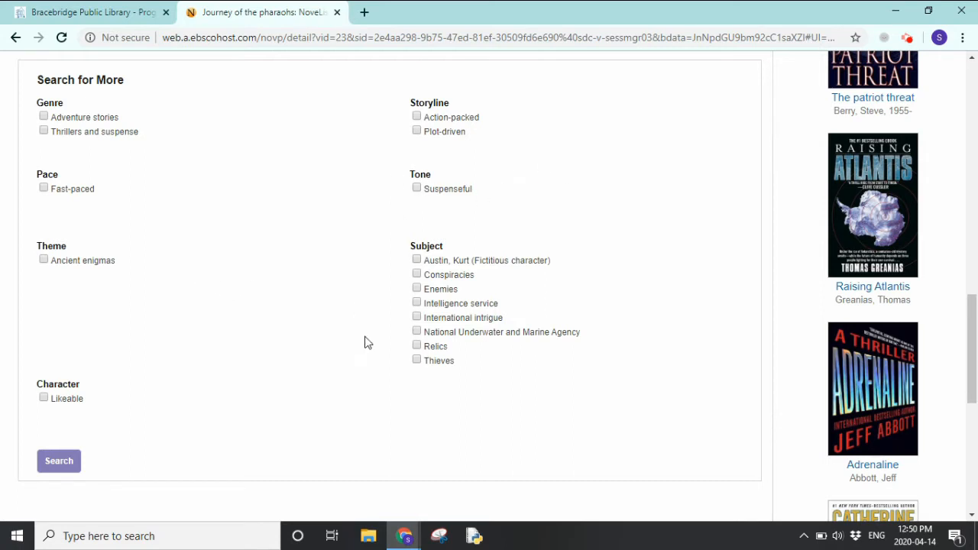
mouse_move(406, 316)
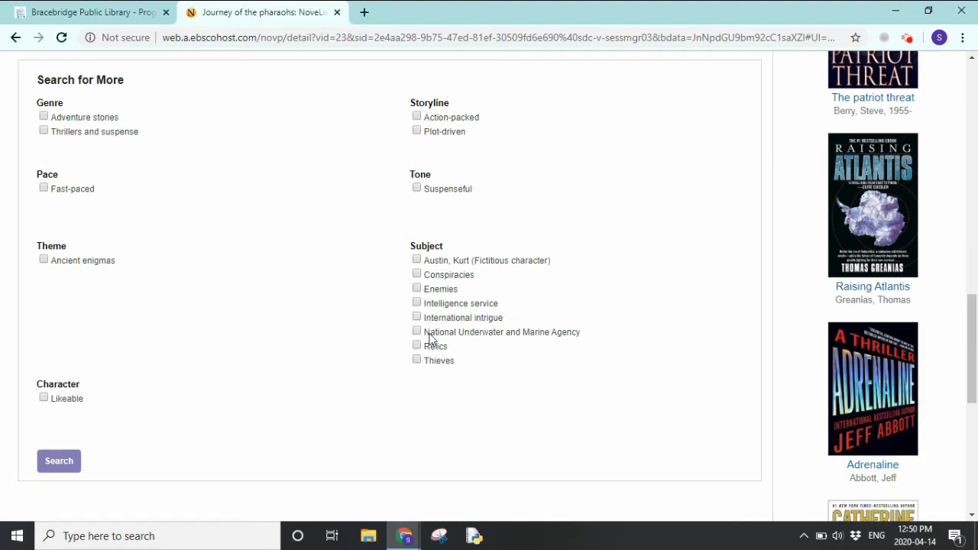
- Check Relics, Adventure stories and Fast-paced in Search for More and submit the combined search
left_click(416, 345)
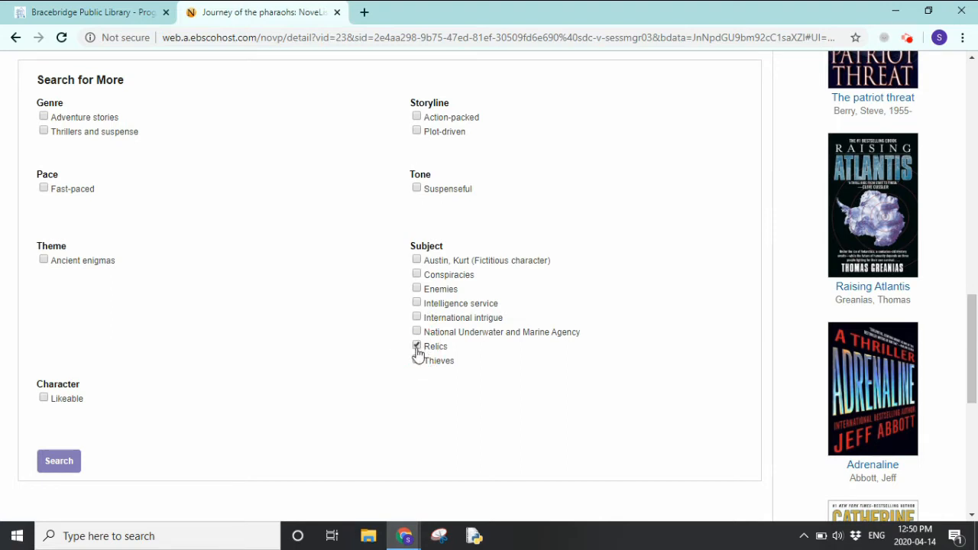
left_click(416, 345)
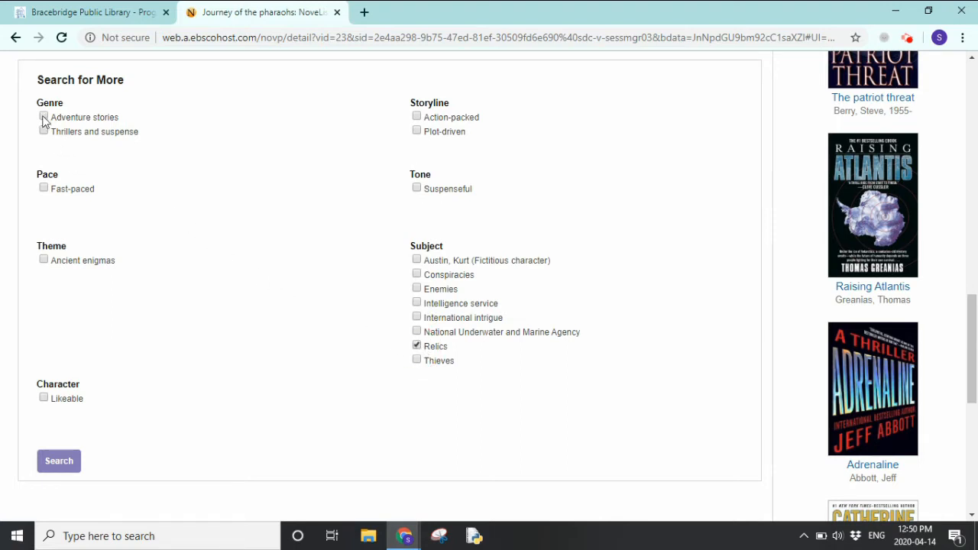
left_click(43, 117)
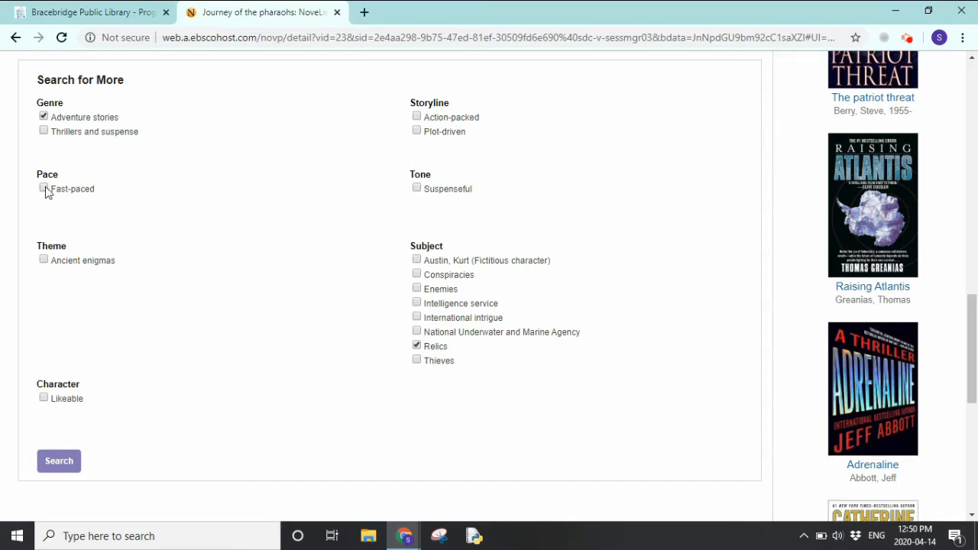
left_click(43, 190)
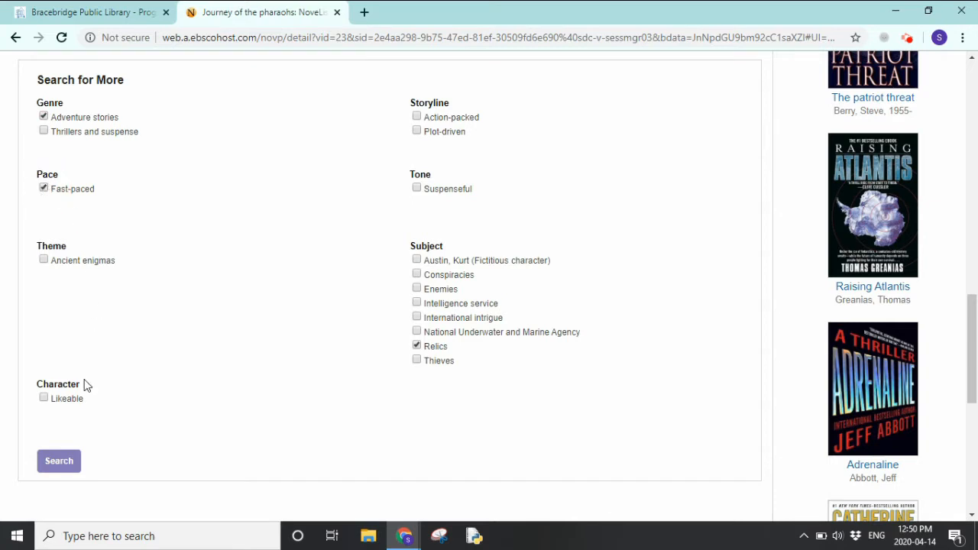
left_click(58, 461)
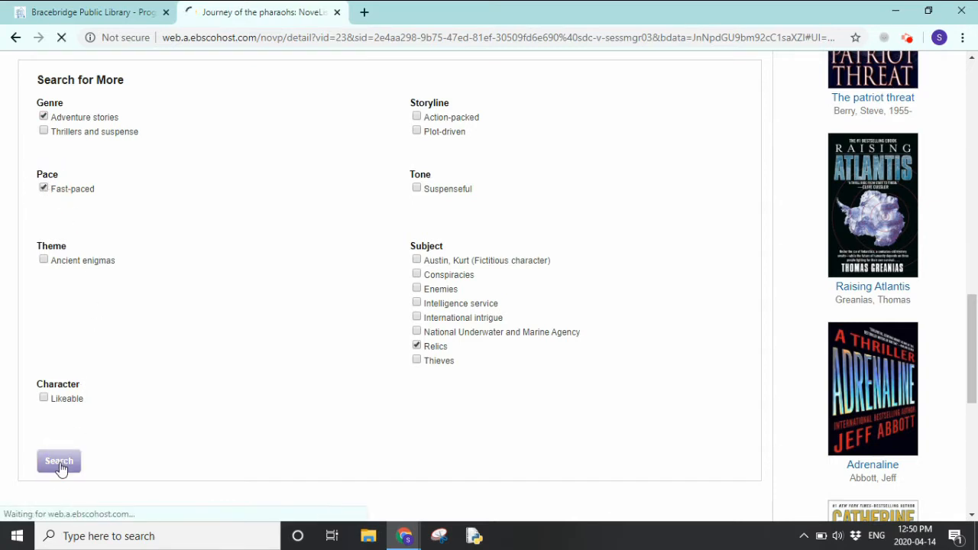
left_click(59, 462)
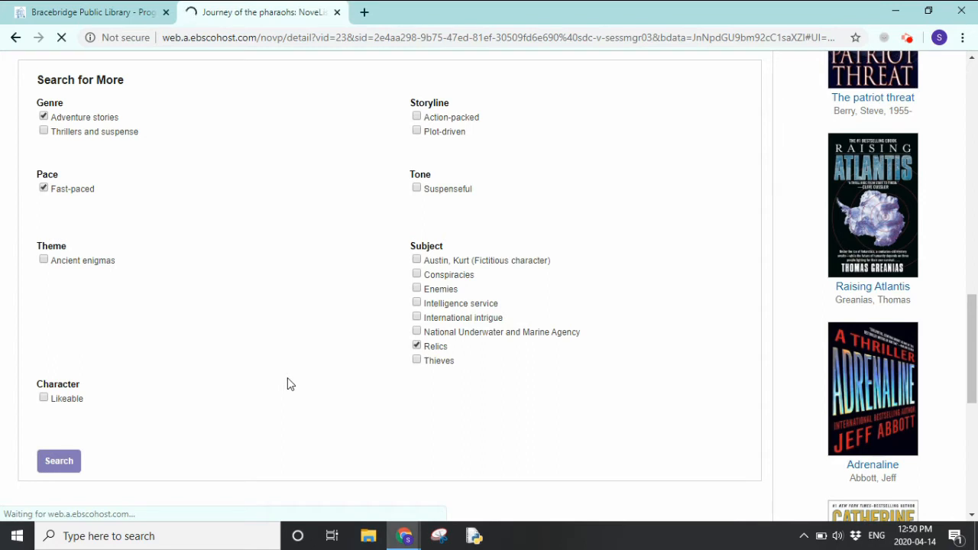
left_click(58, 461)
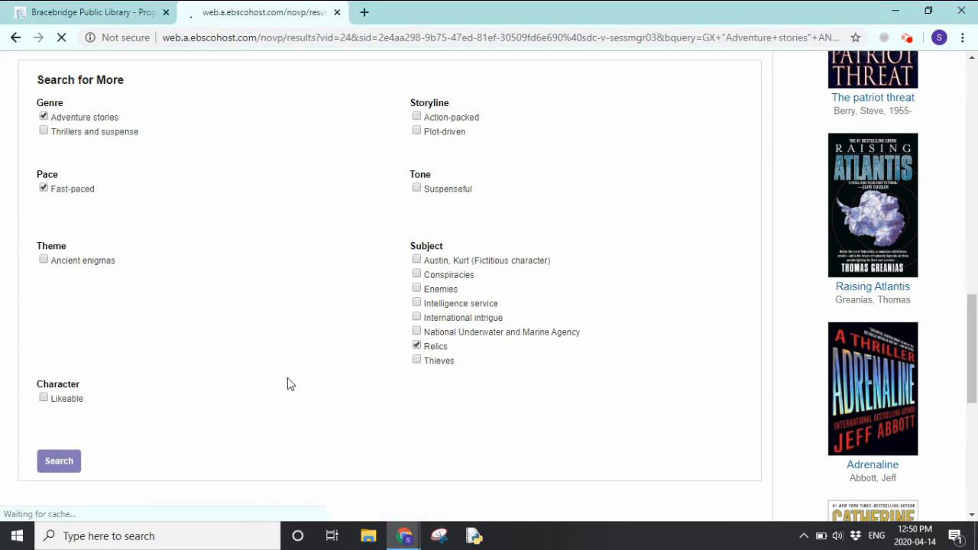
- Scroll through the 20 matching titles led by Journey of the pharaohs, Pirate and The Solomon curse
left_click(58, 462)
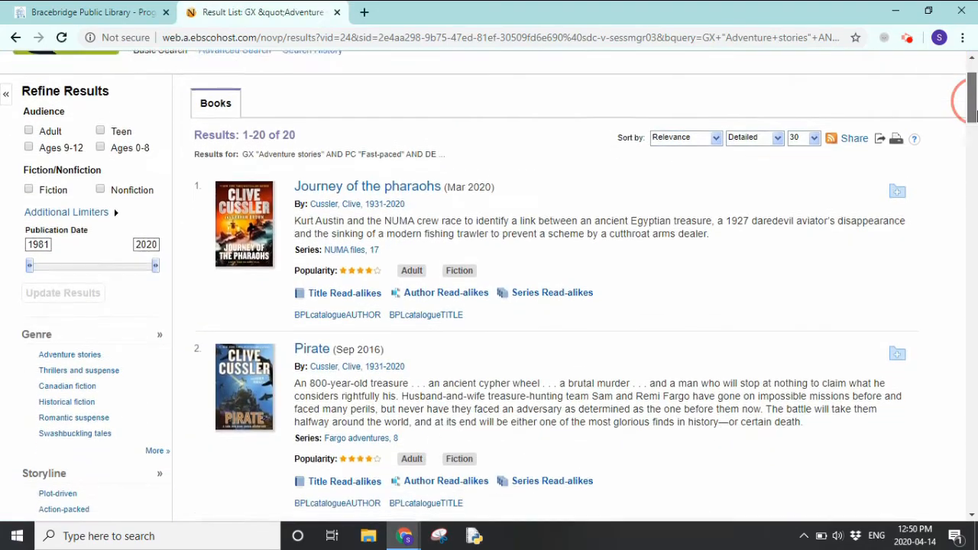
scroll("down", 3)
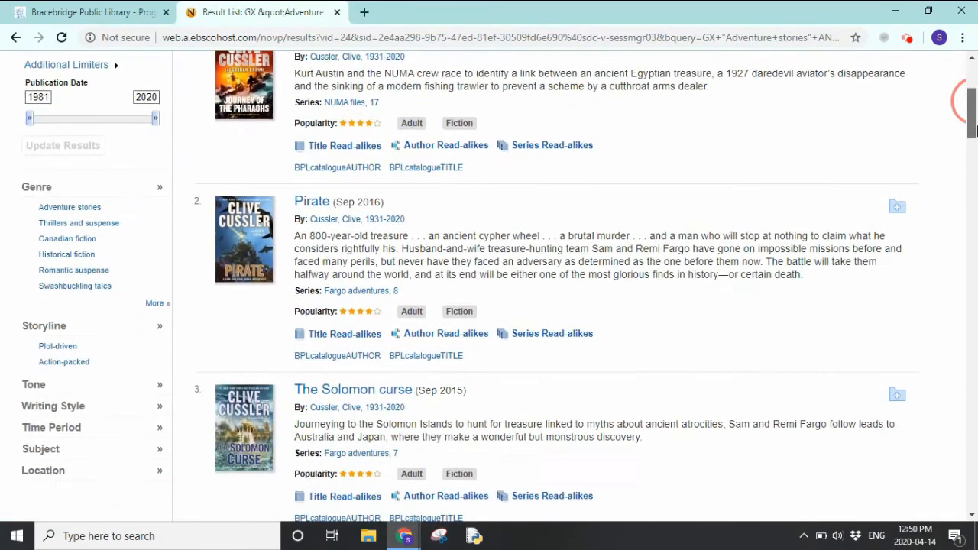
scroll("down", 3)
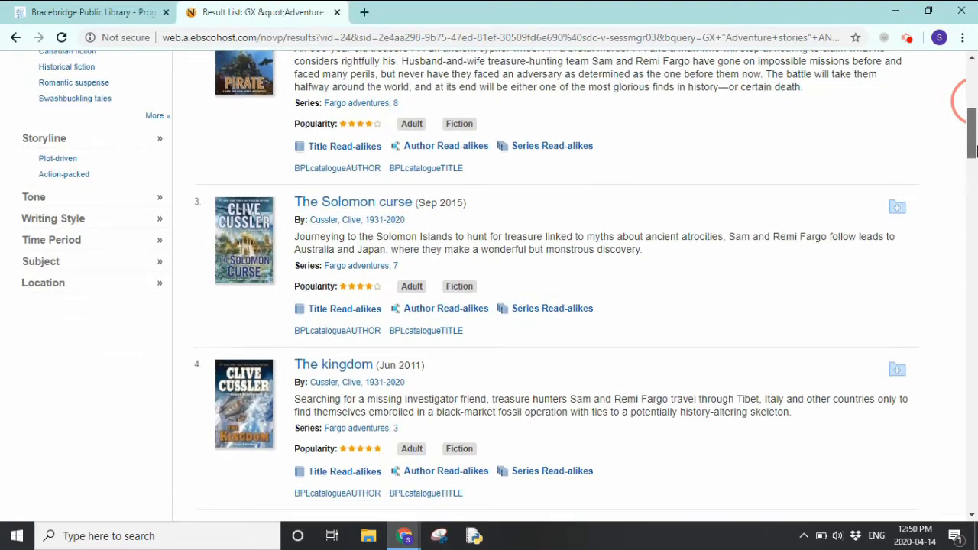
scroll("down", 3)
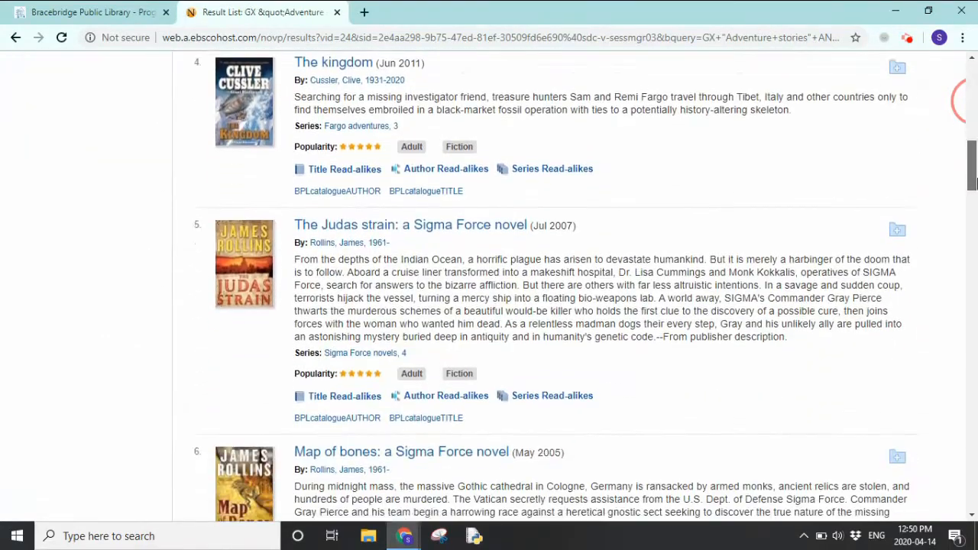
scroll("down", 3)
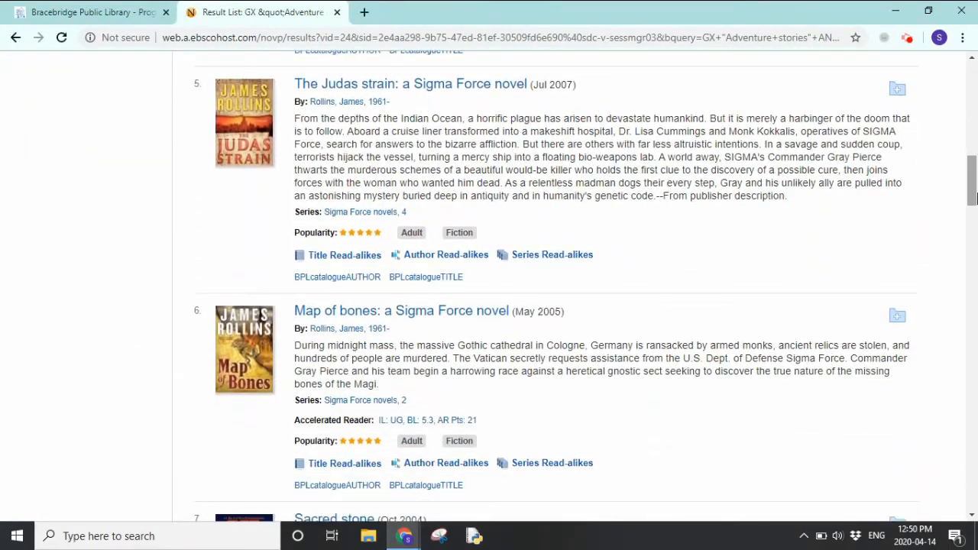
scroll("down", 3)
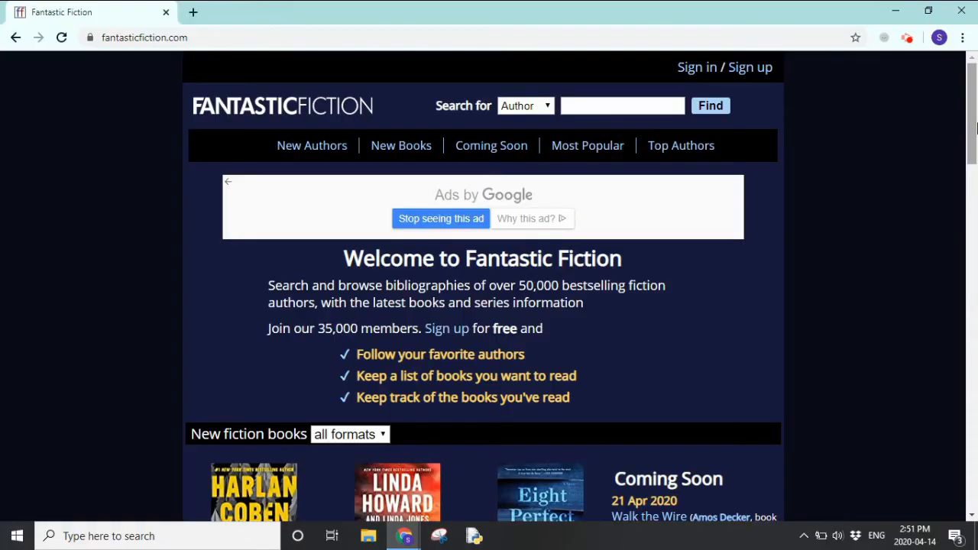
mouse_move(972, 126)
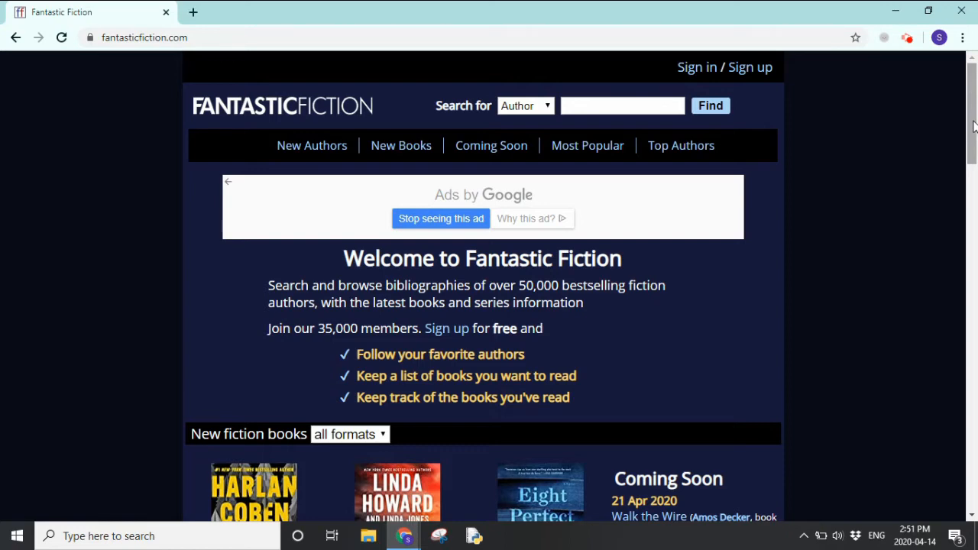
- Switch to the Fantastic Fiction home page tab with its author search
left_click(709, 106)
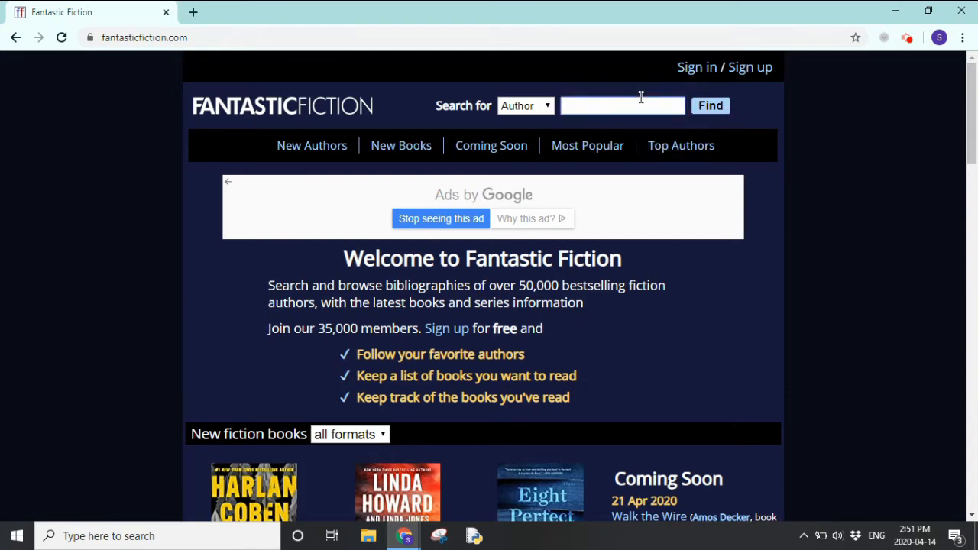
- Search Fantastic Fiction authors for 'clive' and pick Clive Cussler from the suggestions
left_click(622, 105)
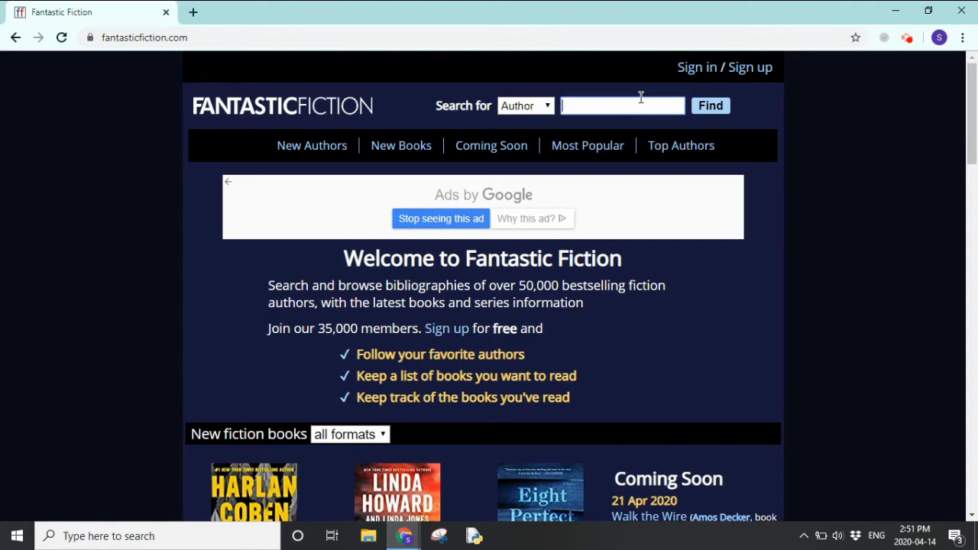
type("cliv")
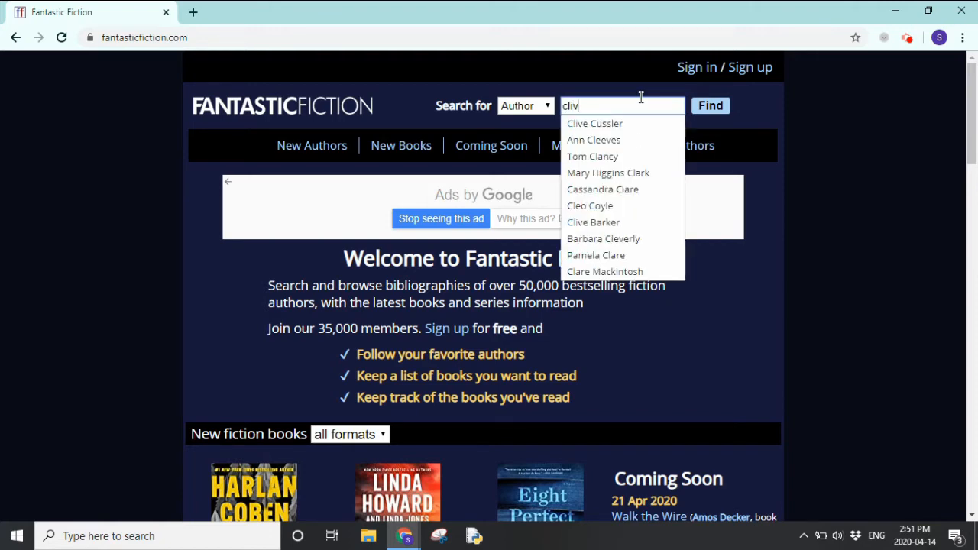
type("e")
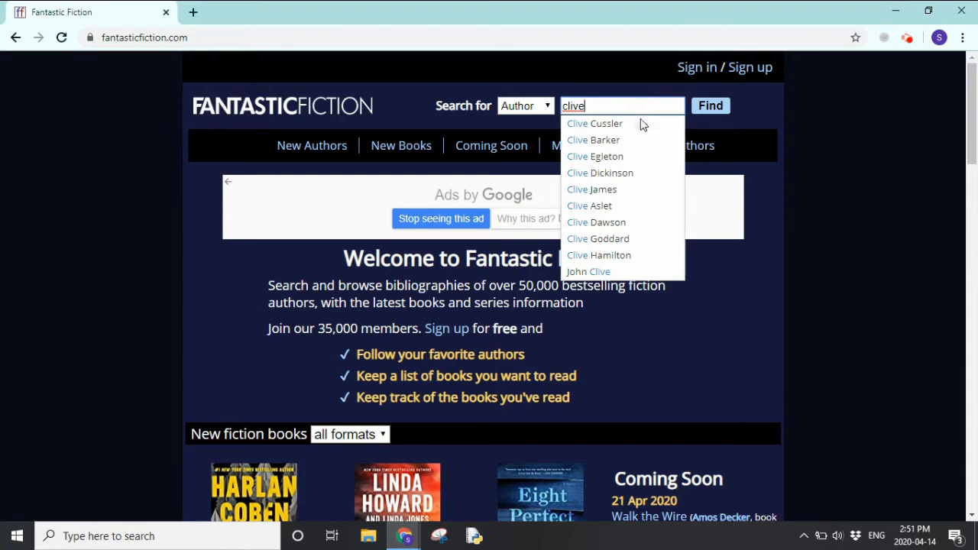
left_click(595, 123)
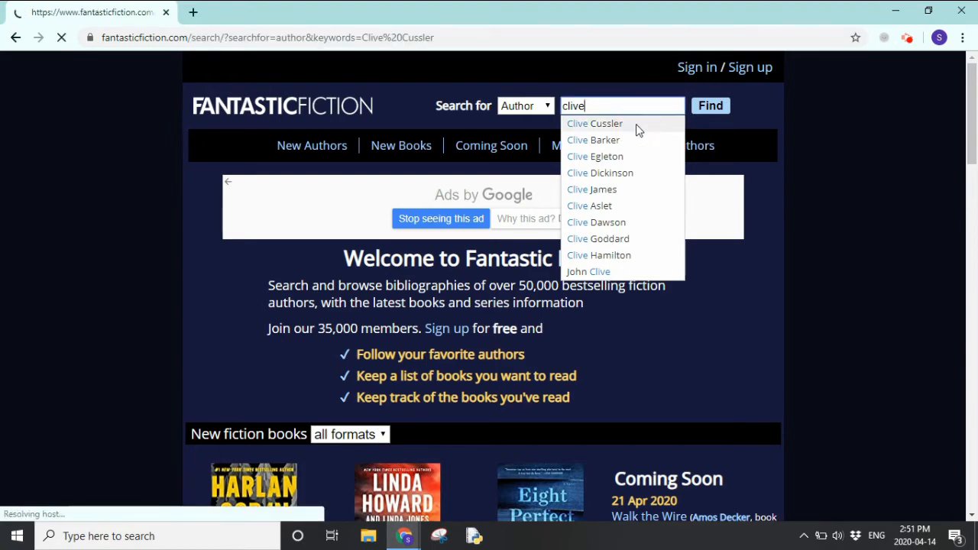
- Open Clive Cussler's author page and scroll past his bio and New Books to the Dirk Pitt Adventure series
left_click(595, 122)
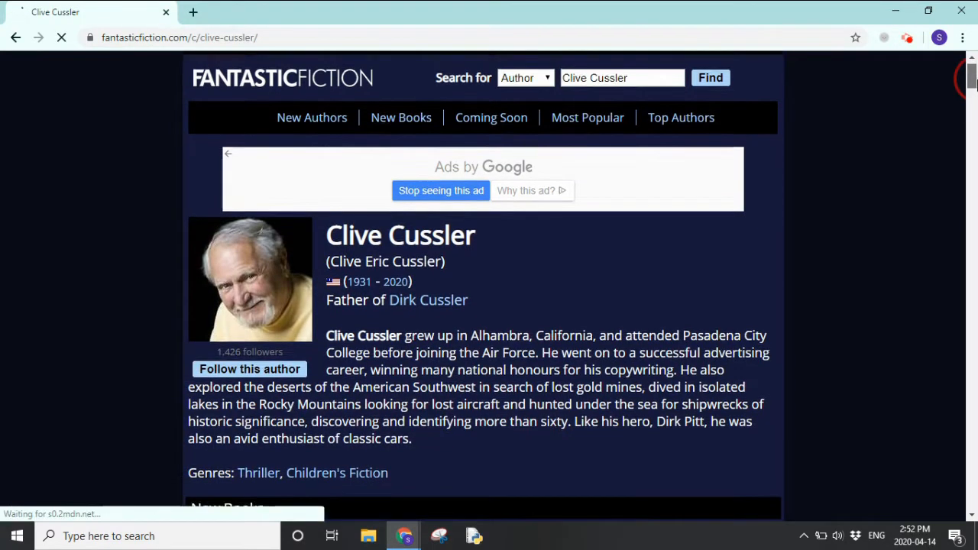
scroll("down", 3)
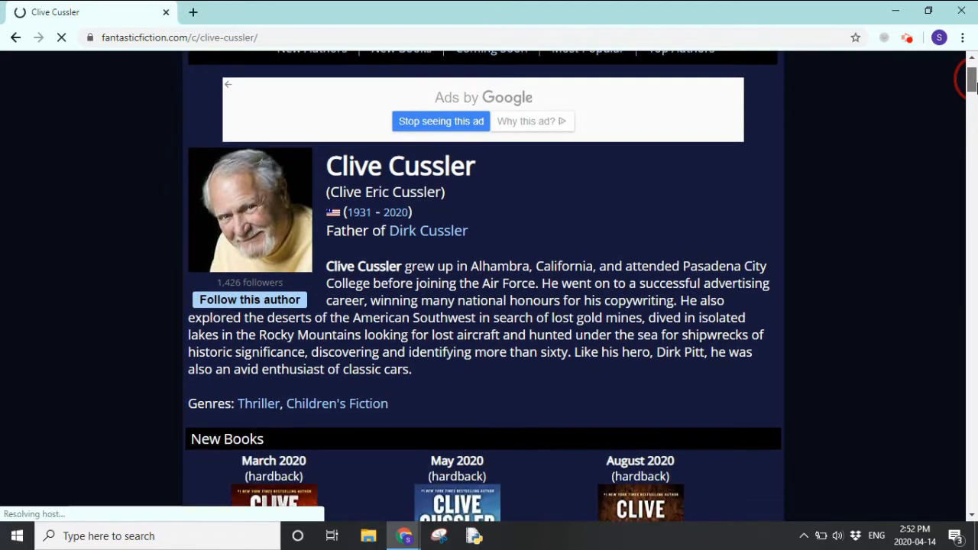
scroll("down", 3)
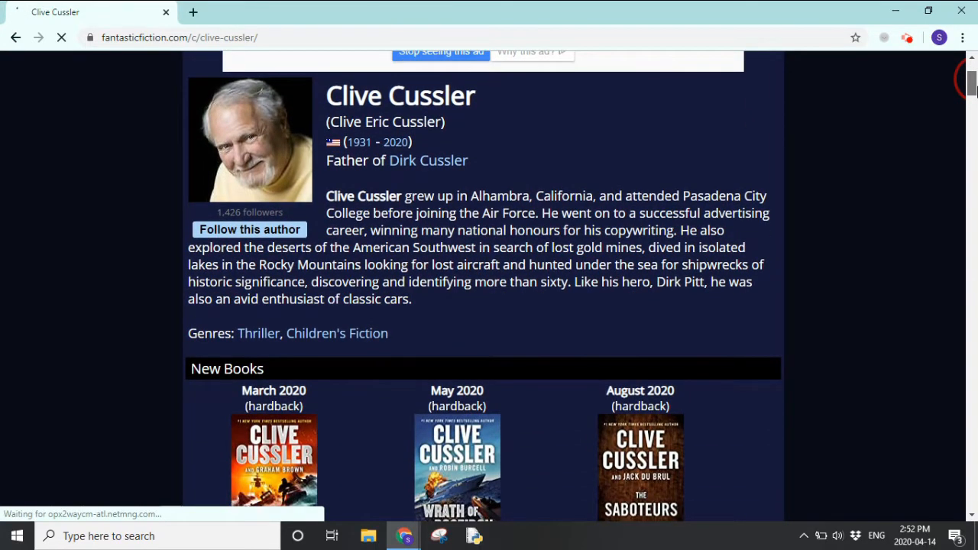
scroll("down", 3)
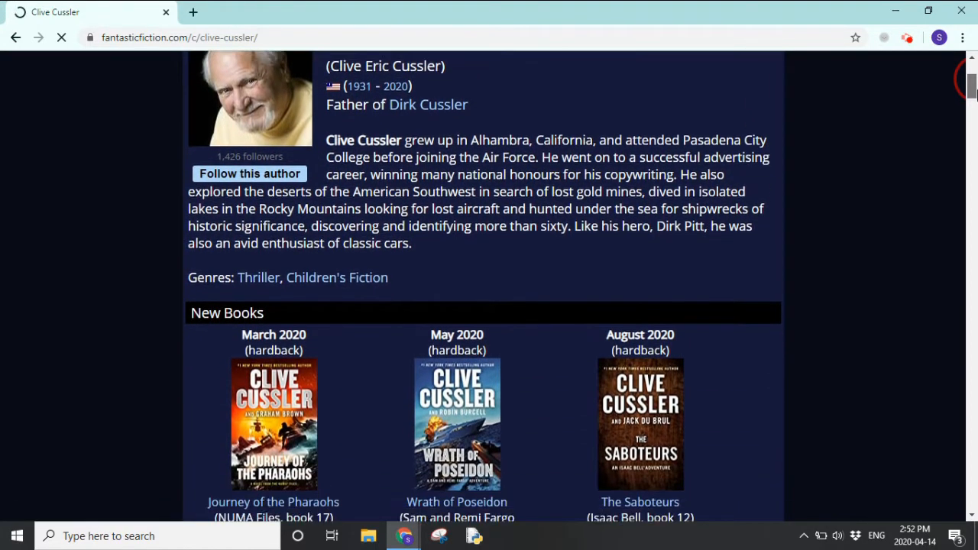
scroll("down", 3)
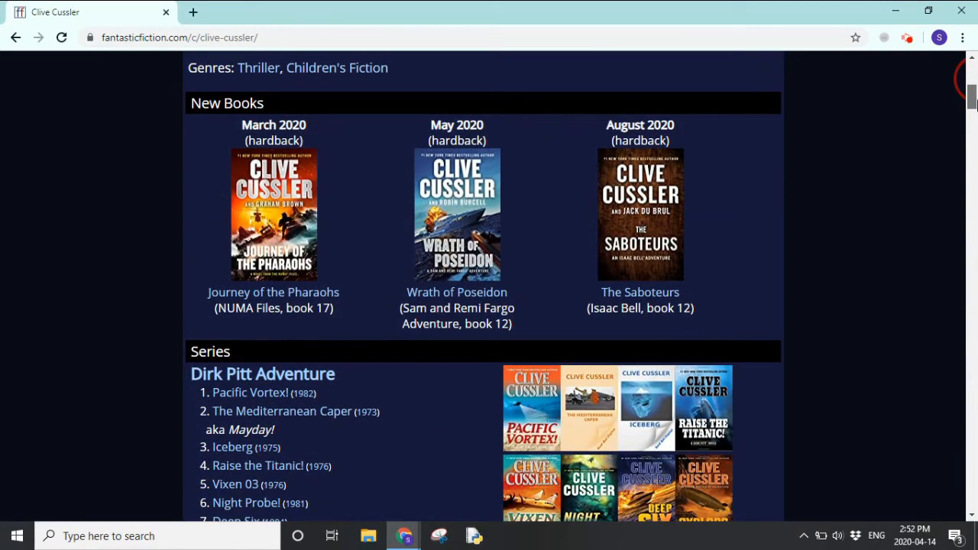
scroll("down", 3)
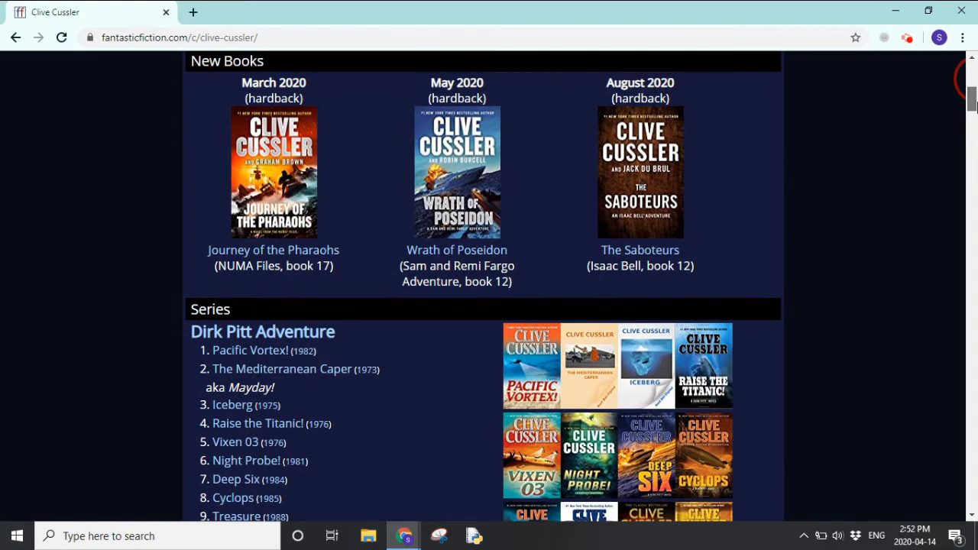
scroll("down", 3)
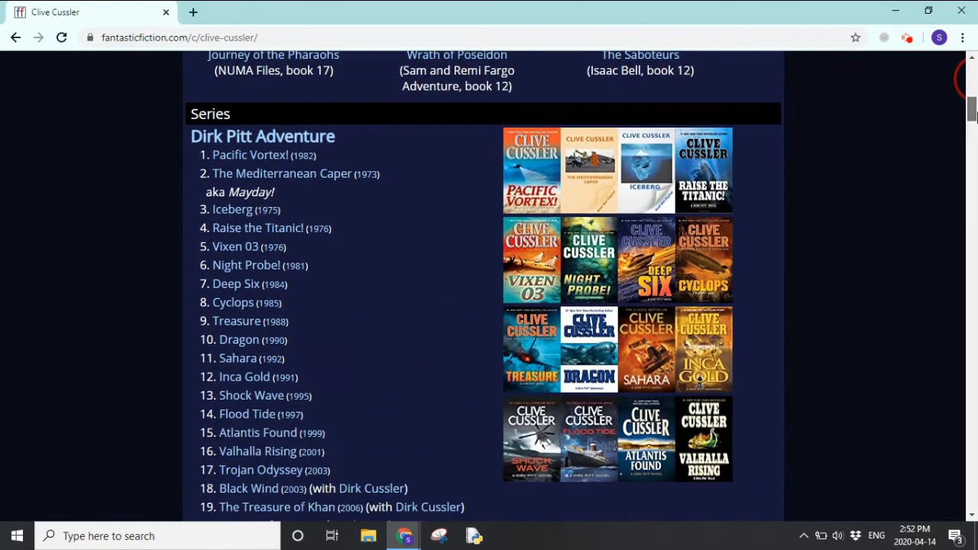
scroll("down", 3)
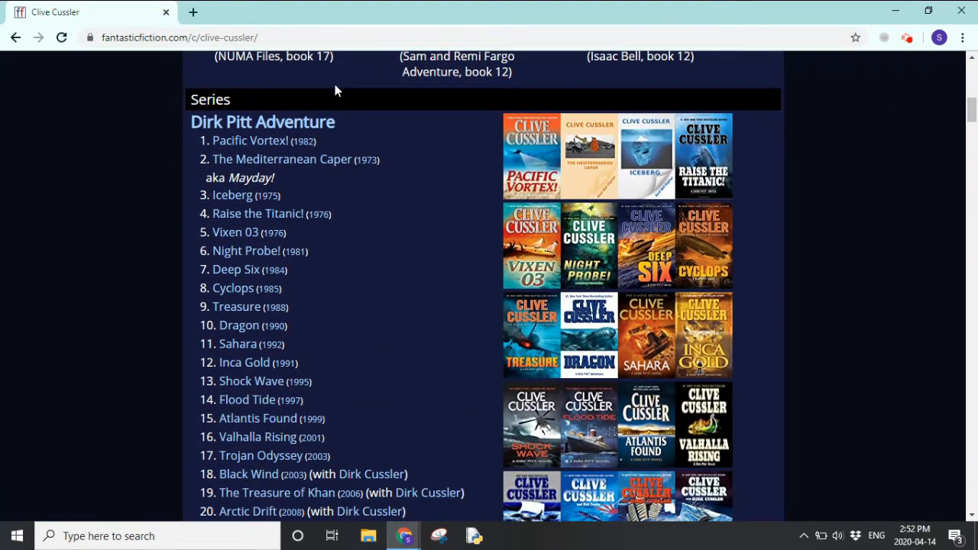
mouse_move(405, 120)
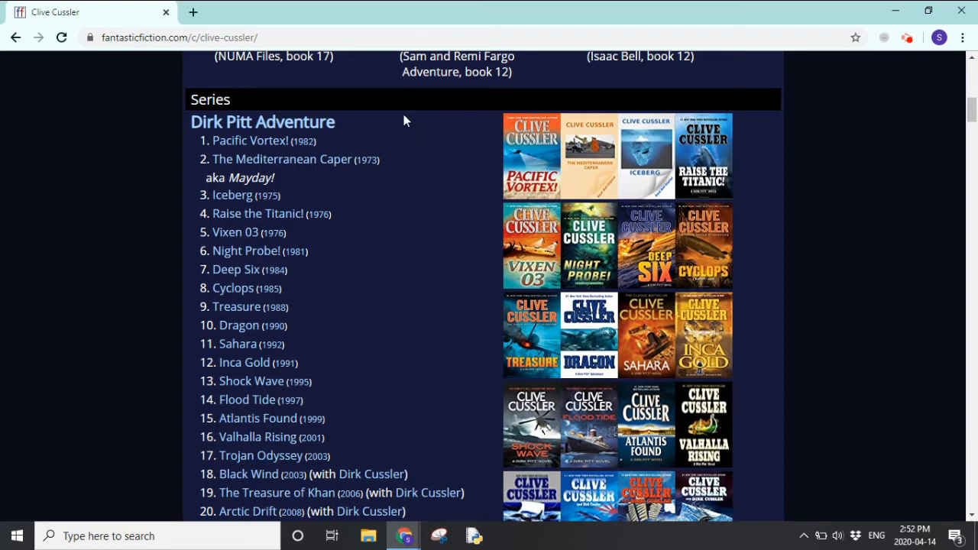
mouse_move(263, 122)
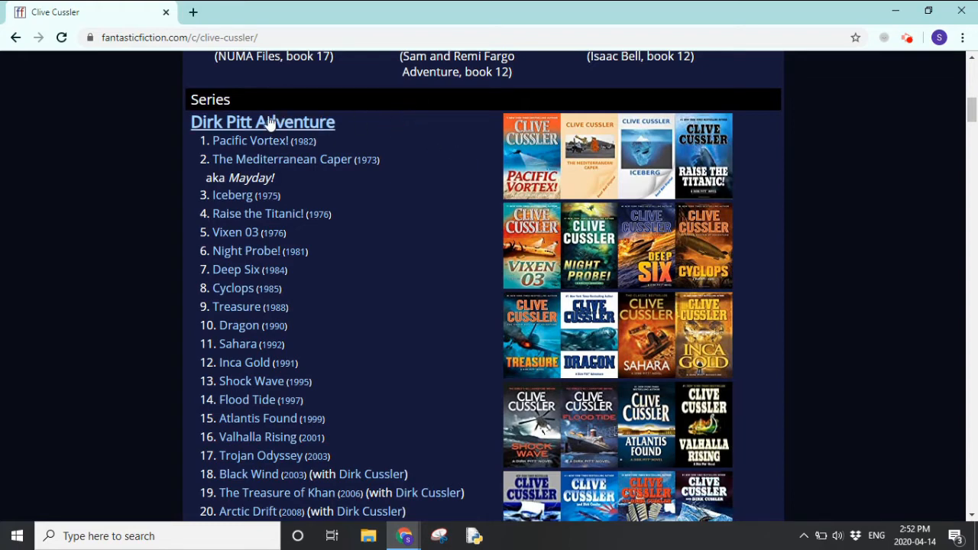
mouse_move(374, 135)
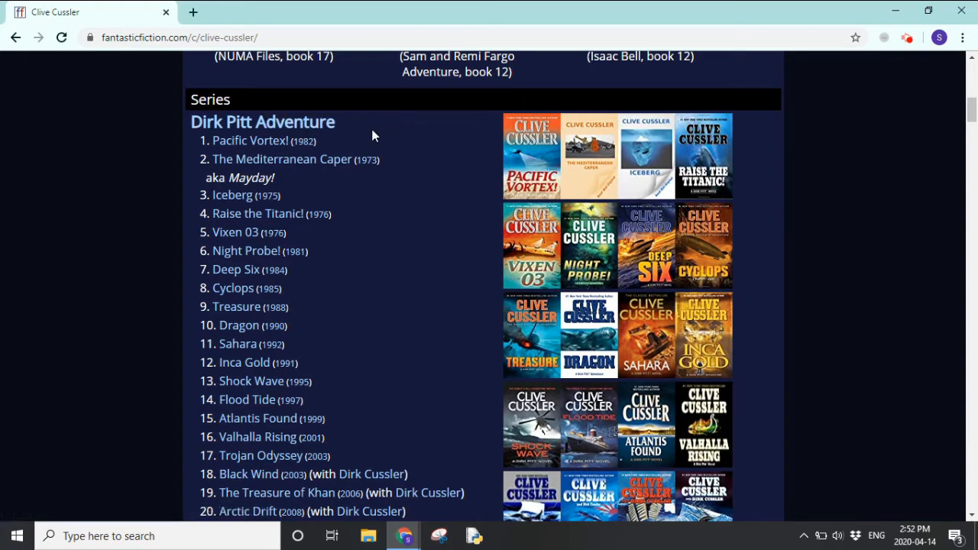
mouse_move(343, 183)
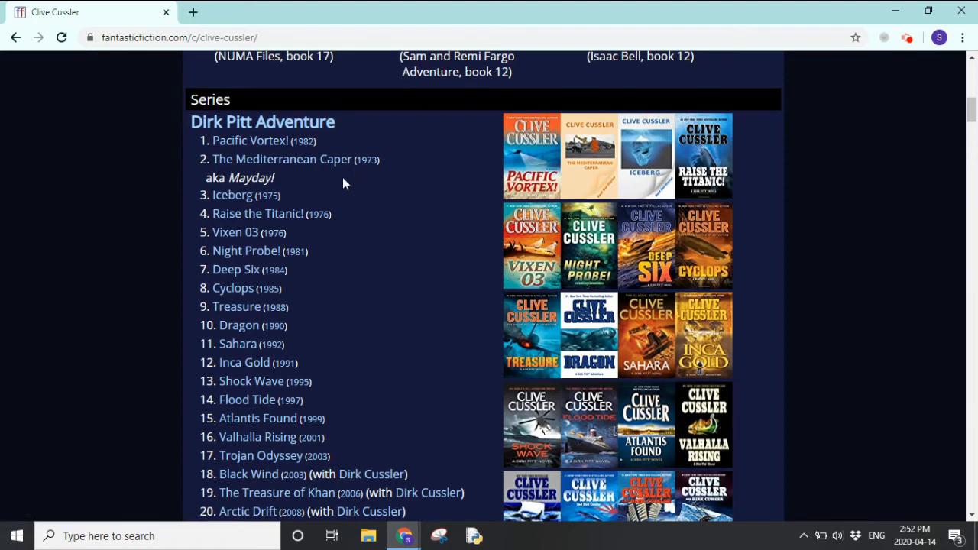
mouse_move(368, 181)
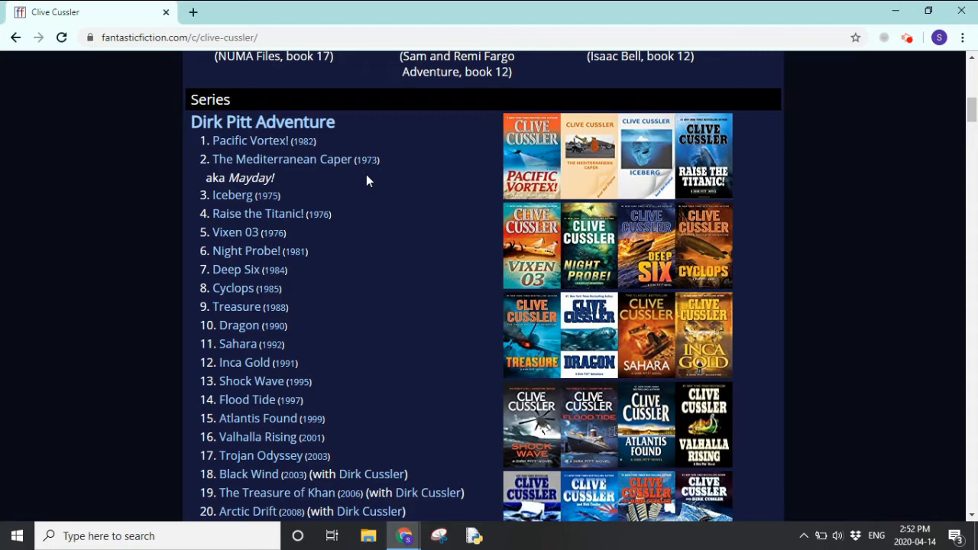
mouse_move(263, 181)
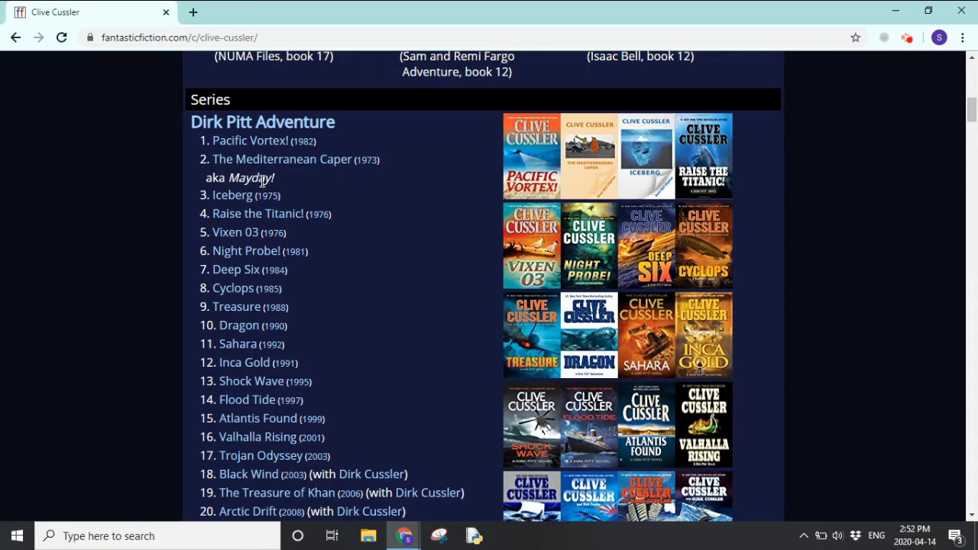
mouse_move(318, 152)
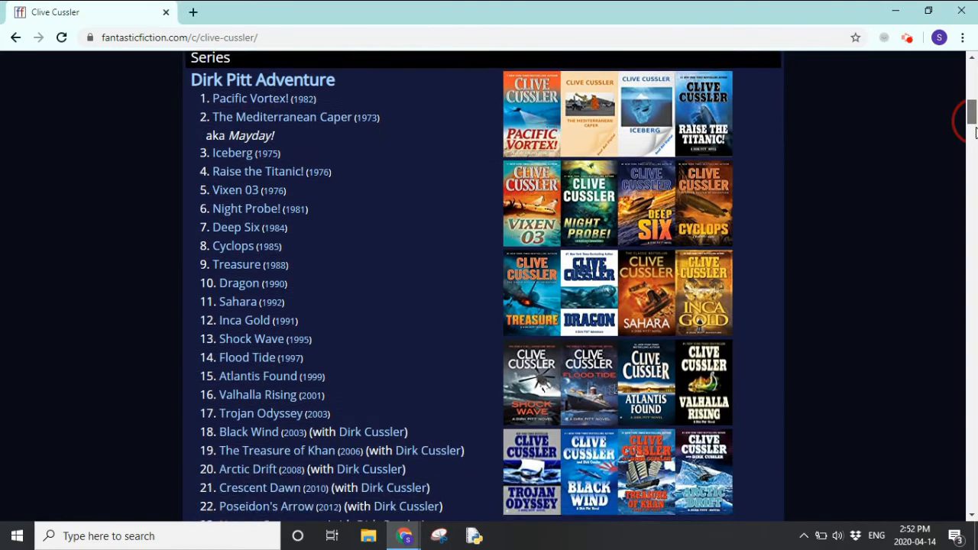
- Scroll through the NUMA Files, Oregon Files, Isaac Bell and Fargo series down to the Novels and Omnibus headings
scroll("down", 3)
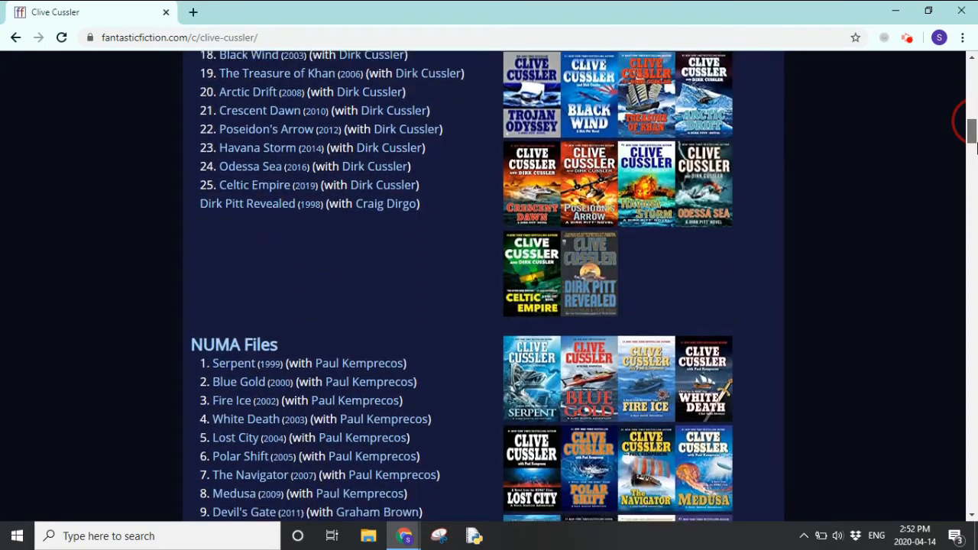
scroll("down", 3)
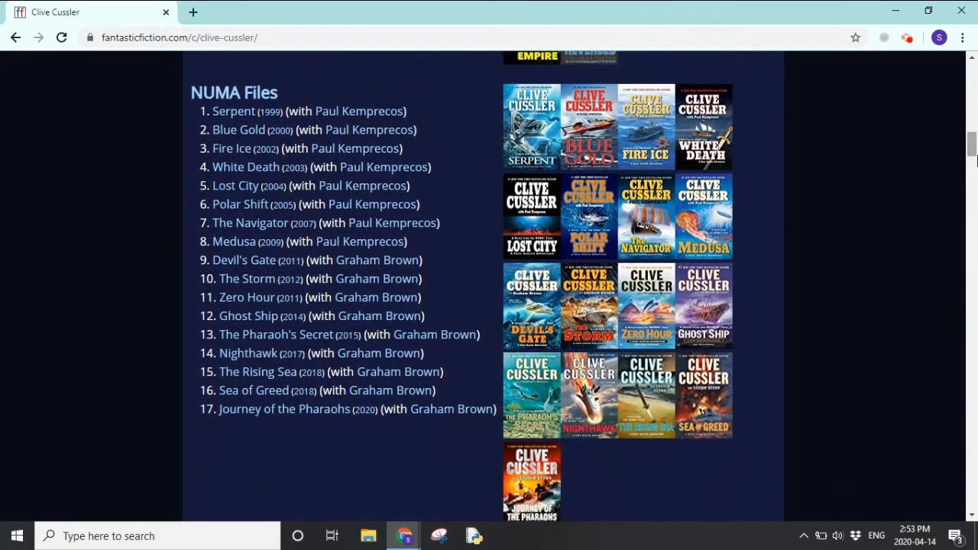
scroll("down", 3)
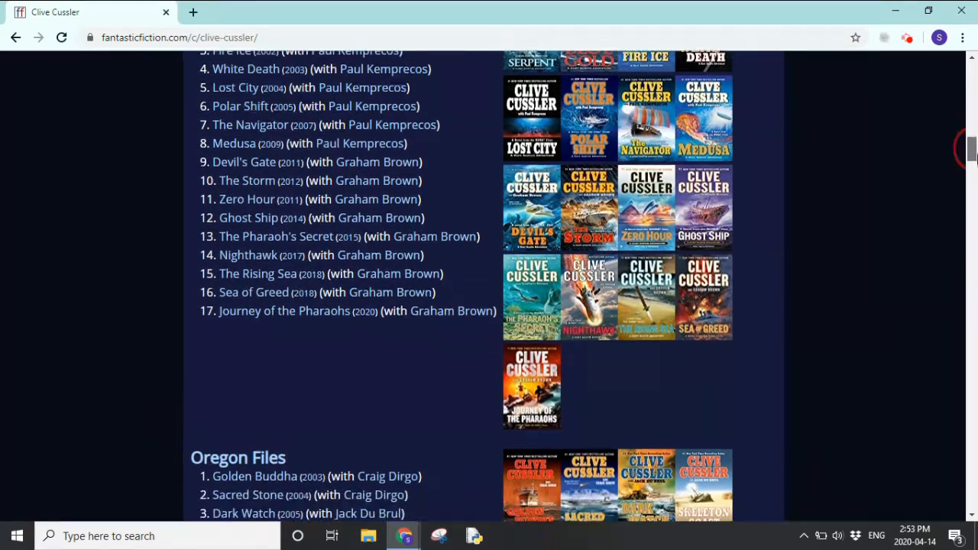
scroll("down", 3)
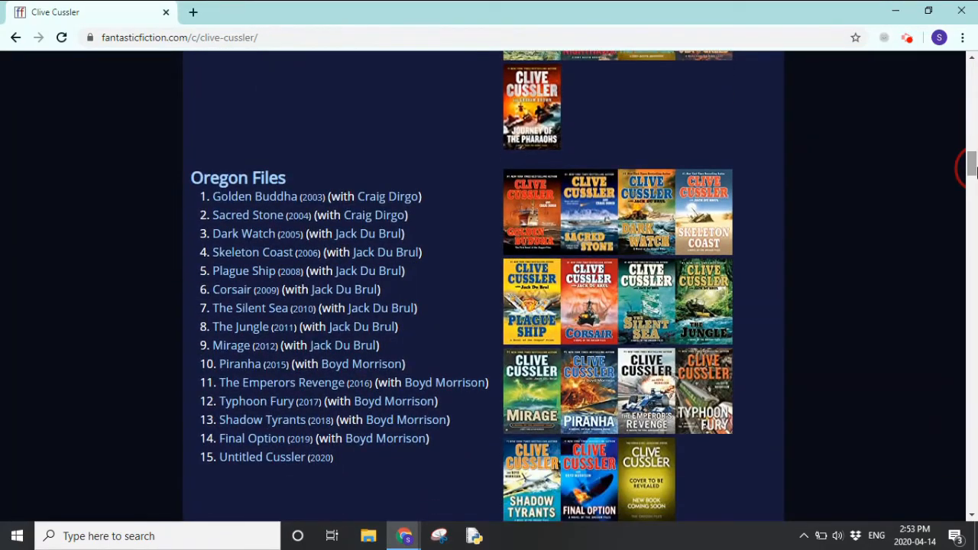
scroll("down", 3)
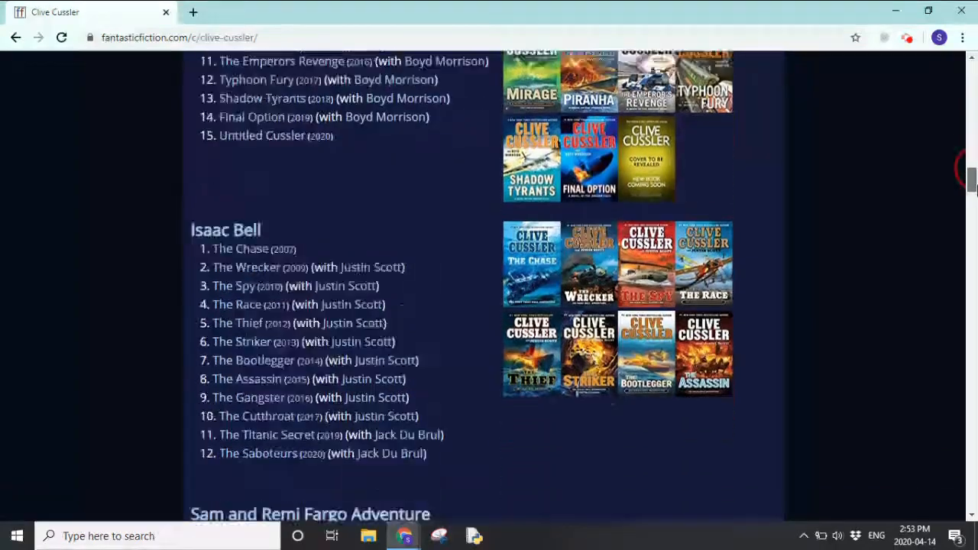
scroll("down", 3)
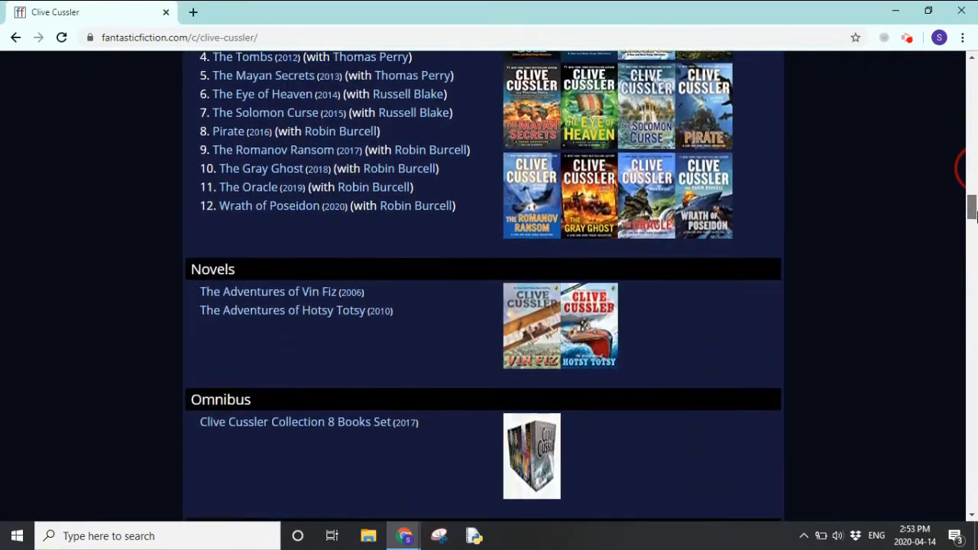
scroll("down", 3)
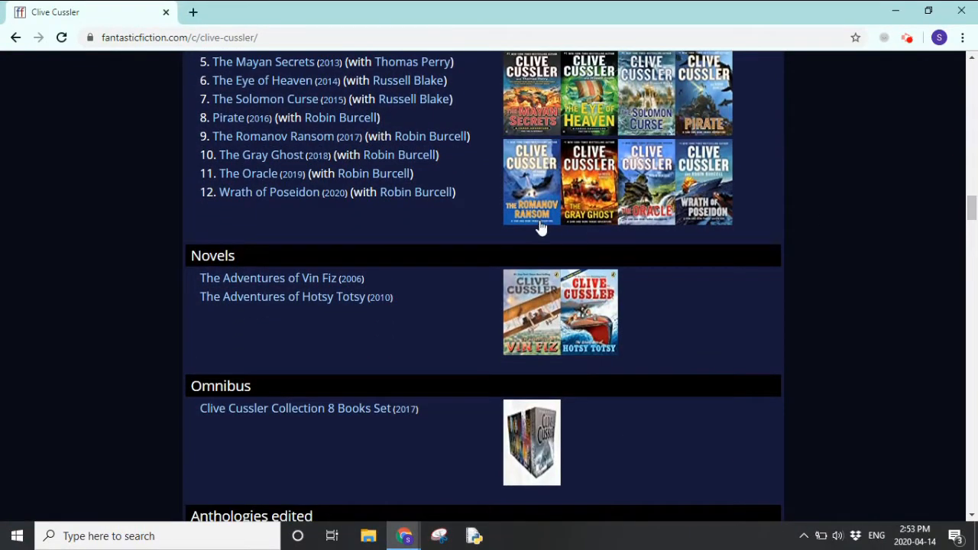
mouse_move(279, 332)
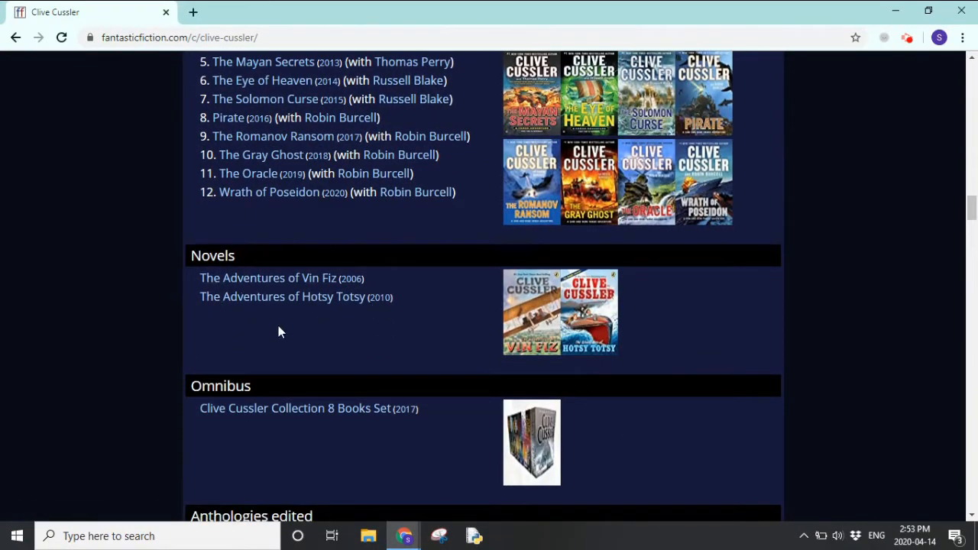
mouse_move(898, 205)
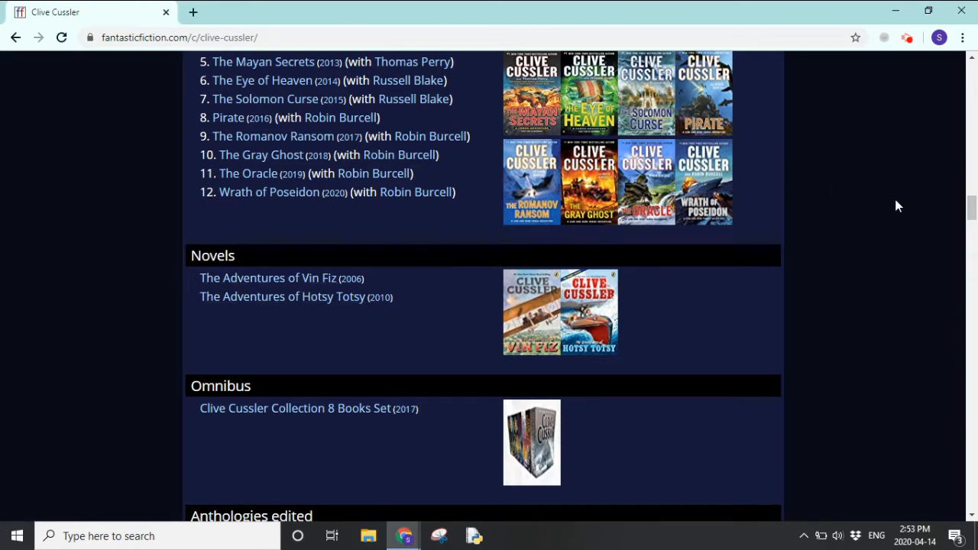
scroll("down", 3)
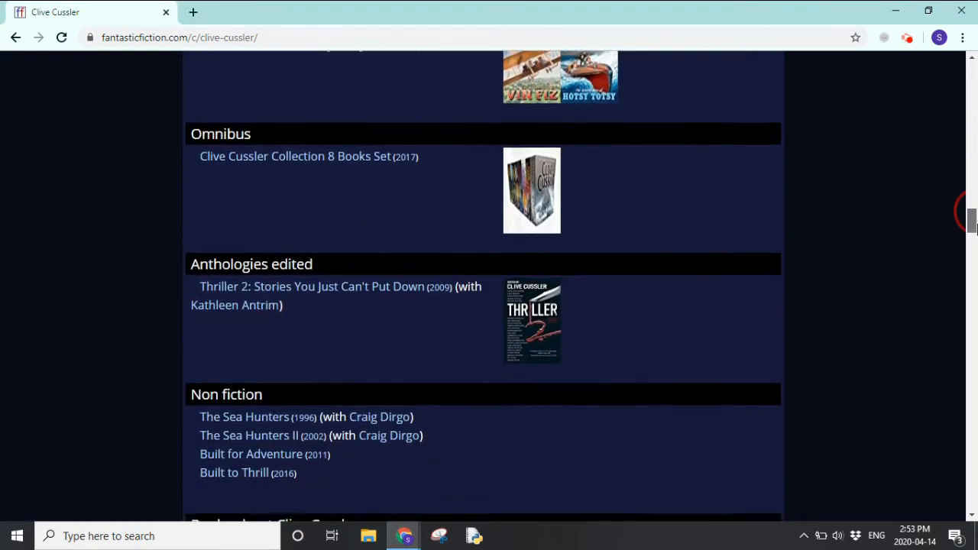
scroll("down", 3)
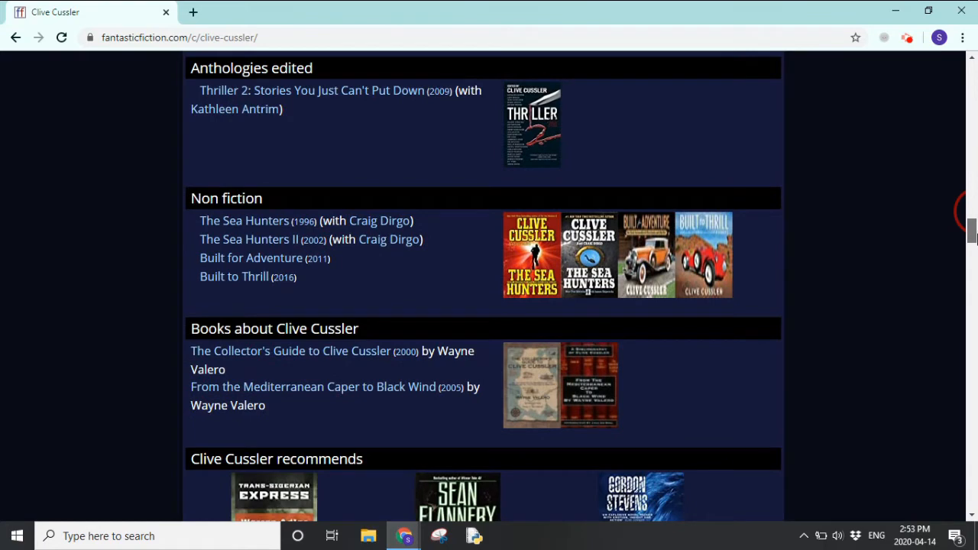
scroll("down", 3)
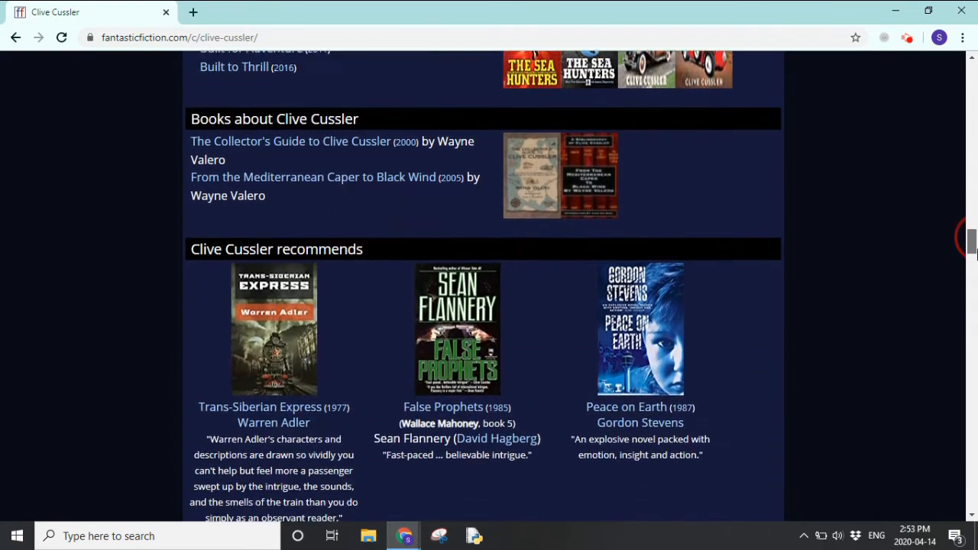
scroll("down", 3)
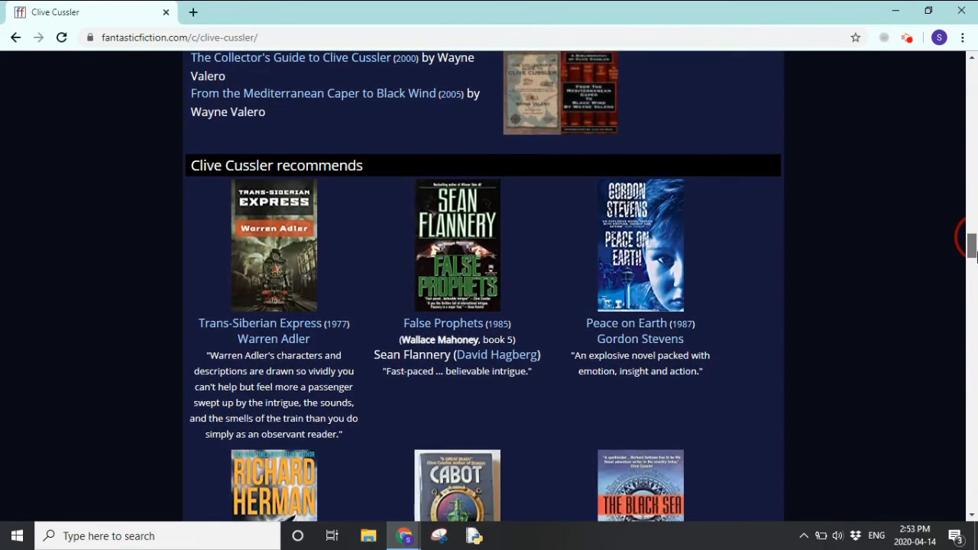
scroll("down", 3)
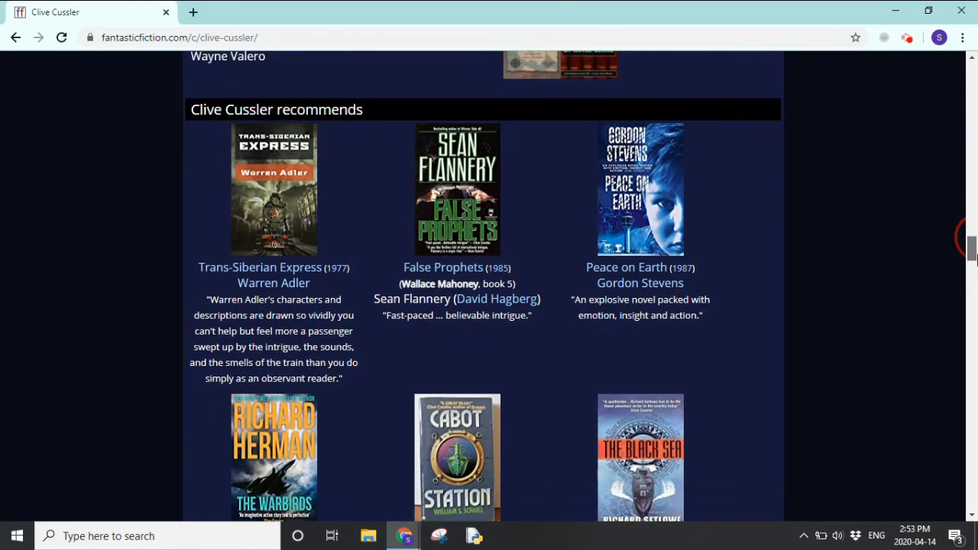
scroll("down", 3)
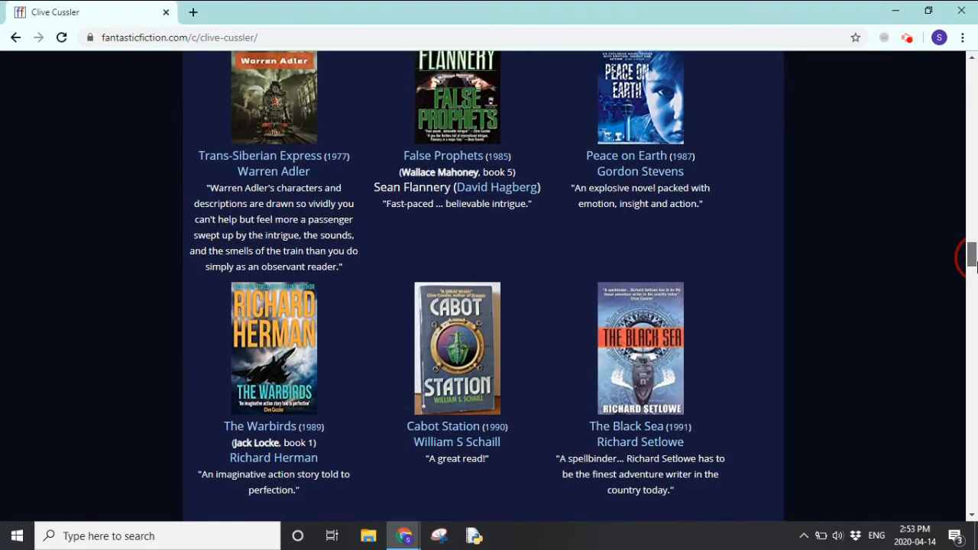
scroll("down", 3)
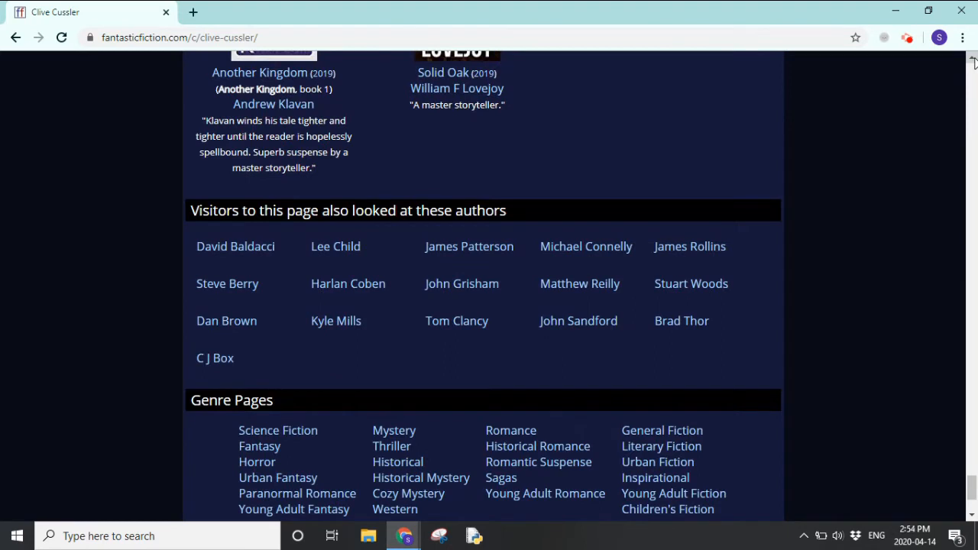
mouse_move(505, 174)
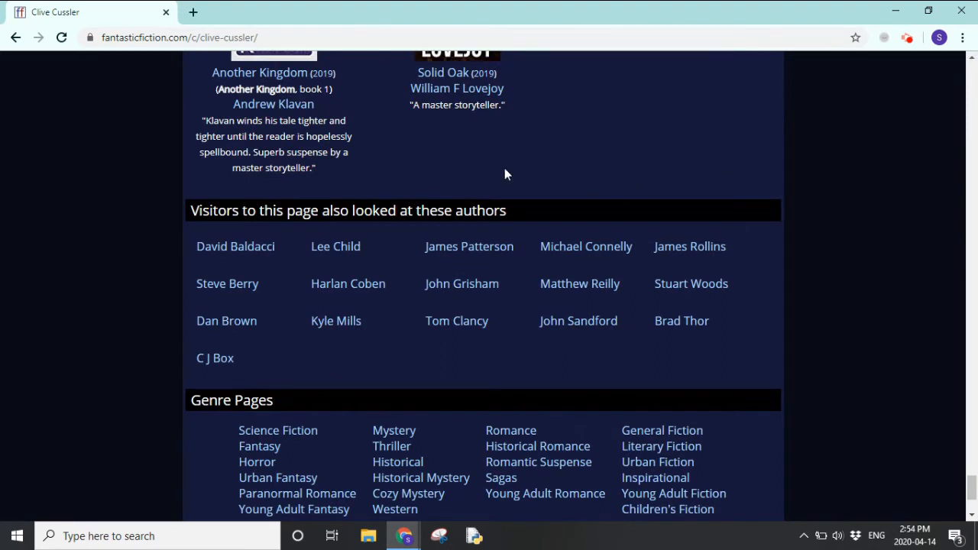
mouse_move(697, 346)
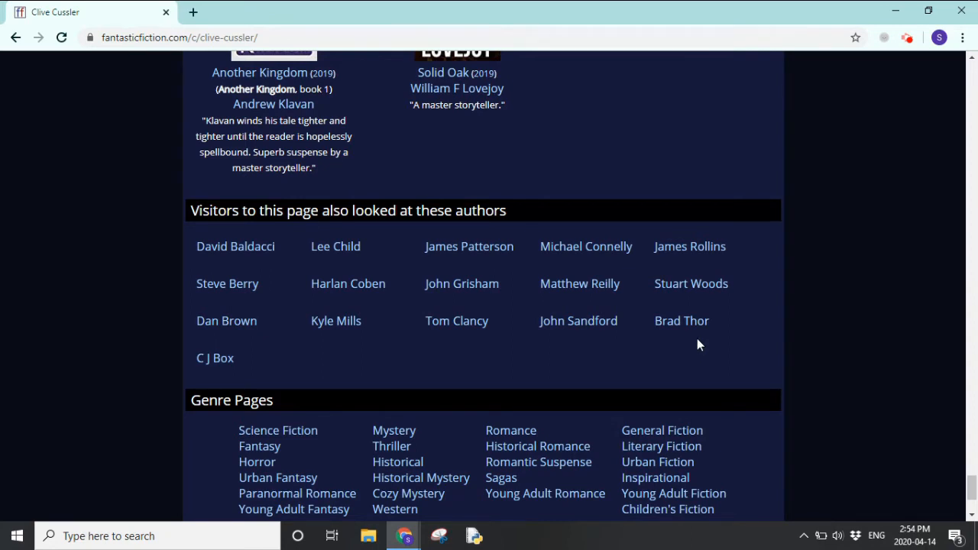
mouse_move(553, 368)
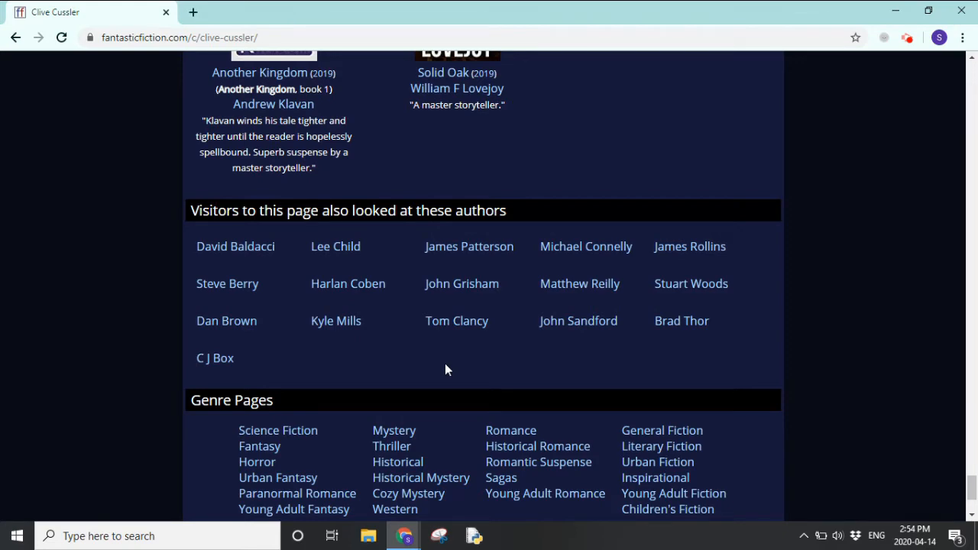
mouse_move(691, 246)
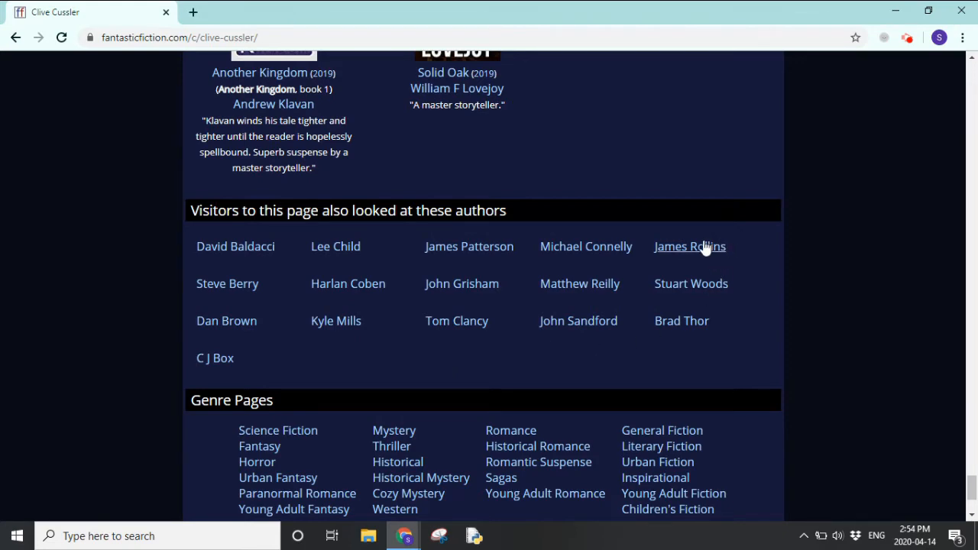
mouse_move(776, 315)
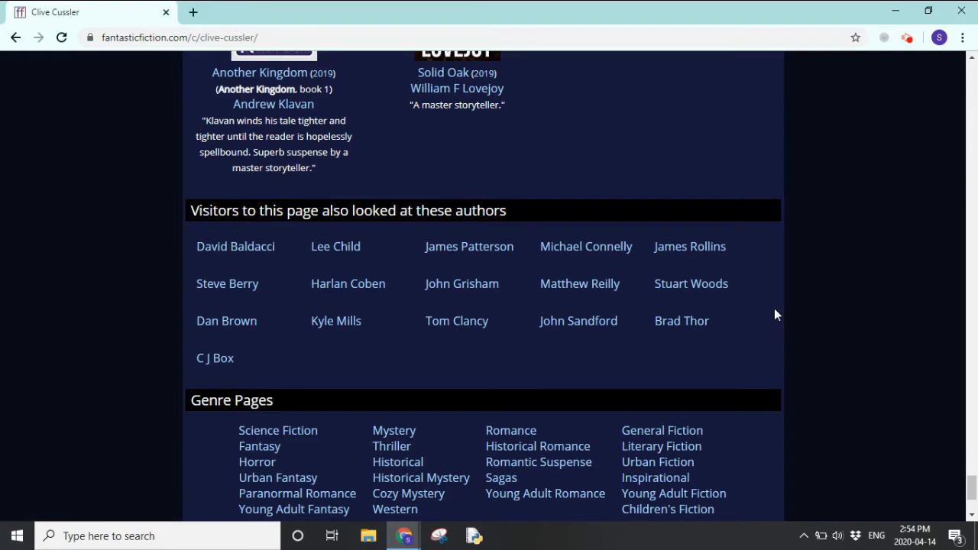
mouse_move(608, 368)
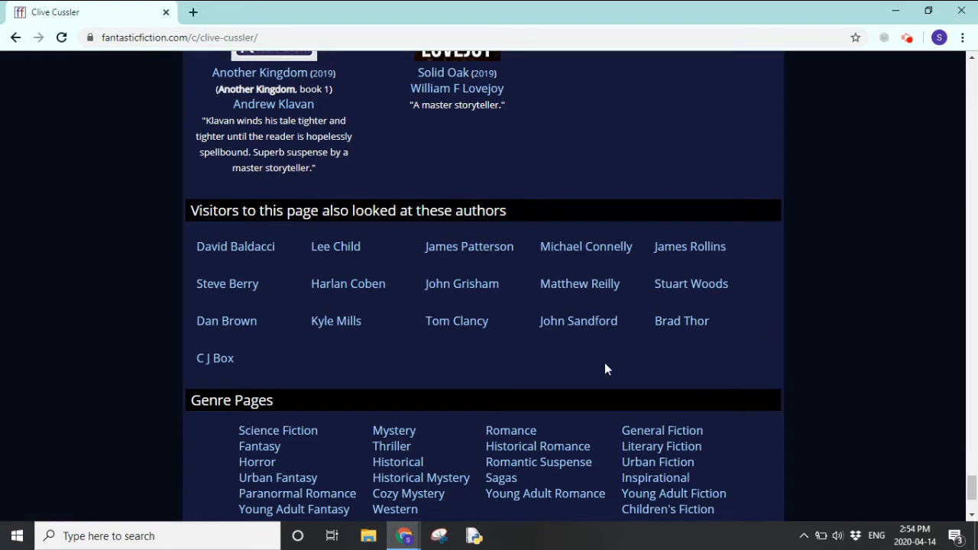
mouse_move(336, 373)
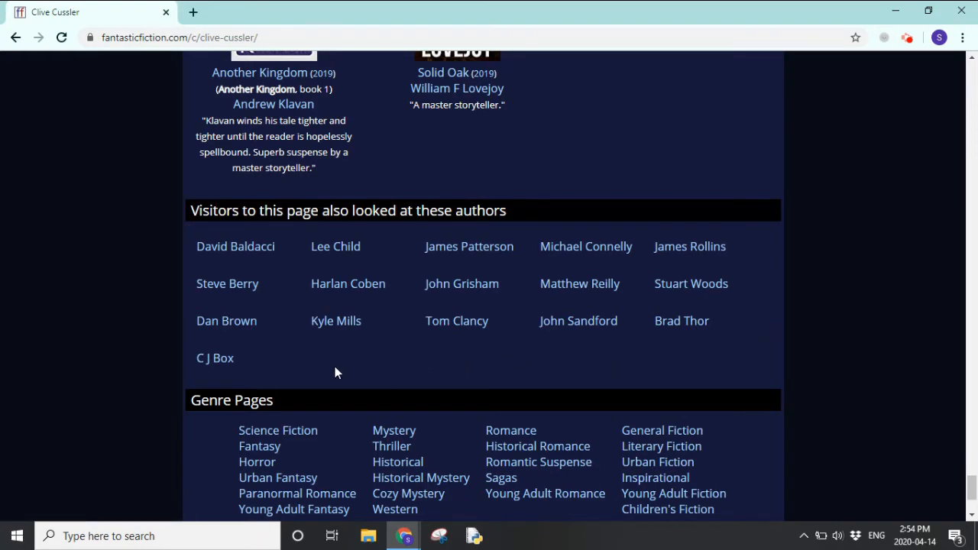
- Open C J Box's author page from the related authors and scroll to the Joe Pickett series
left_click(214, 358)
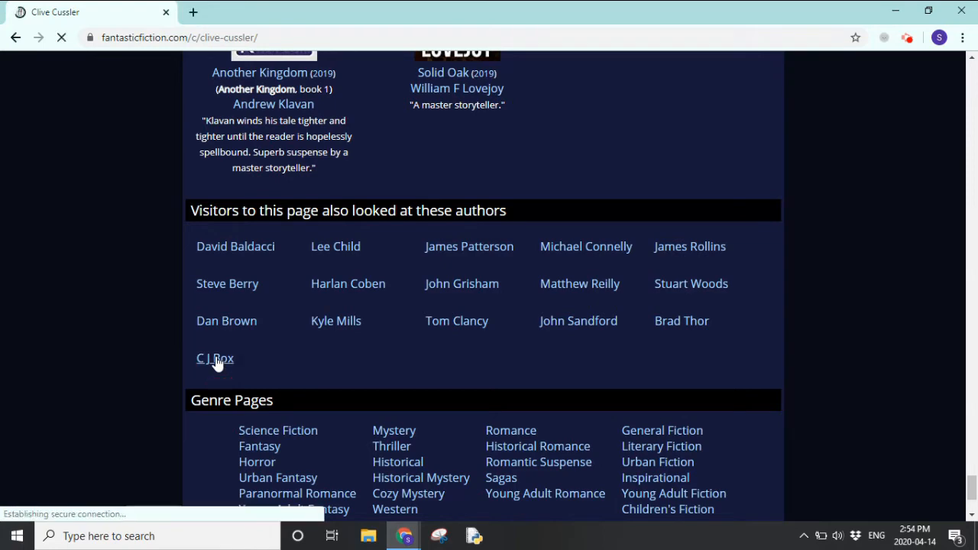
left_click(214, 358)
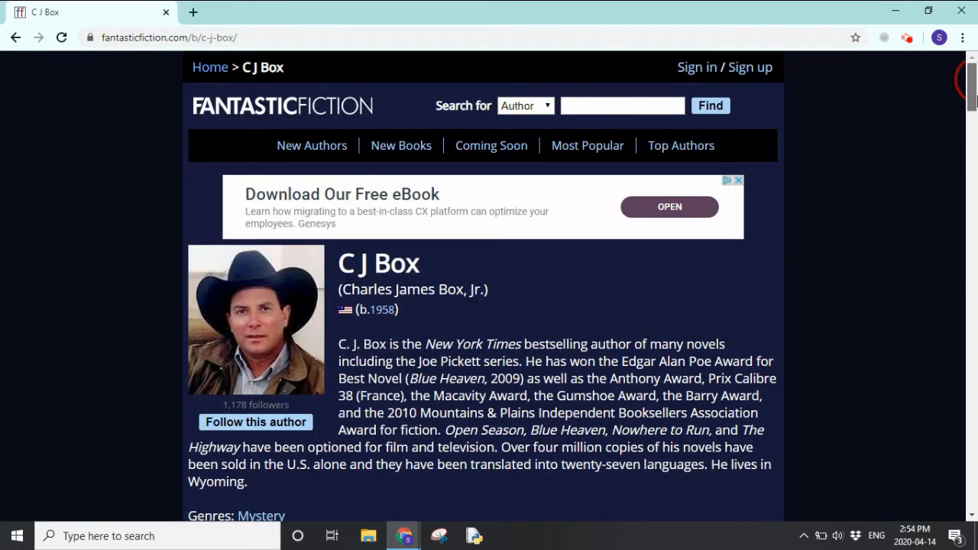
scroll("down", 3)
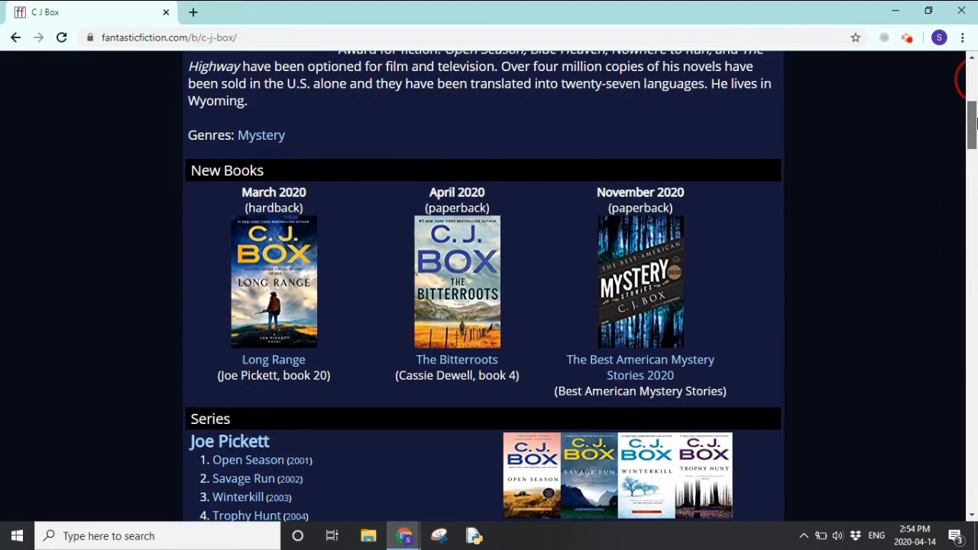
scroll("down", 3)
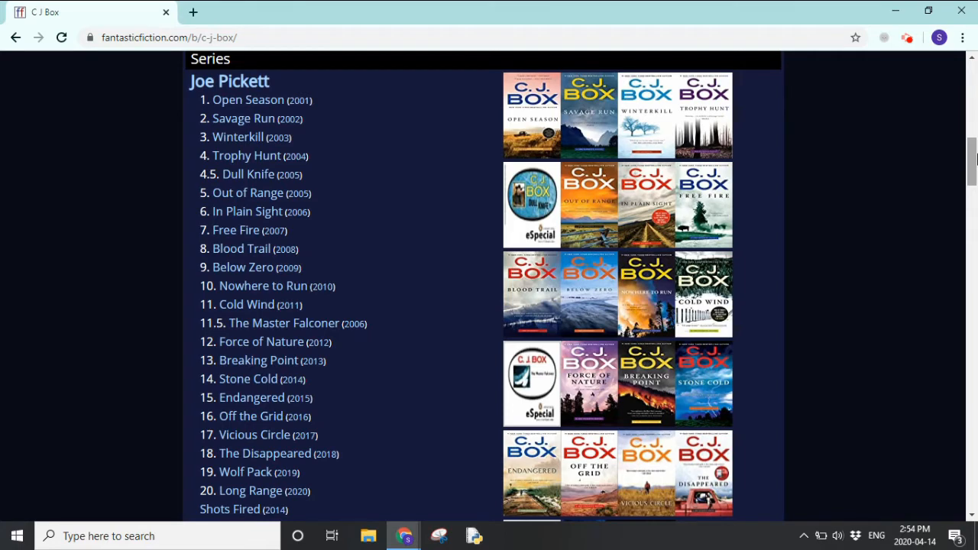
mouse_move(339, 127)
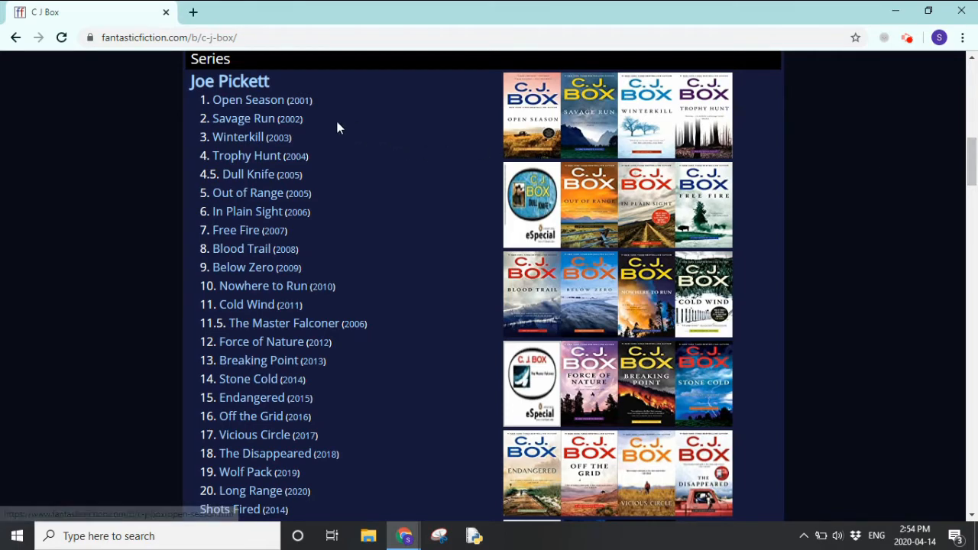
mouse_move(390, 297)
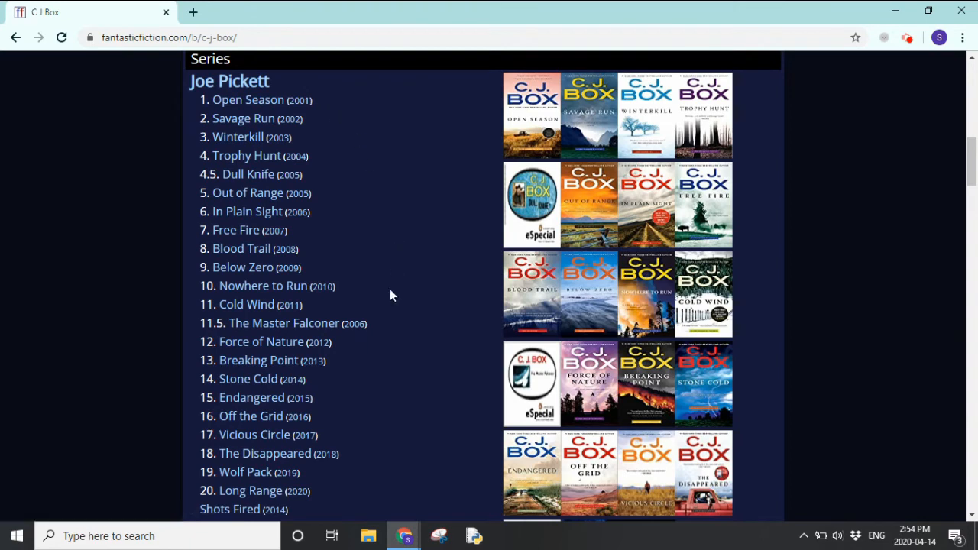
mouse_move(874, 229)
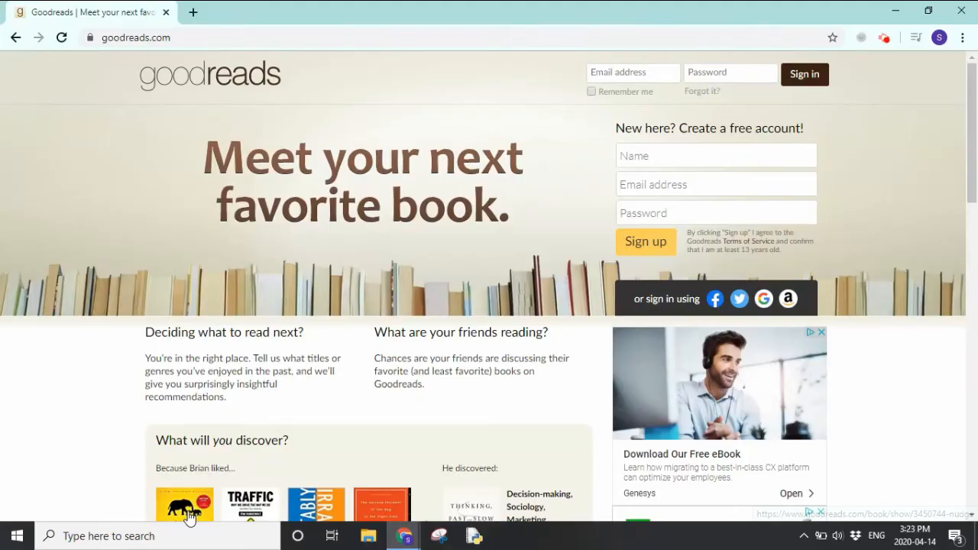
mouse_move(185, 505)
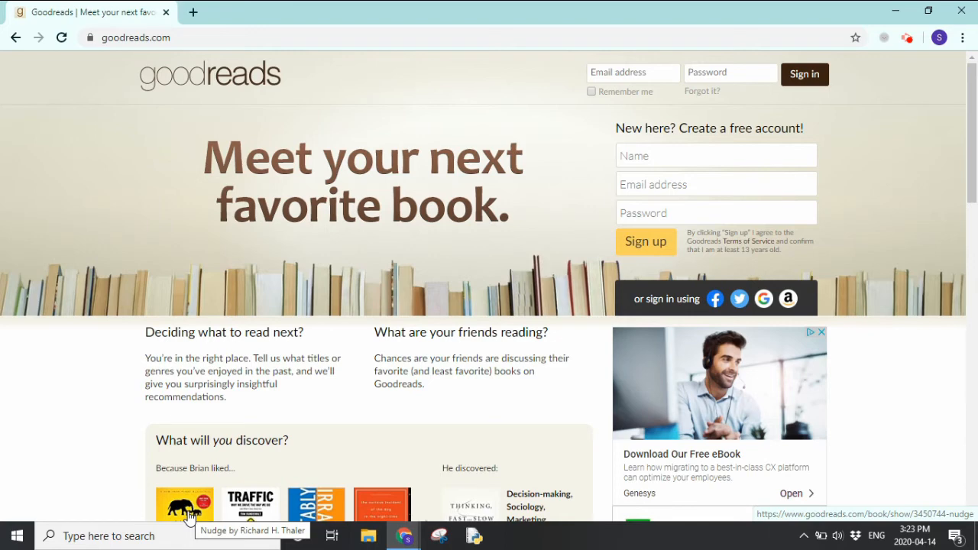
- Scroll the Goodreads home page down to the 'Search and browse books' section
scroll("down", 3)
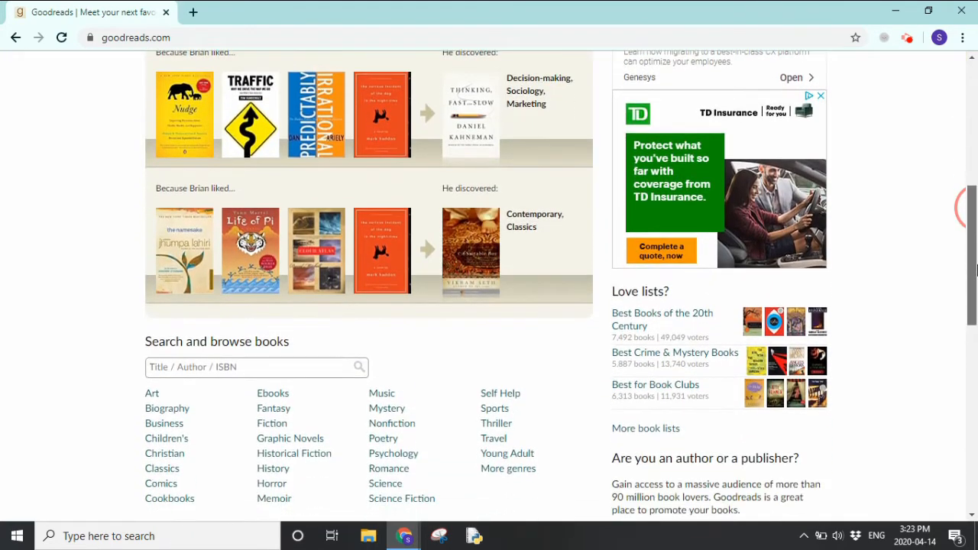
scroll("down", 3)
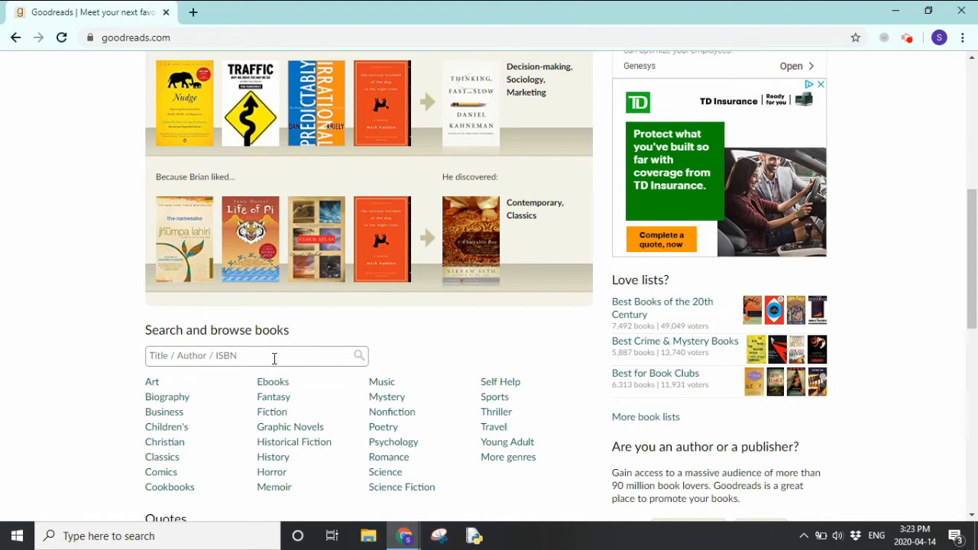
- Search Goodreads for 'open season' and open the Open Season (Joe Pickett, #1) result by C.J. Box
type("o")
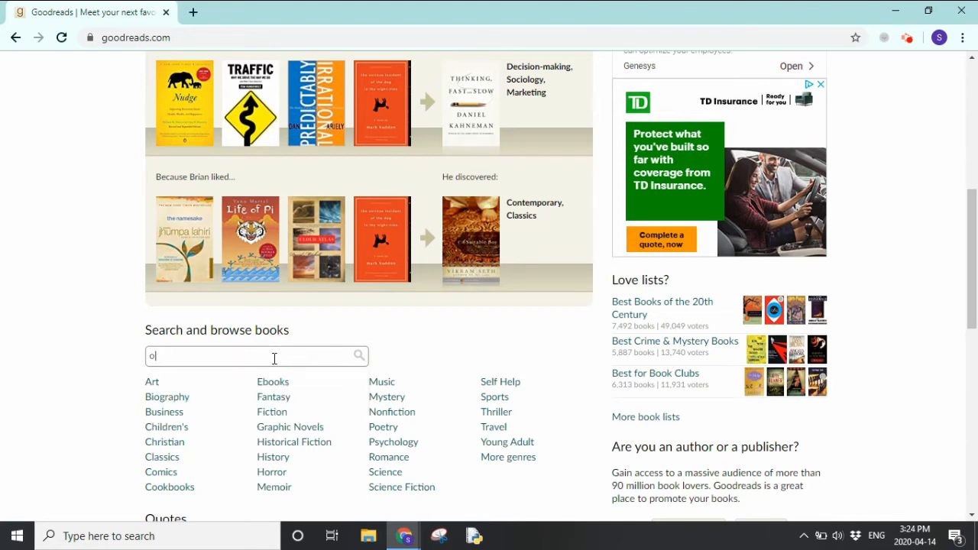
type("open season")
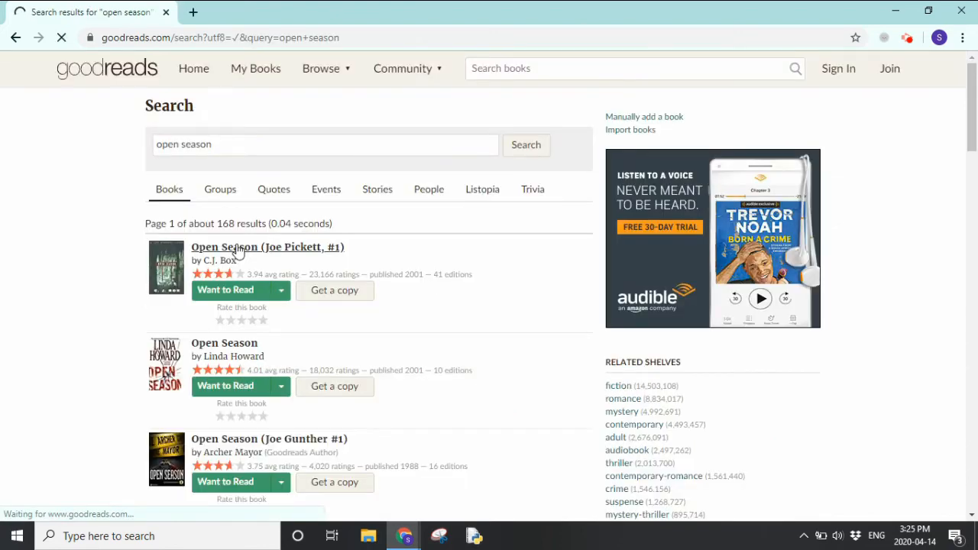
left_click(267, 248)
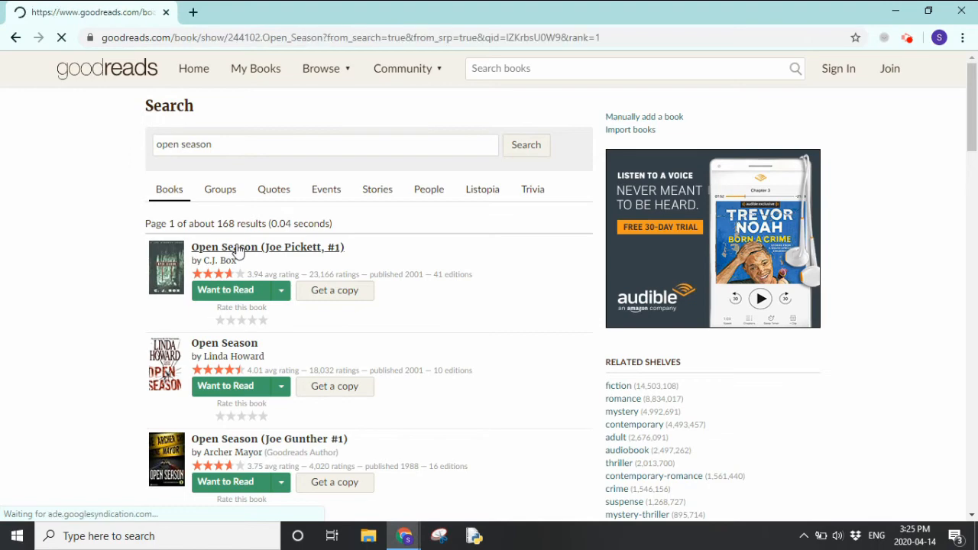
left_click(268, 247)
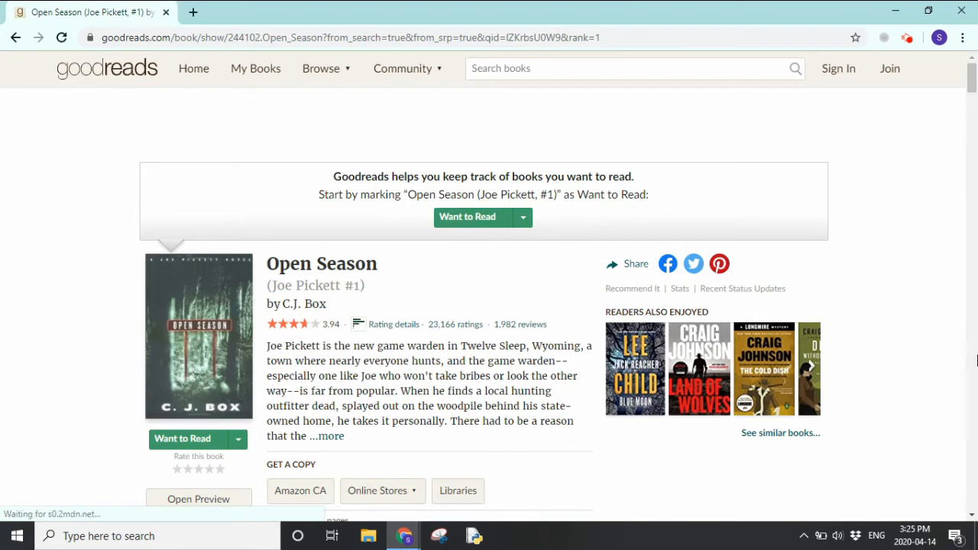
- Scroll the Open Season page past the description to Reader Q&A, Genres, Lists and C.J. Box's bio
scroll("up", 3)
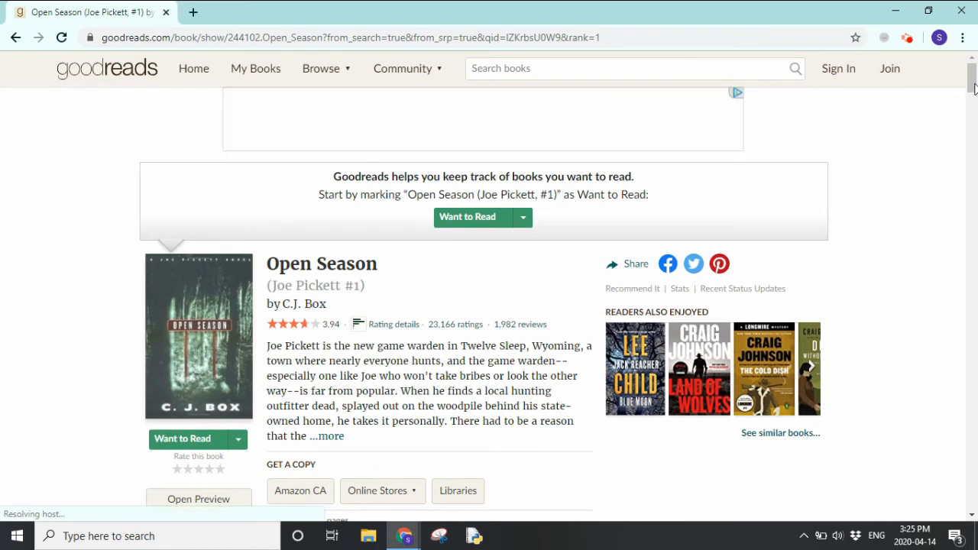
scroll("down", 3)
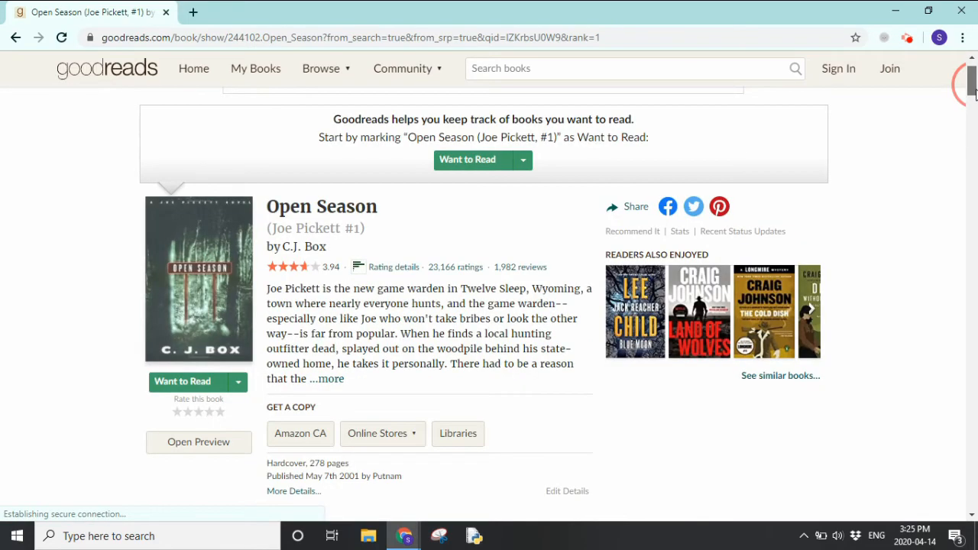
scroll("down", 3)
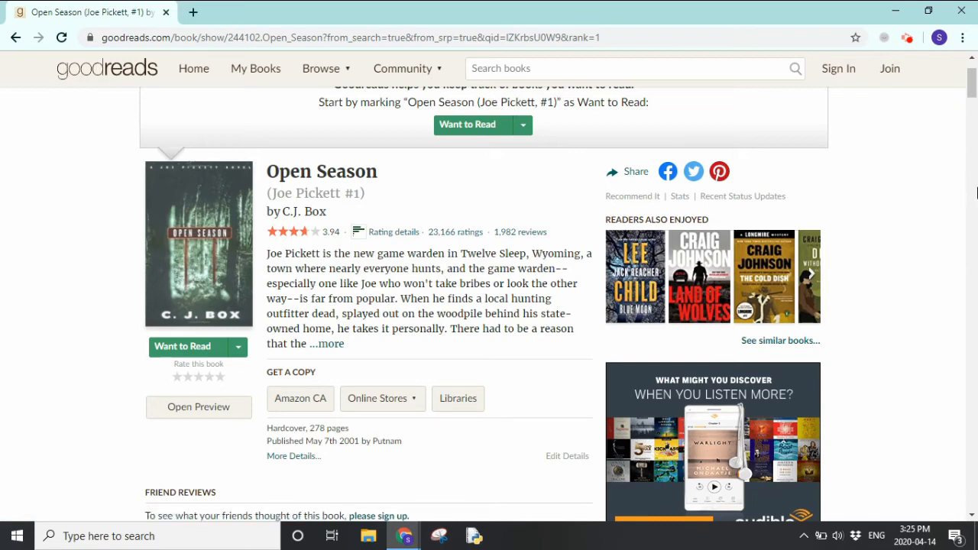
mouse_move(957, 178)
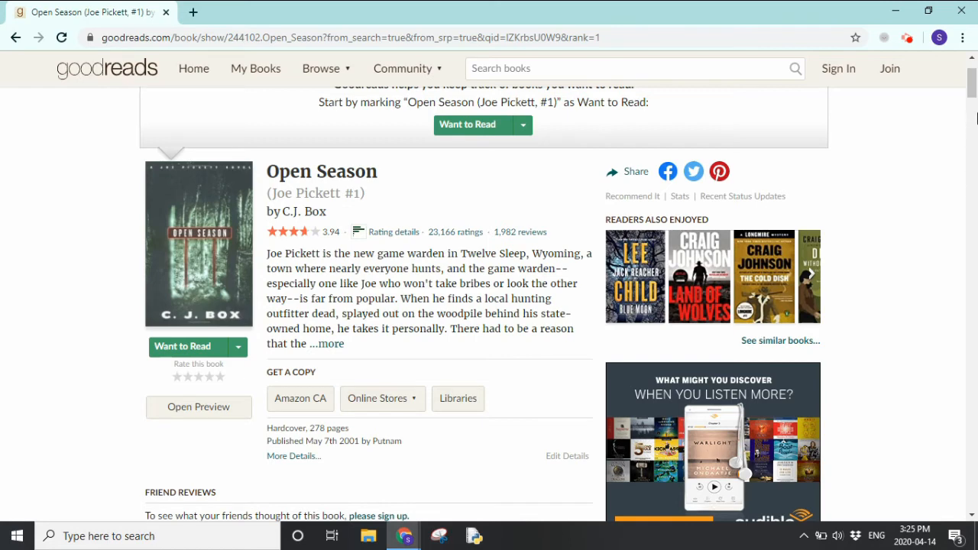
scroll("down", 3)
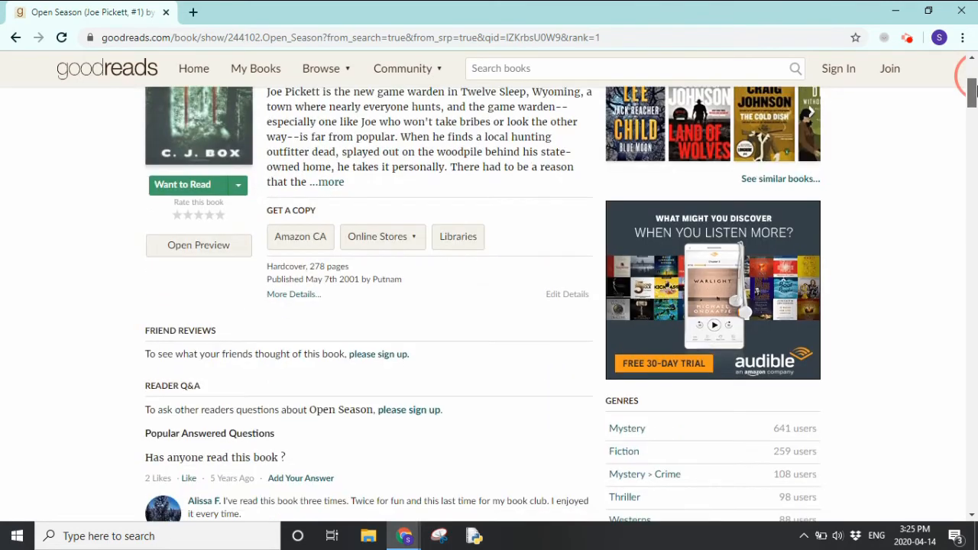
scroll("down", 3)
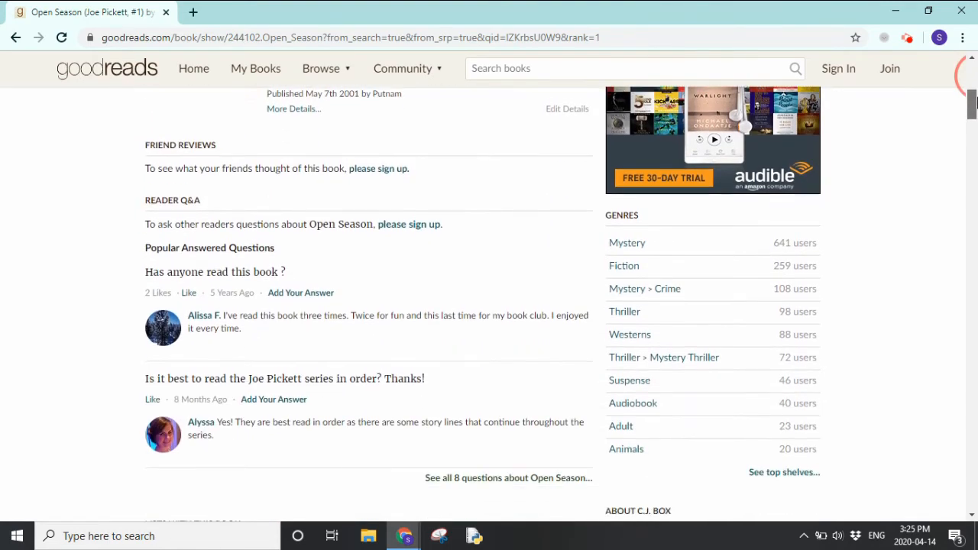
scroll("down", 3)
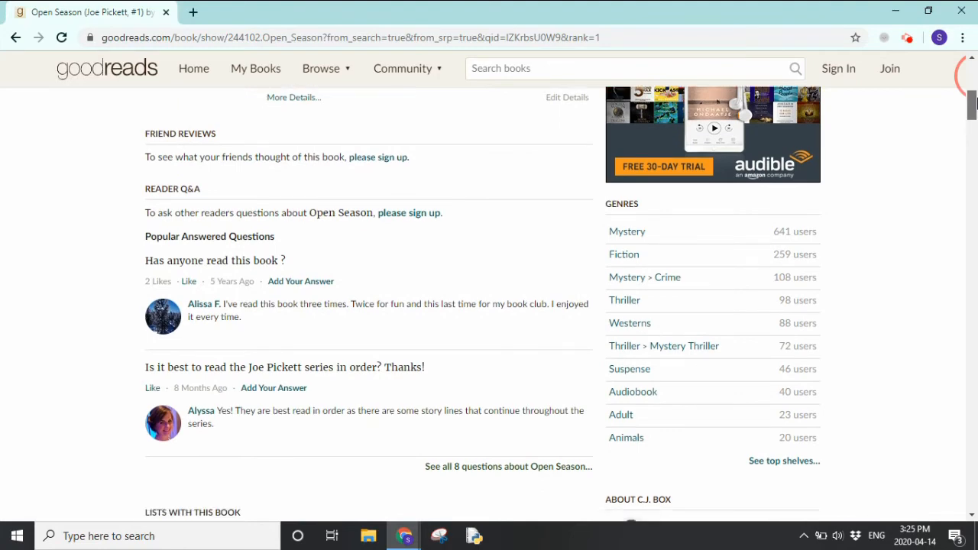
scroll("down", 3)
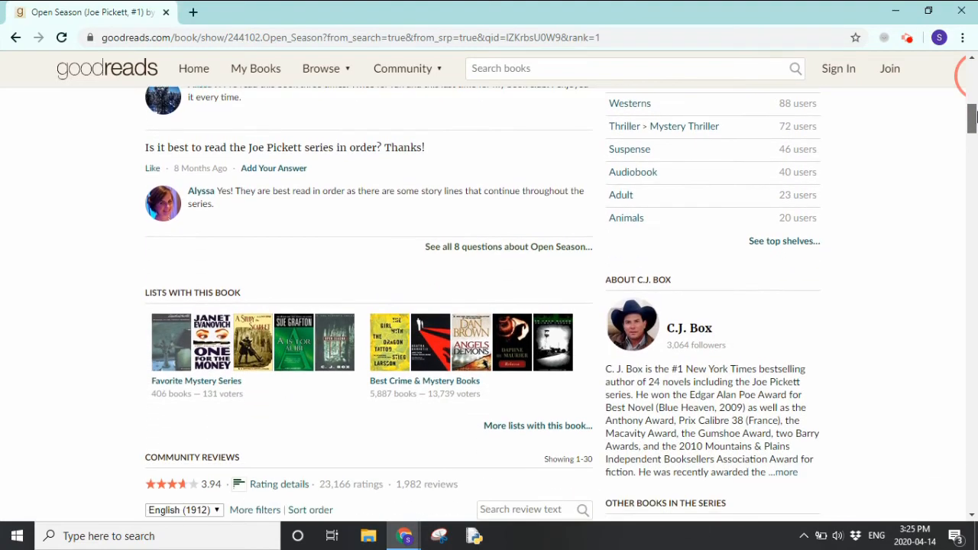
- Scroll through the Community Reviews and reader quotes for Open Season, then head back toward the top
scroll("down", 3)
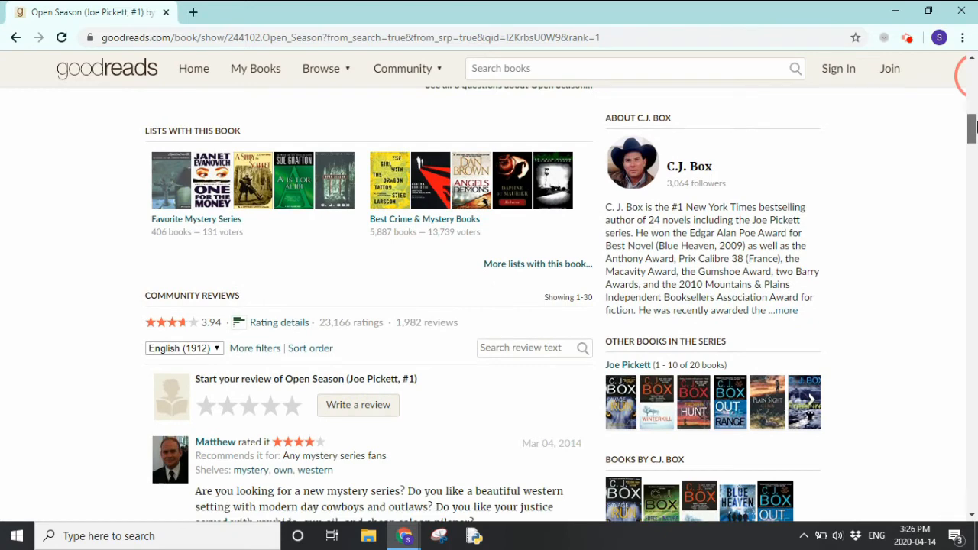
scroll("down", 3)
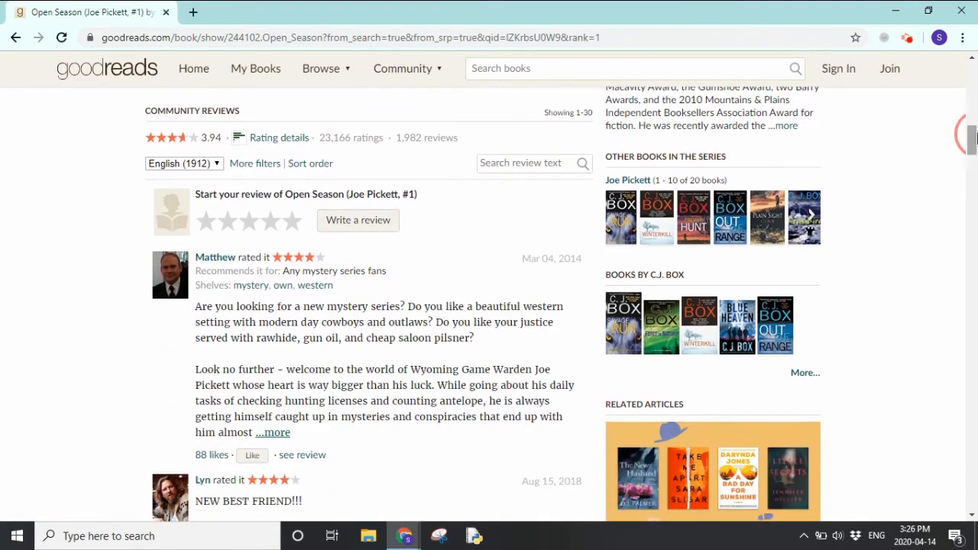
scroll("down", 3)
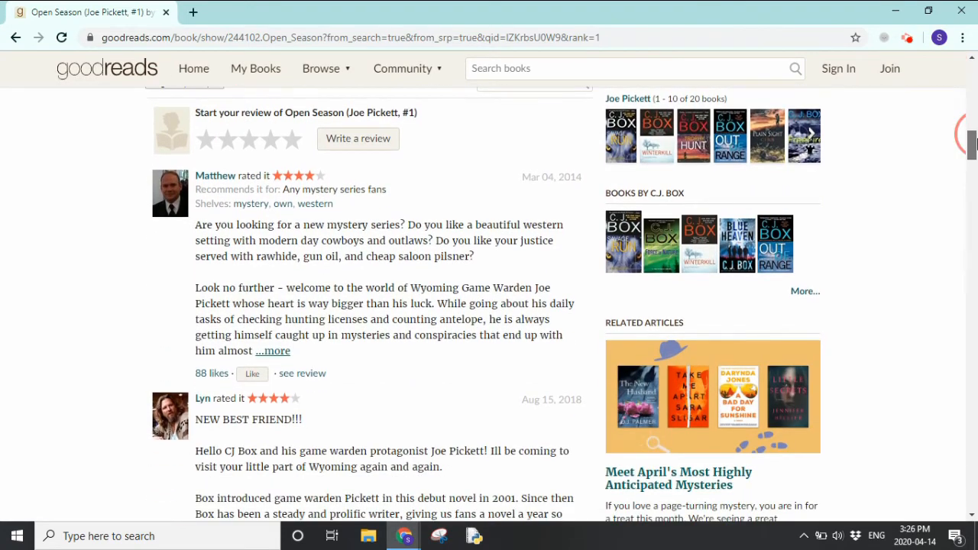
scroll("down", 3)
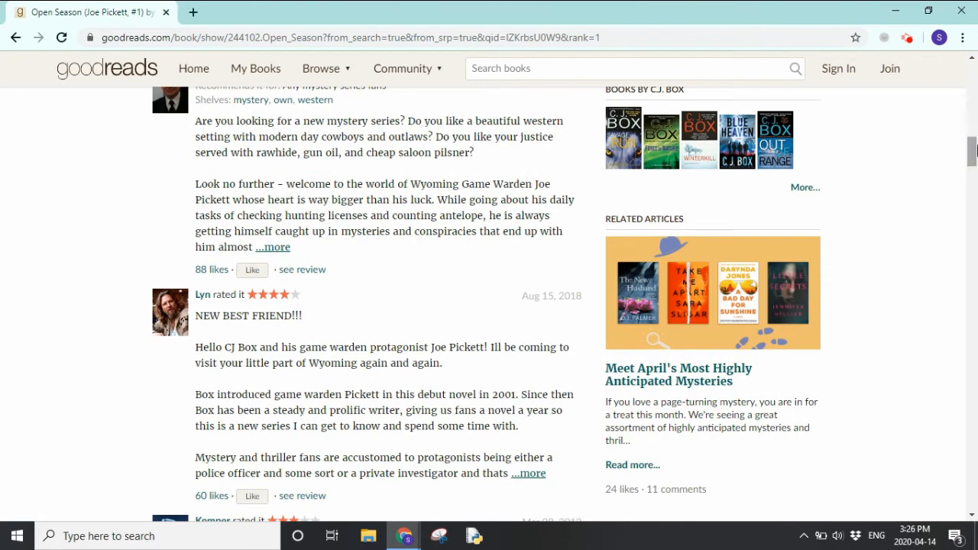
scroll("down", 3)
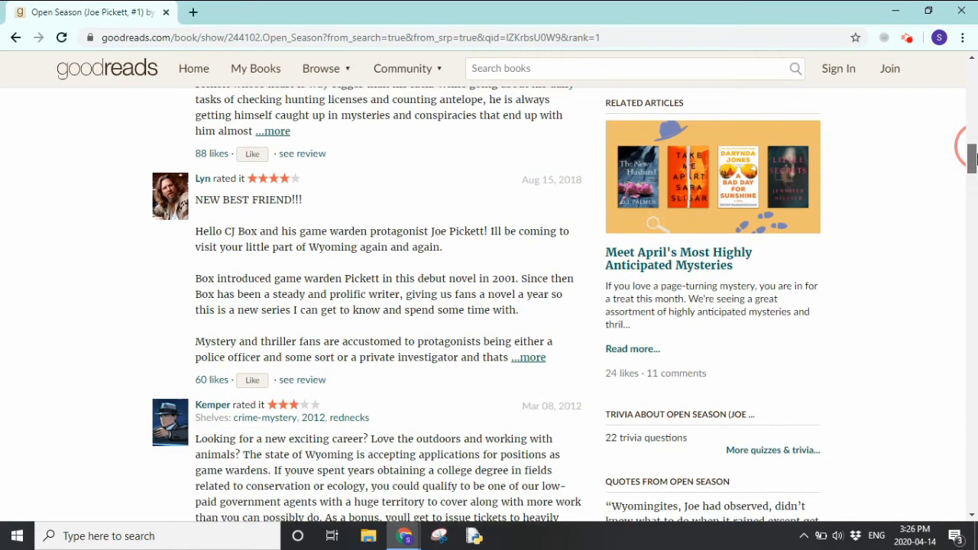
scroll("down", 3)
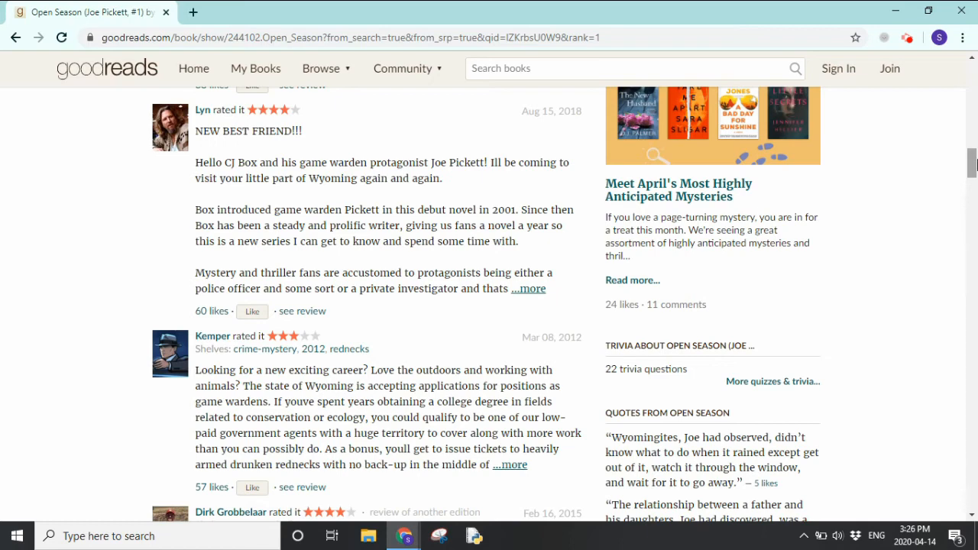
scroll("down", 3)
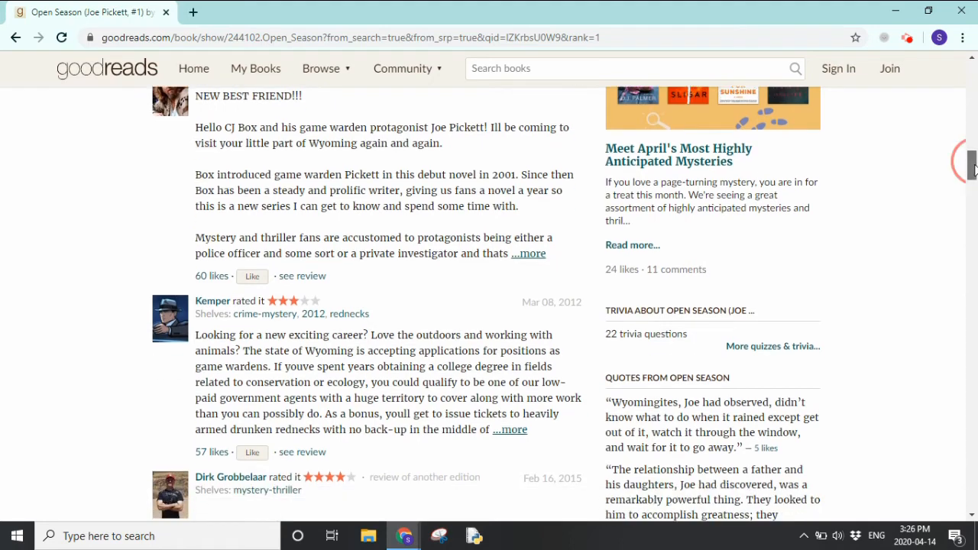
scroll("down", 3)
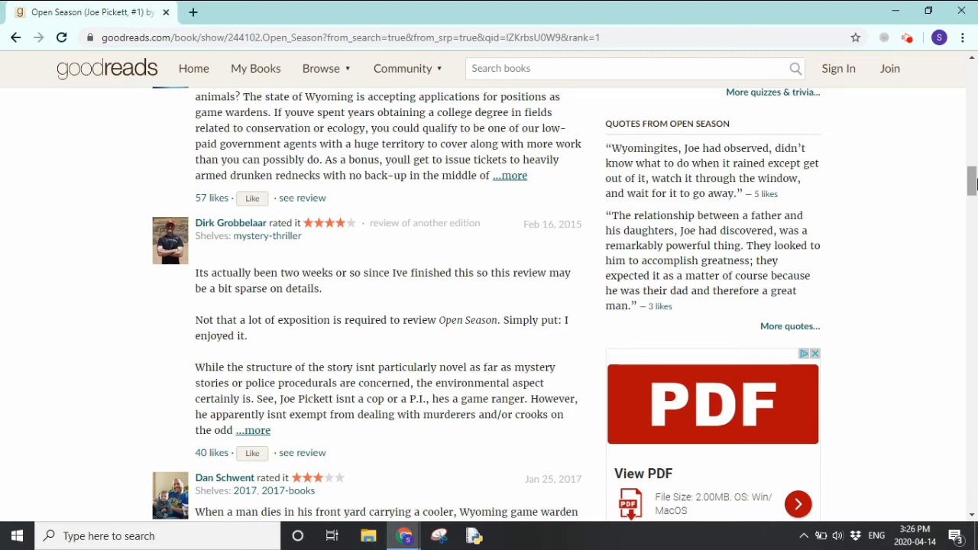
scroll("down", 3)
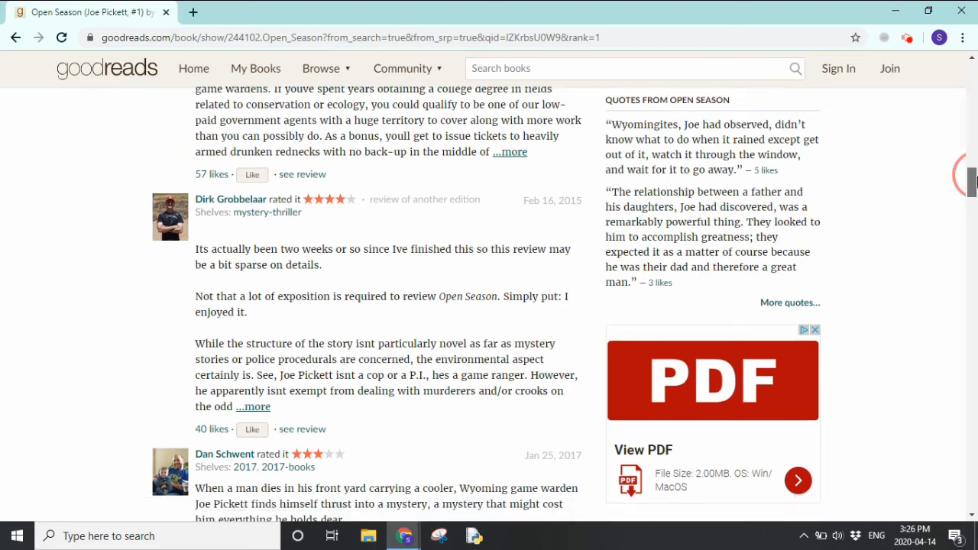
scroll("down", 3)
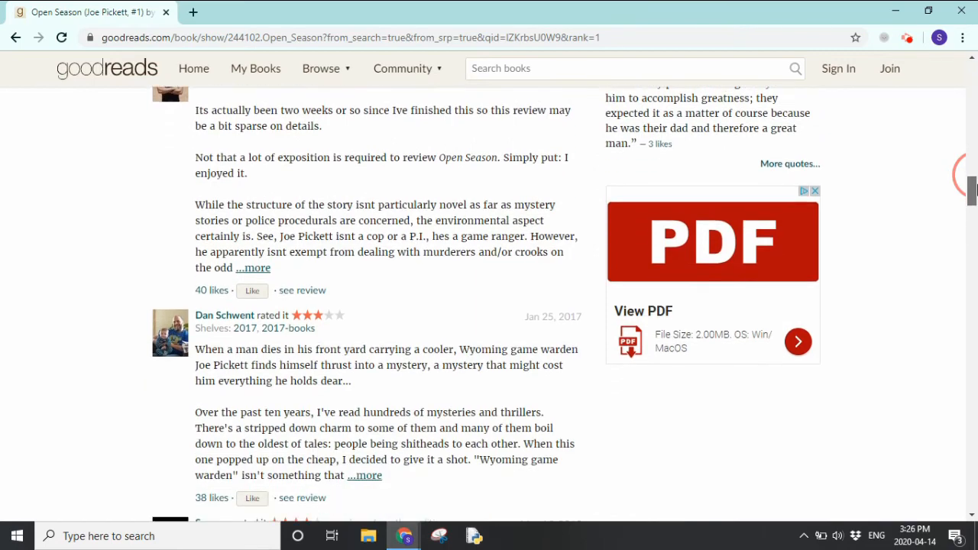
scroll("down", 3)
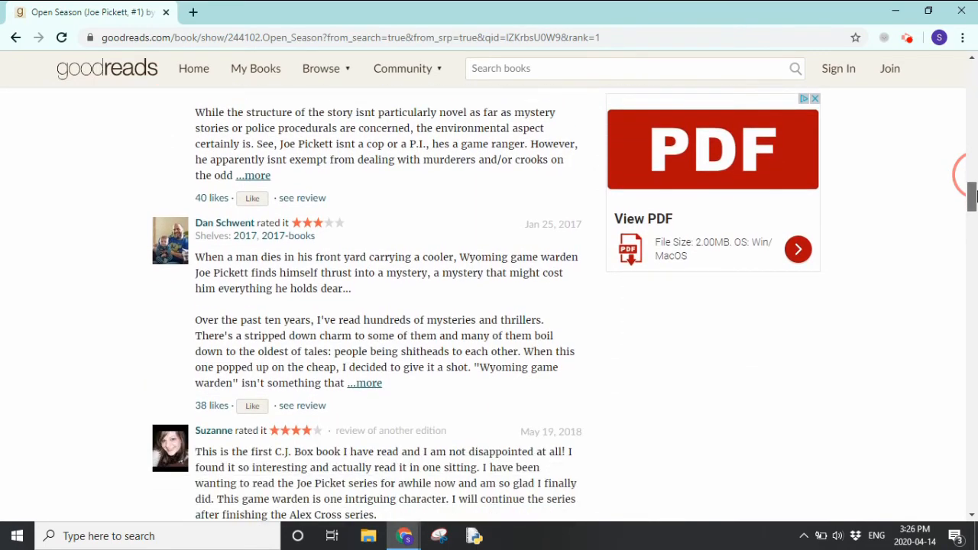
scroll("up", 3)
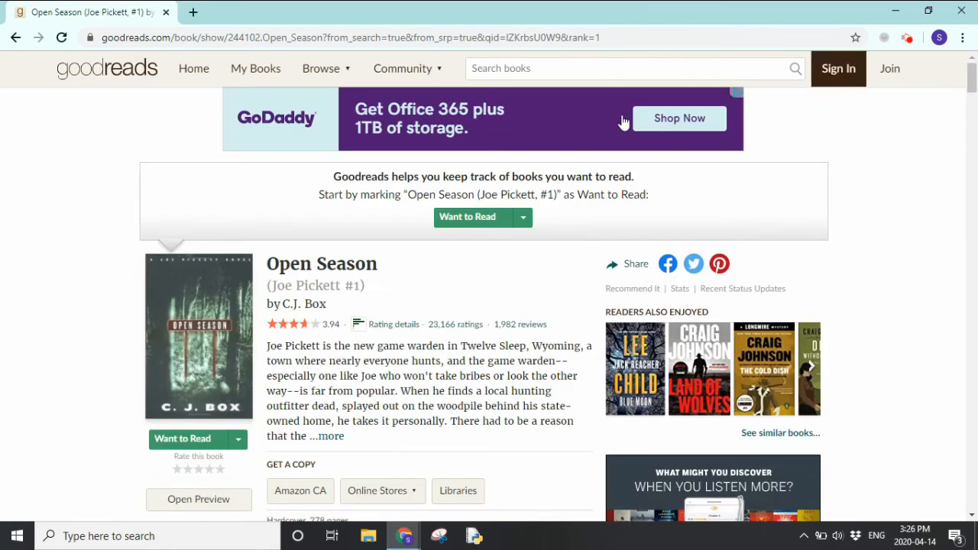
mouse_move(321, 67)
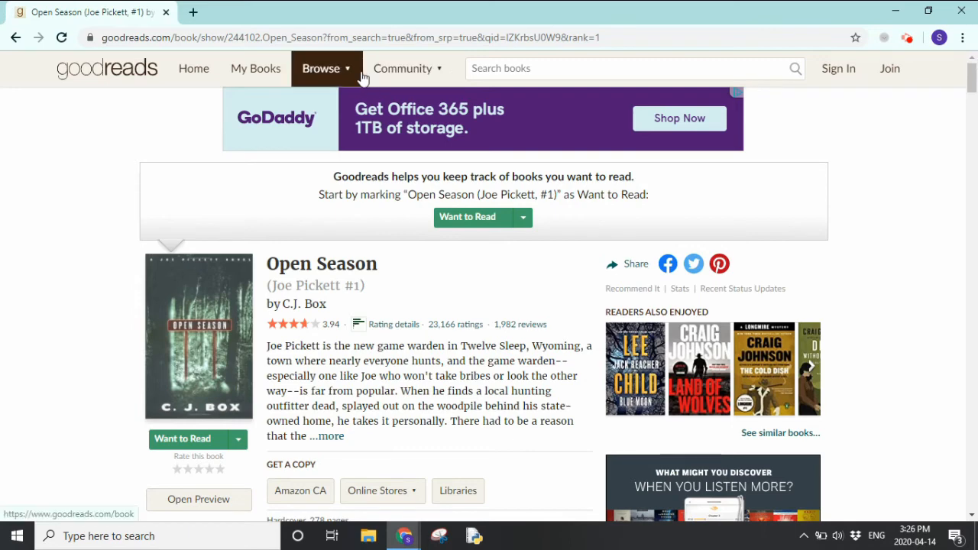
- From the Browse menu's Genres list, go to the Thriller genre page
left_click(324, 67)
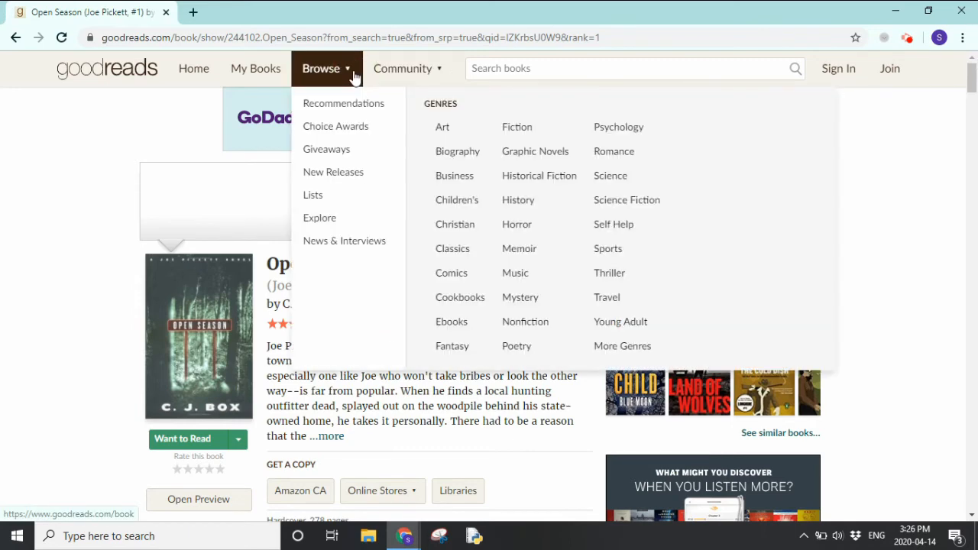
mouse_move(342, 104)
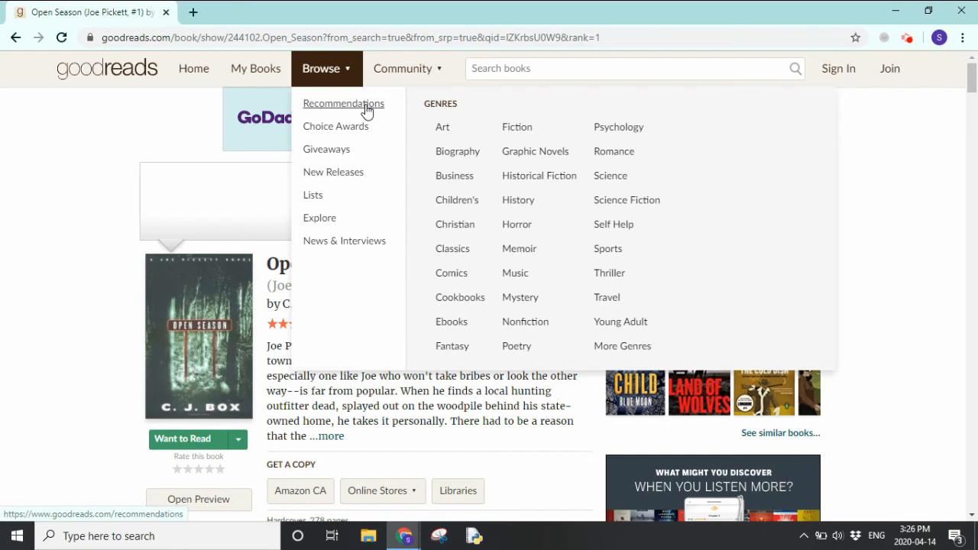
mouse_move(515, 272)
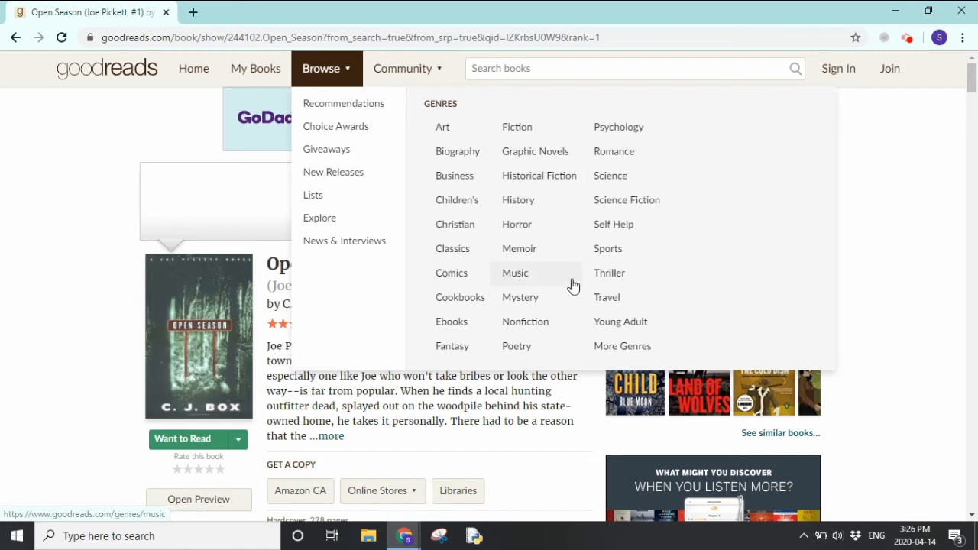
mouse_move(608, 273)
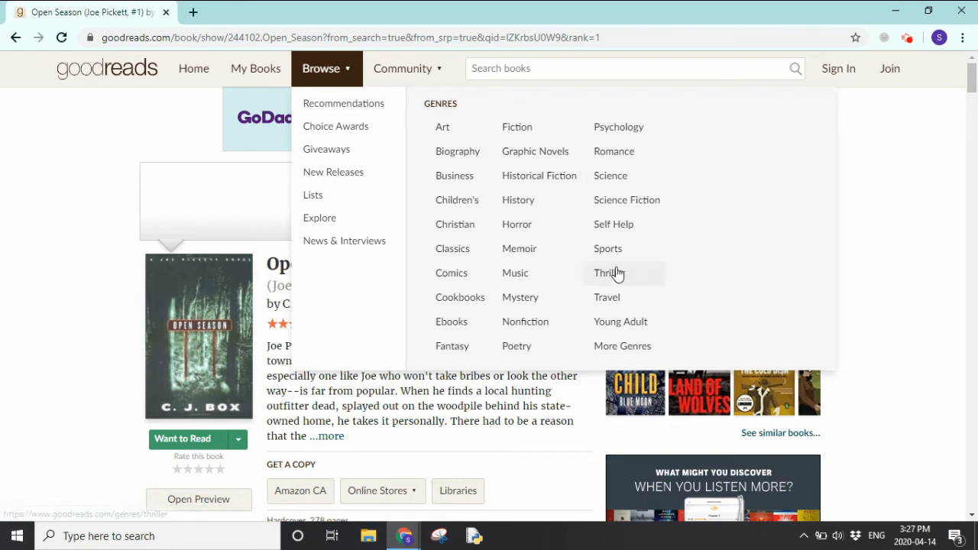
left_click(609, 272)
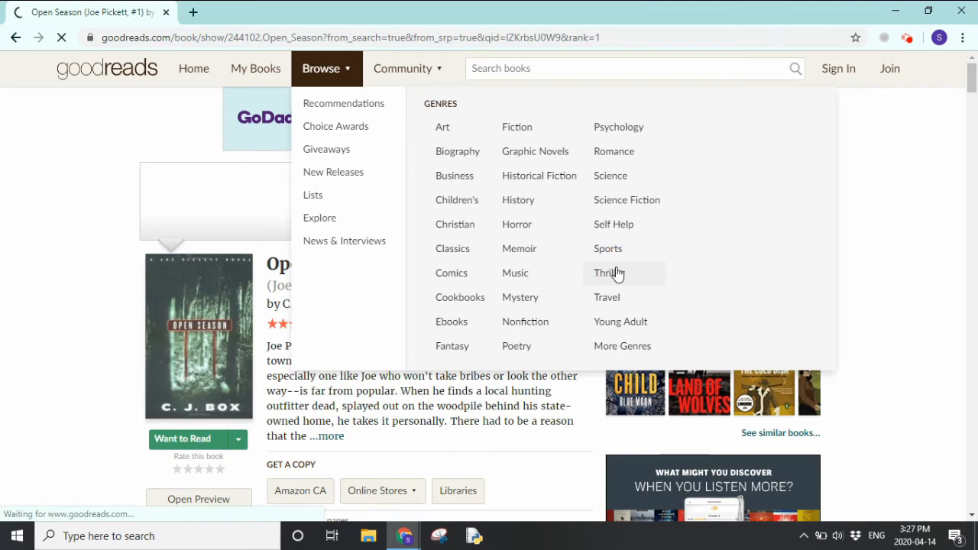
mouse_move(700, 286)
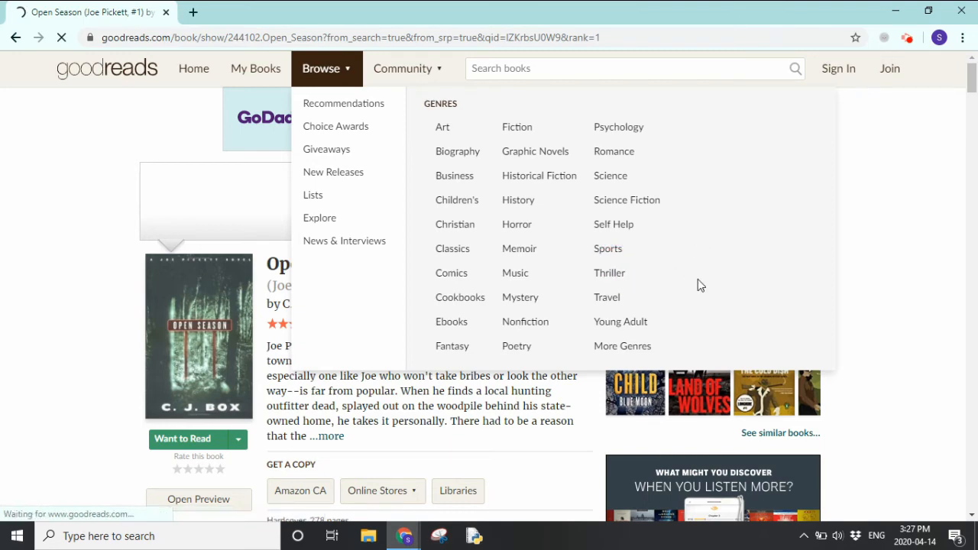
left_click(608, 272)
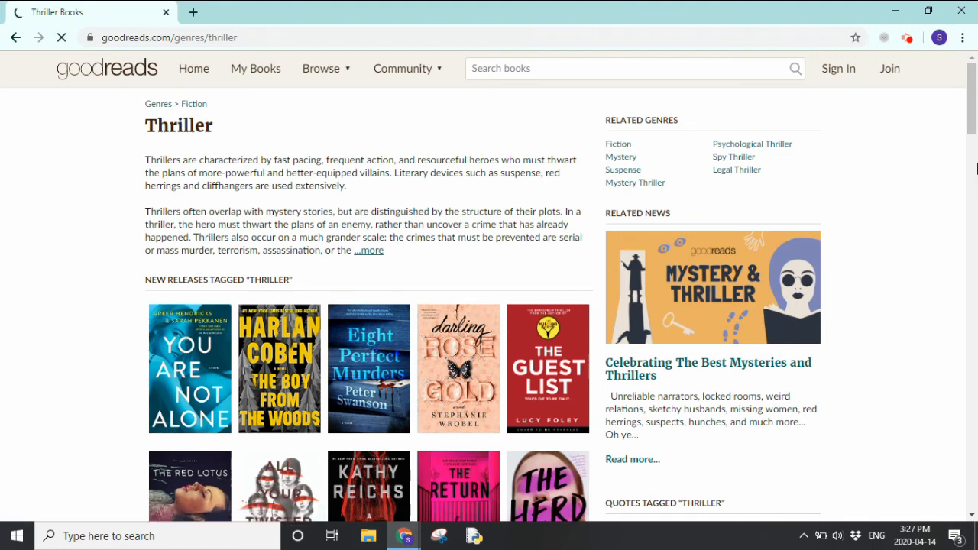
mouse_move(877, 227)
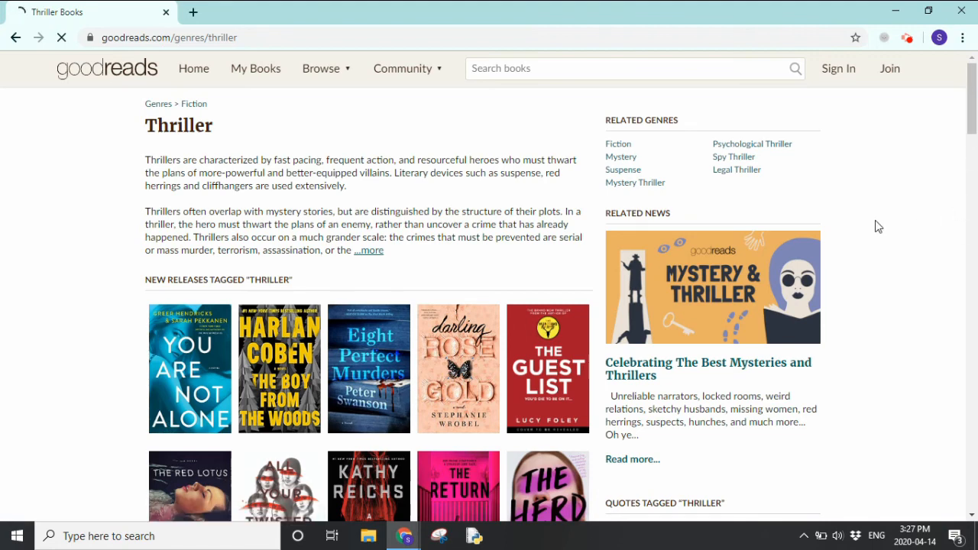